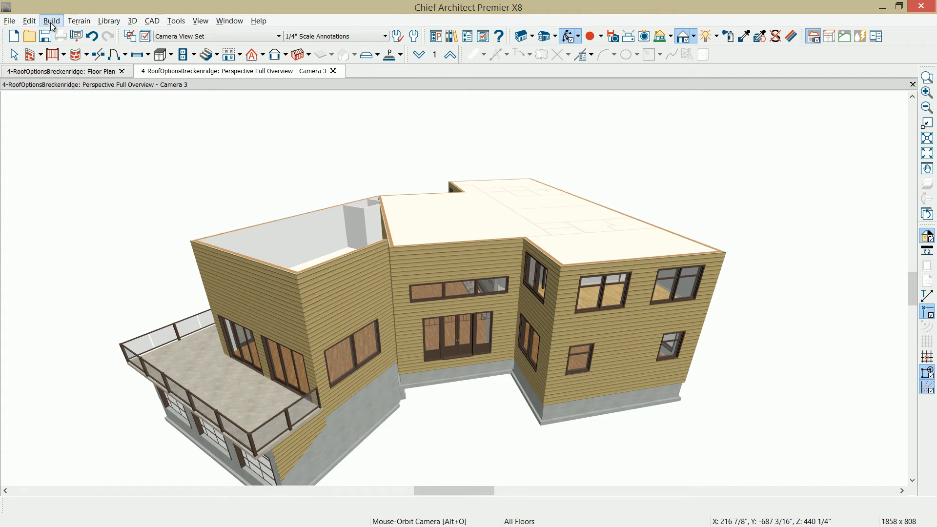
- Enable Auto Rebuild Roofs in Build Roof with 6-in-12 pitch and 12-inch overhangs
{"action": "left_click", "coordinate": [51, 21]}
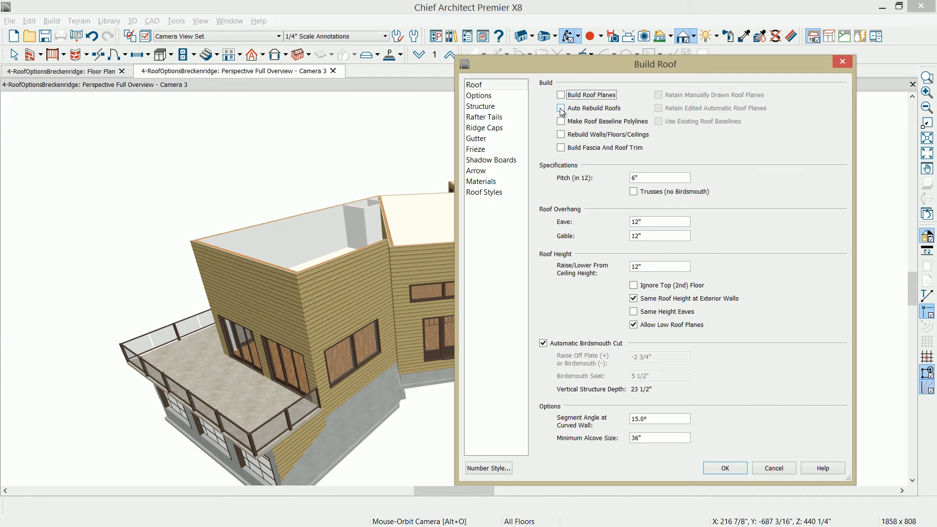
{"action": "left_click", "coordinate": [561, 108]}
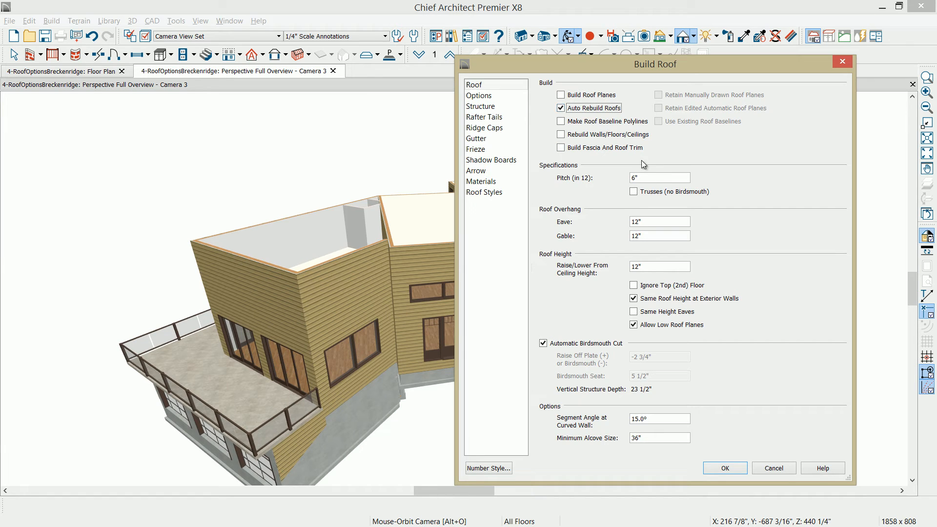
{"action": "left_click", "coordinate": [659, 178]}
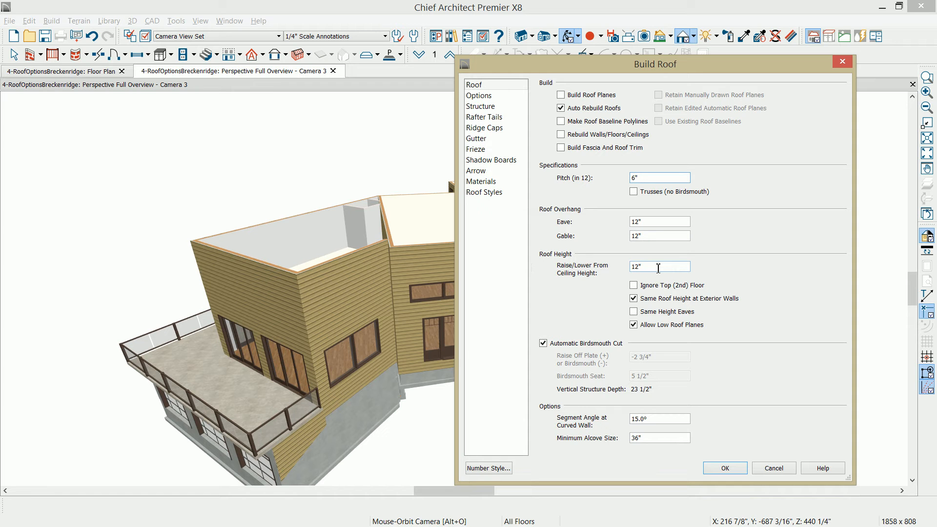
- Review the Options, Structure and Roof Styles panels, then return to the Roof panel
{"action": "left_click", "coordinate": [479, 96]}
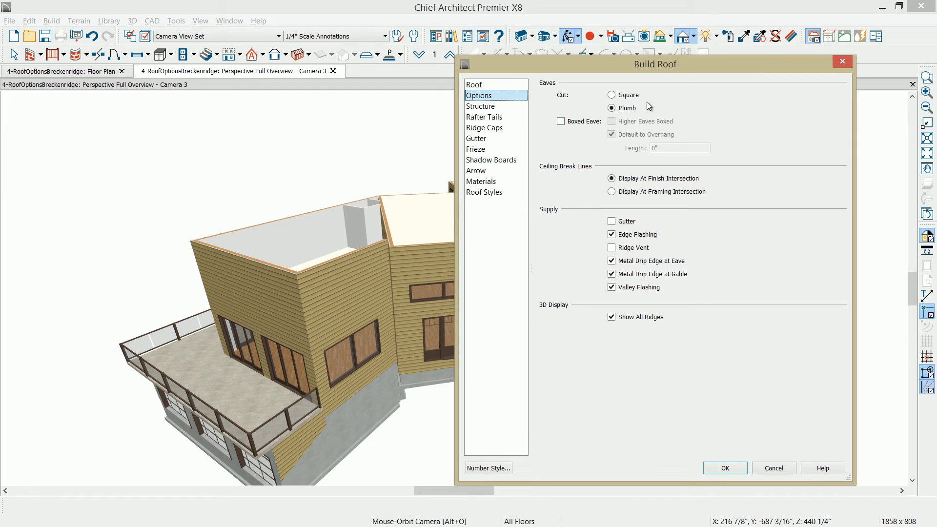
{"action": "left_click", "coordinate": [481, 106]}
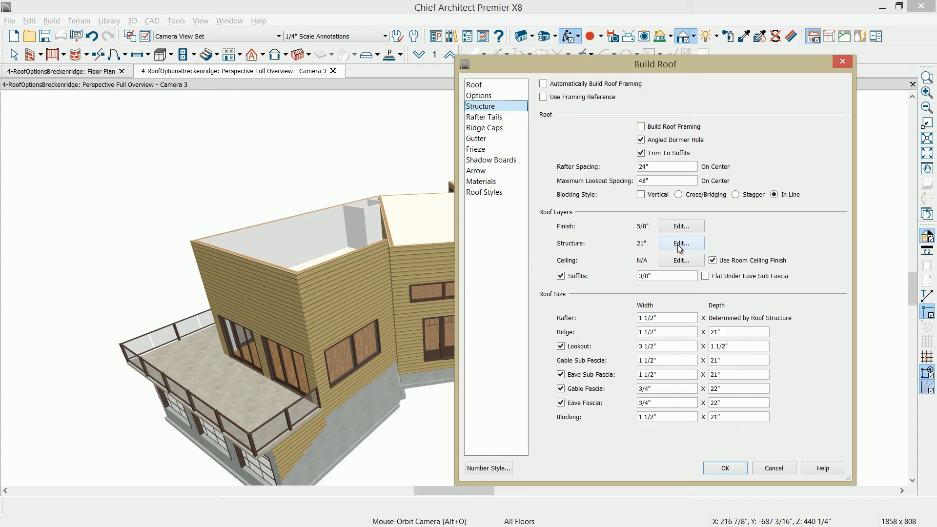
{"action": "left_click", "coordinate": [680, 242]}
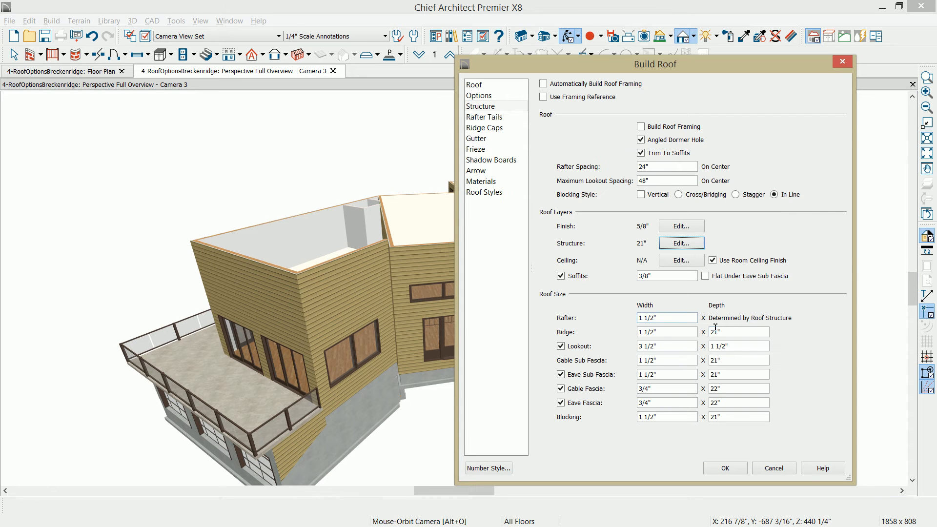
{"action": "left_click", "coordinate": [739, 333]}
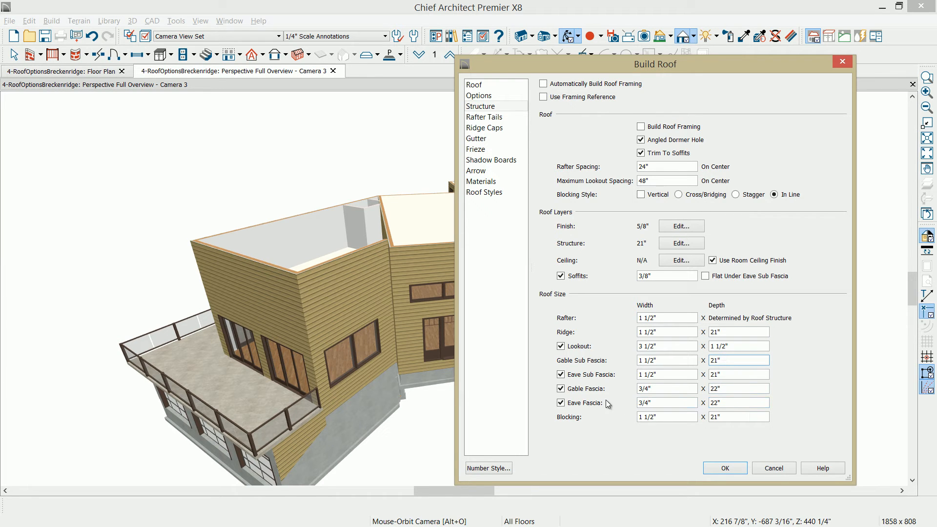
{"action": "left_click", "coordinate": [738, 402]}
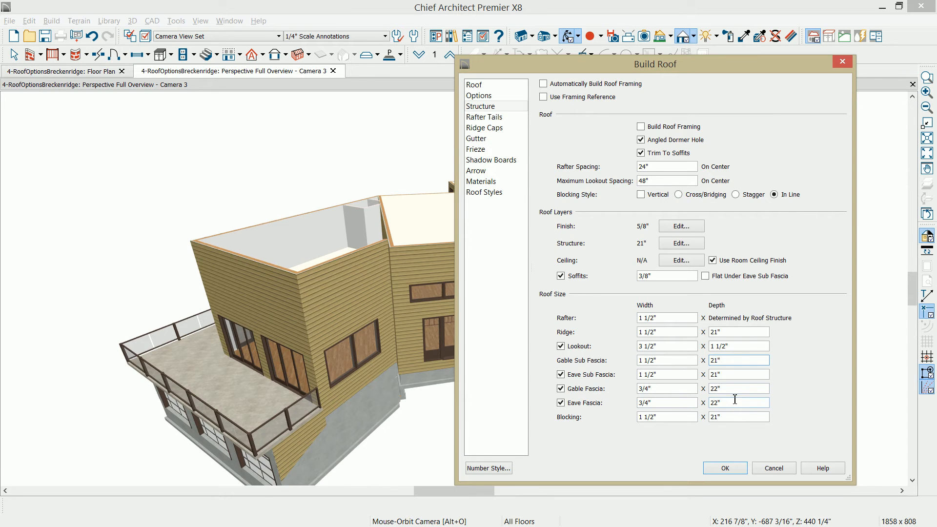
{"action": "left_click", "coordinate": [484, 192]}
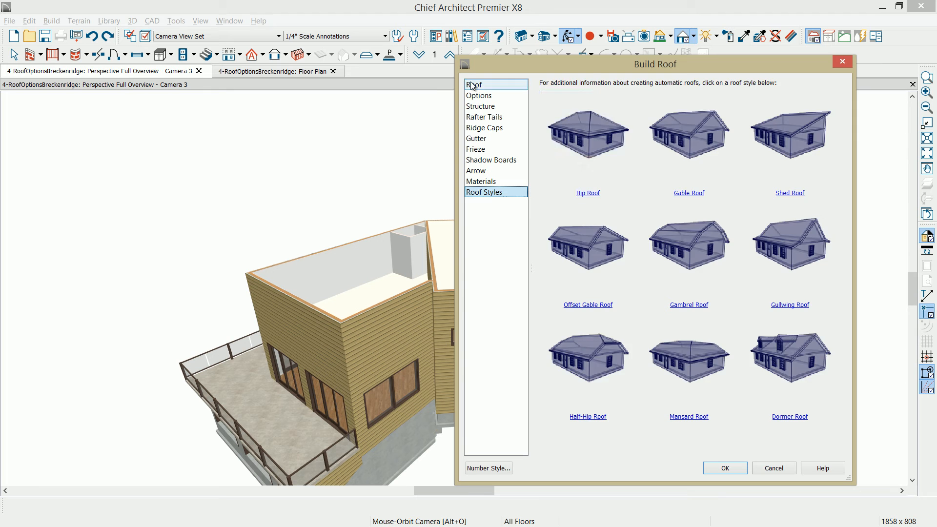
{"action": "left_click", "coordinate": [474, 84]}
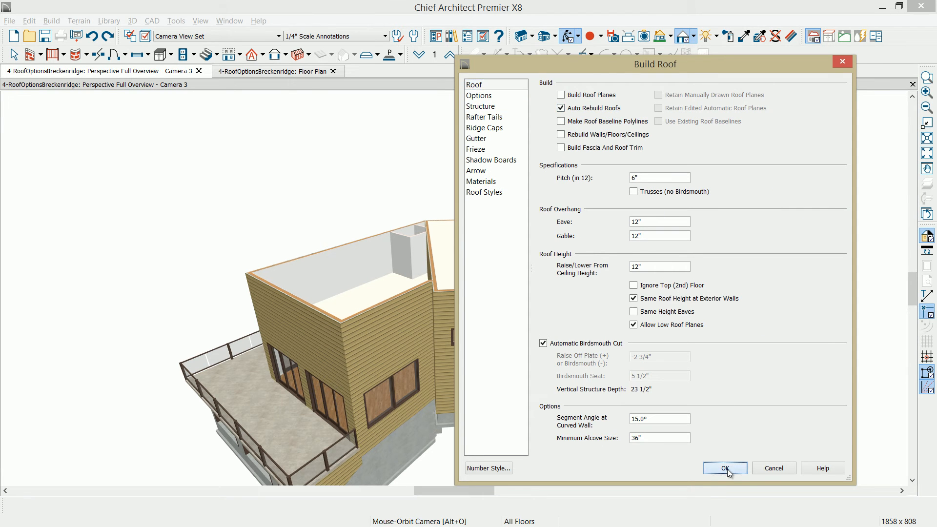
- Build the automatic hip roofs and orbit the 3D view to inspect them
{"action": "left_click", "coordinate": [724, 468]}
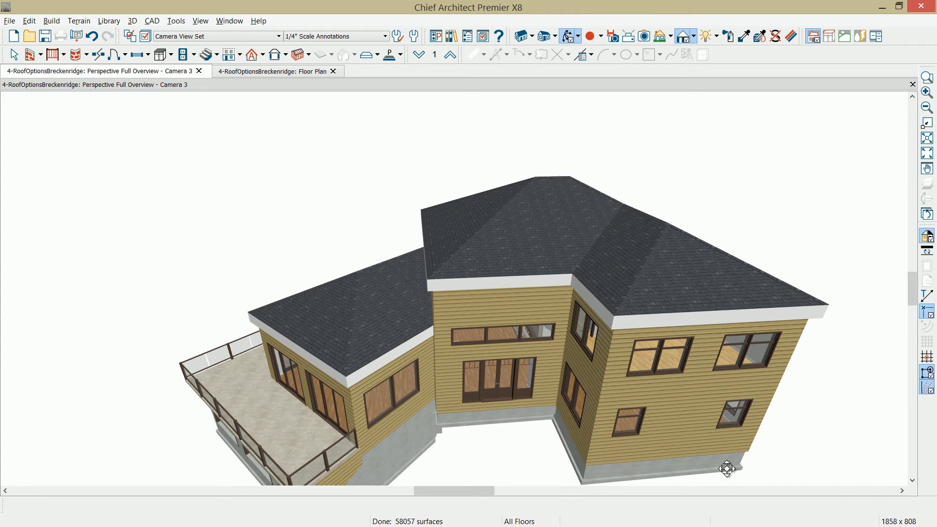
{"action": "left_click_drag", "start_coordinate": [726, 468], "coordinate": [493, 375]}
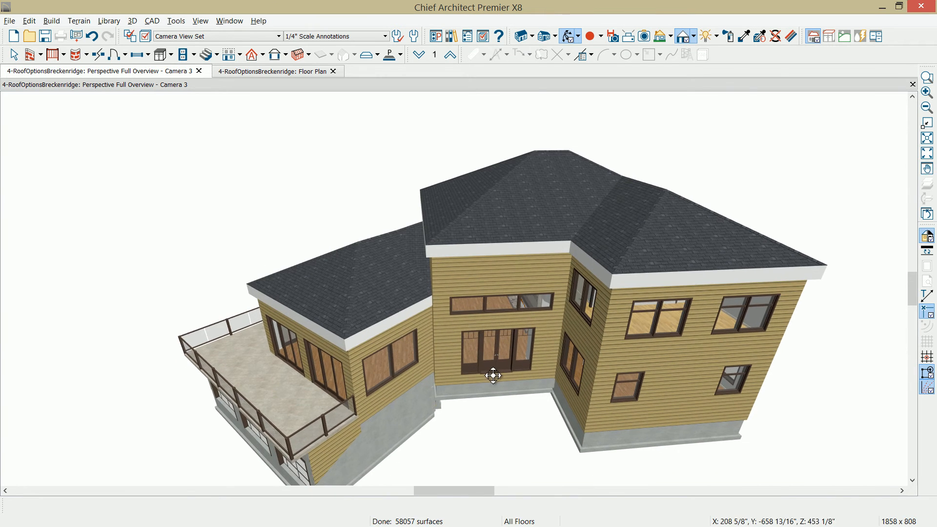
{"action": "left_click_drag", "start_coordinate": [493, 375], "coordinate": [535, 357]}
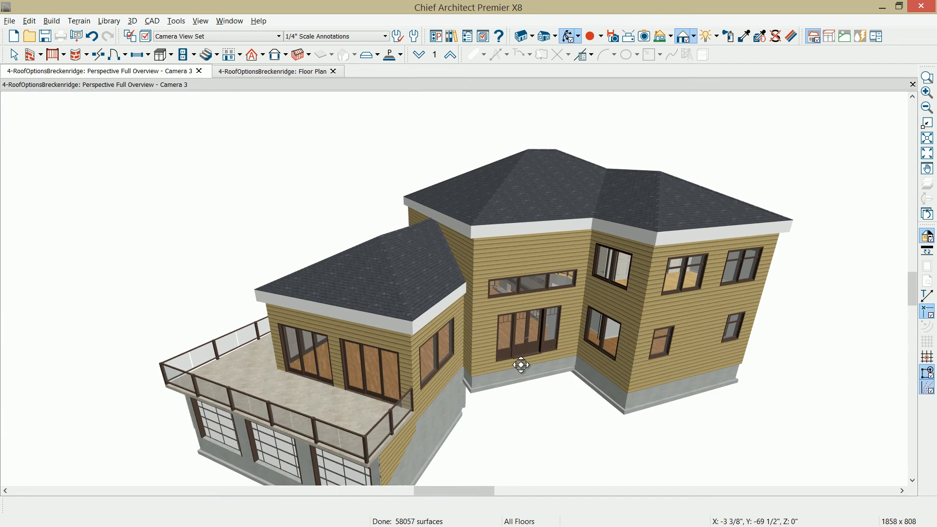
- Change the right wing's upper front wall to a gable wall
{"action": "left_click_drag", "start_coordinate": [521, 365], "coordinate": [515, 372]}
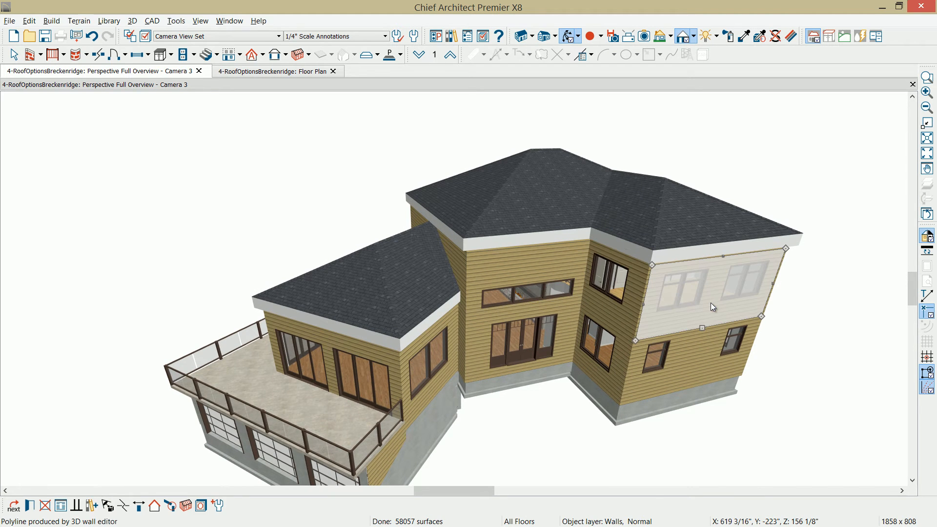
{"action": "left_click", "coordinate": [169, 505]}
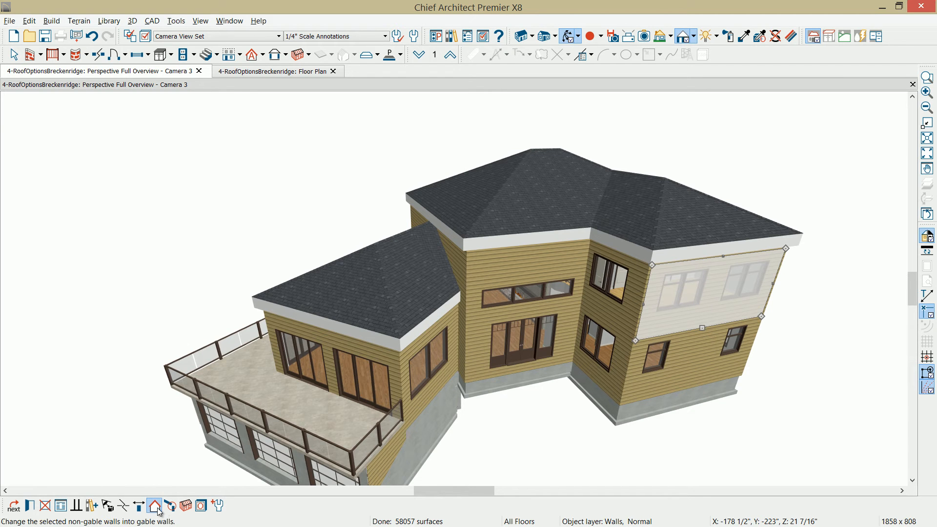
{"action": "left_click", "coordinate": [154, 505]}
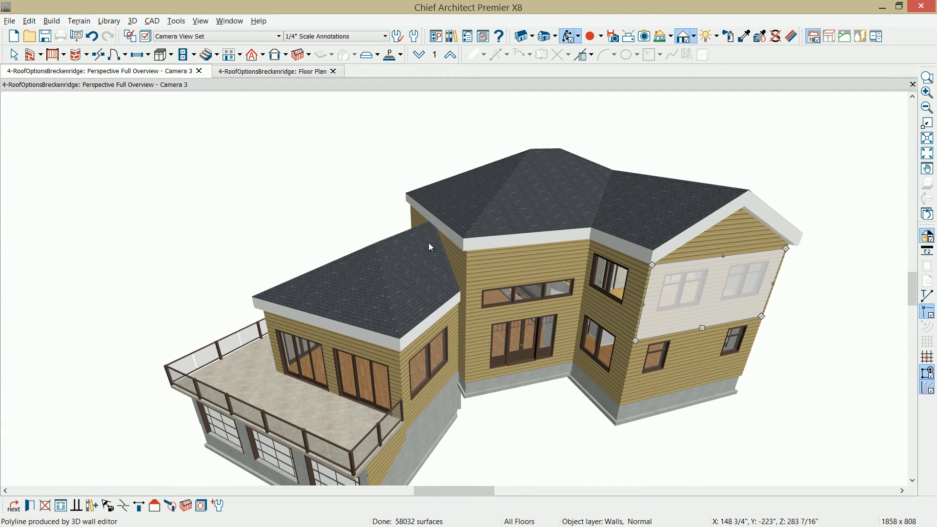
{"action": "mouse_move", "coordinate": [503, 517]}
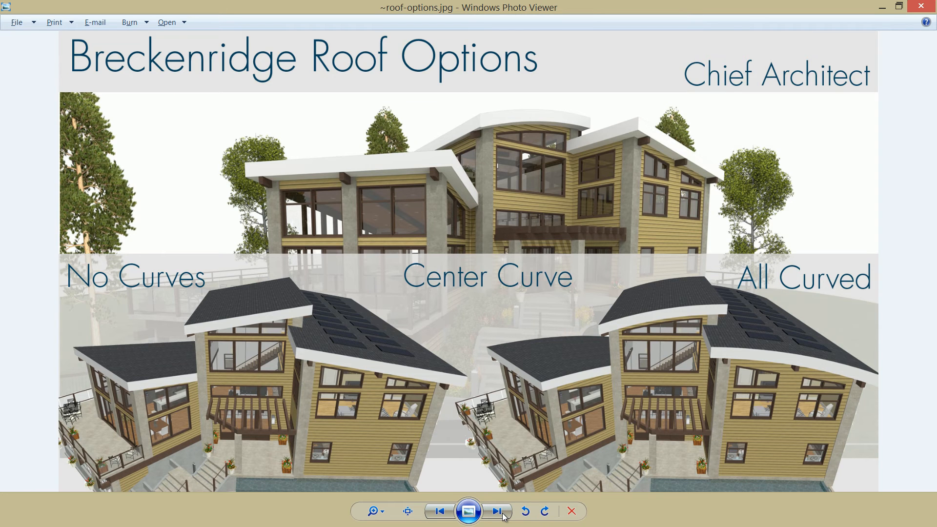
{"action": "mouse_move", "coordinate": [468, 167]}
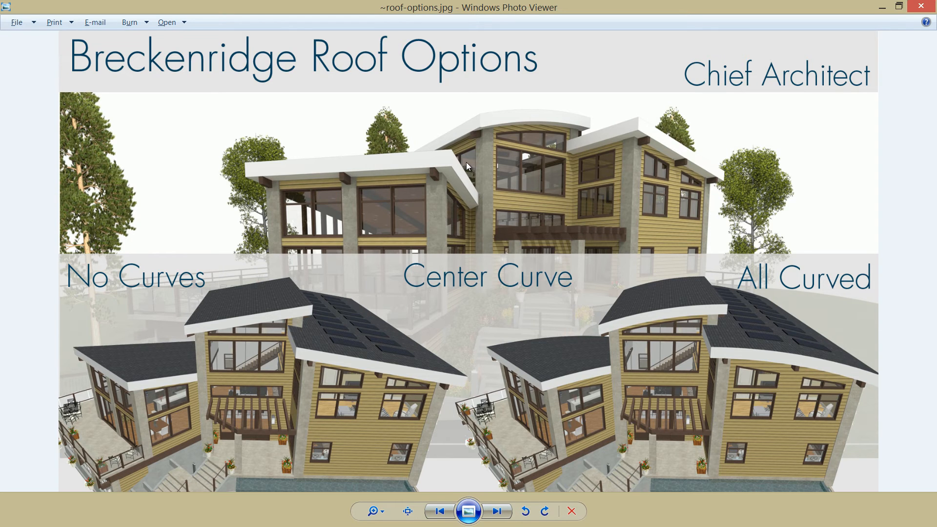
{"action": "mouse_move", "coordinate": [707, 288]}
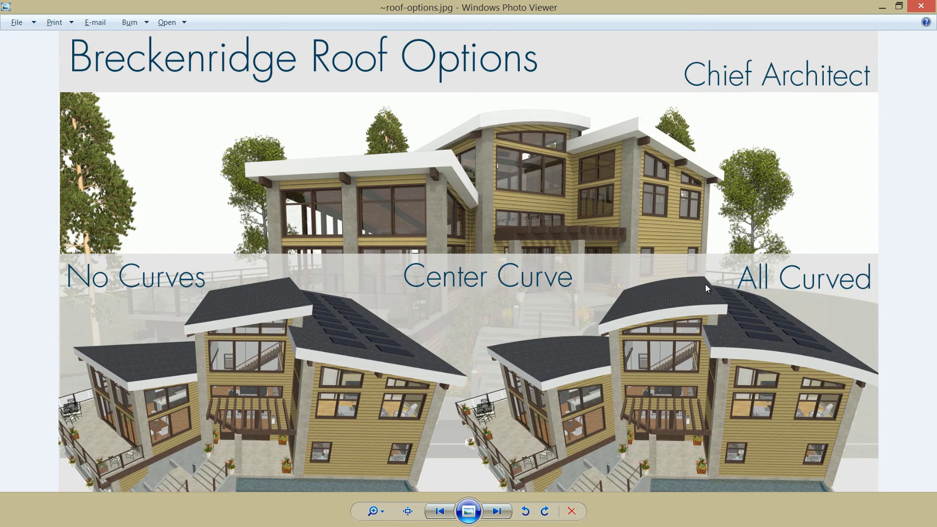
{"action": "mouse_move", "coordinate": [742, 322]}
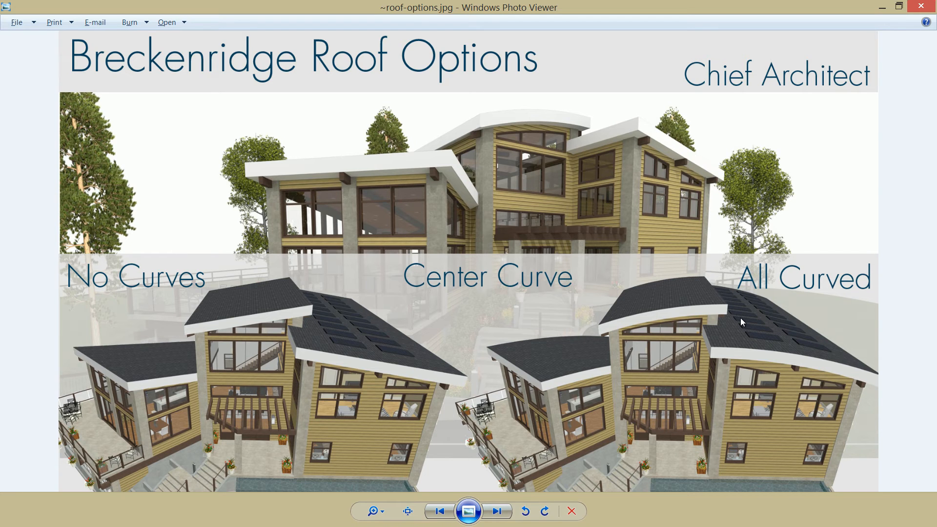
{"action": "mouse_move", "coordinate": [180, 382]}
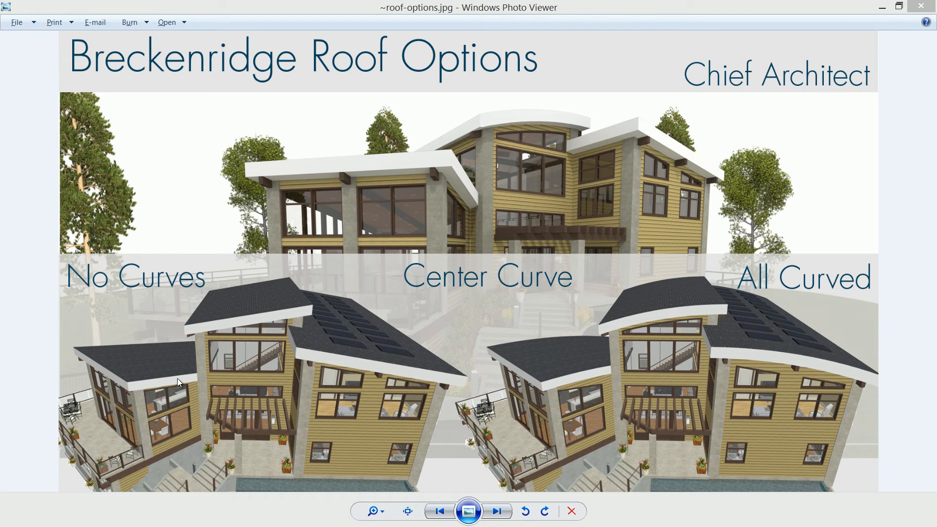
{"action": "mouse_move", "coordinate": [255, 390]}
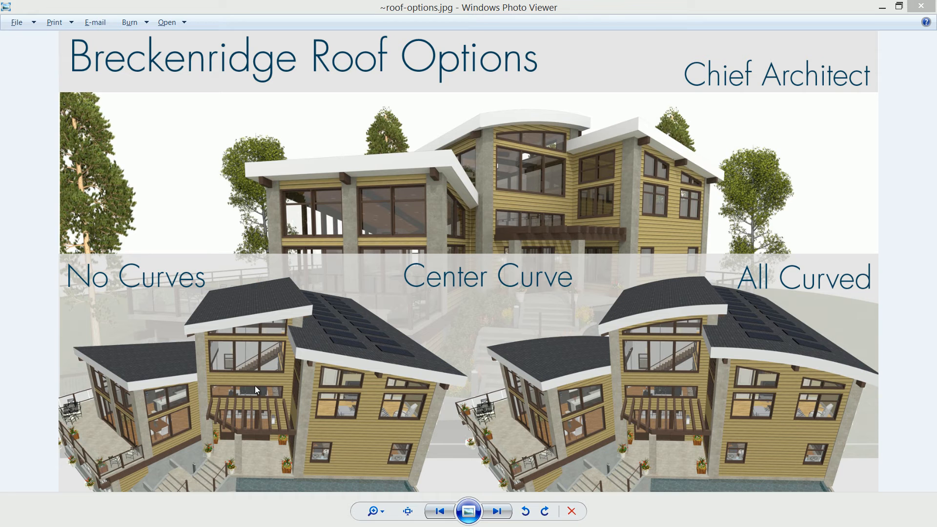
{"action": "mouse_move", "coordinate": [820, 60]}
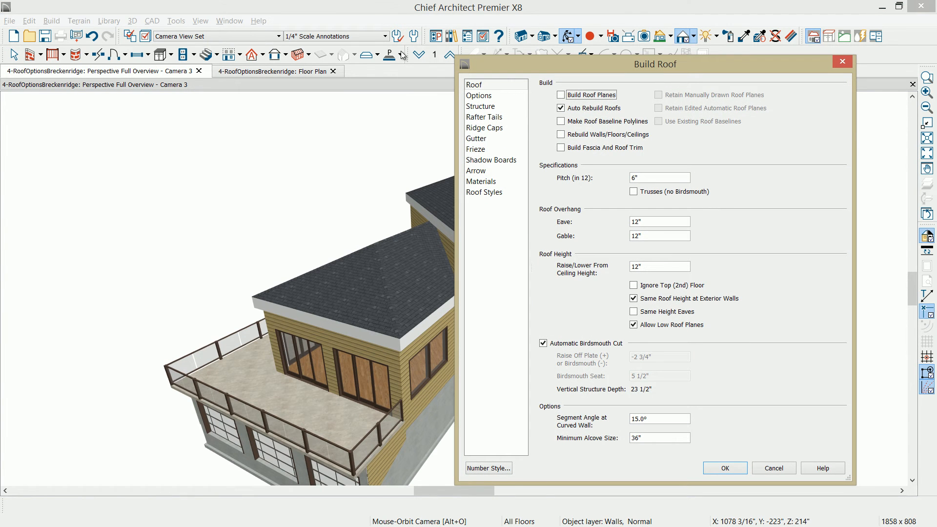
- Rebuild the automatic roofs with Pitch set to 2 in 12
{"action": "left_click", "coordinate": [659, 178]}
{"action": "type", "text": "2"}
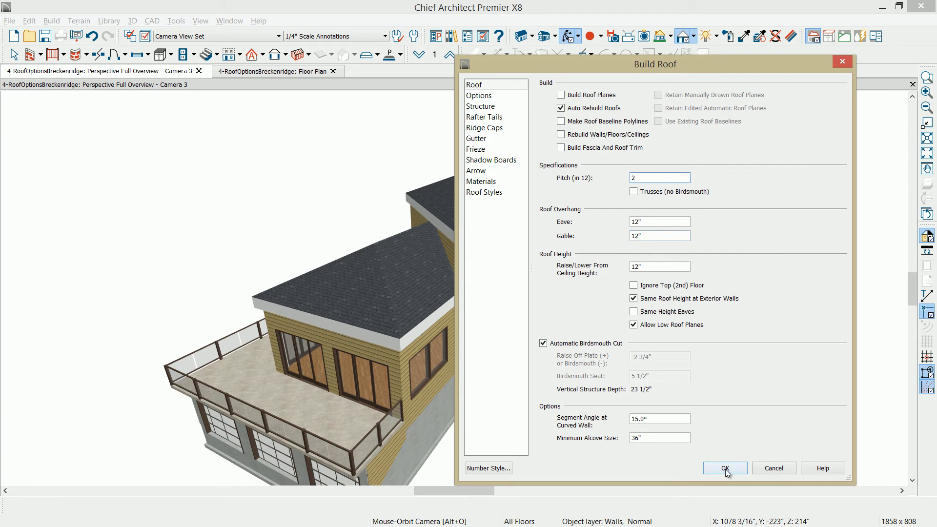
{"action": "left_click", "coordinate": [724, 467]}
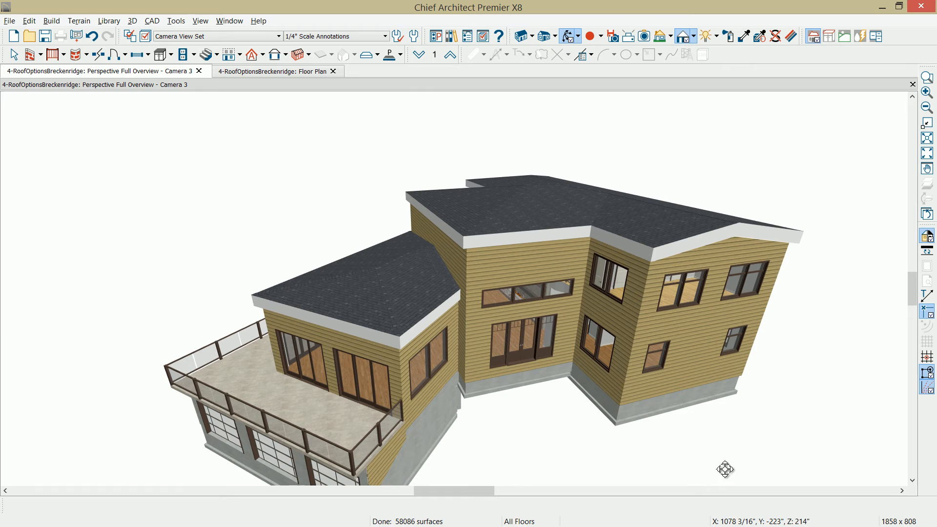
{"action": "left_click", "coordinate": [229, 20]}
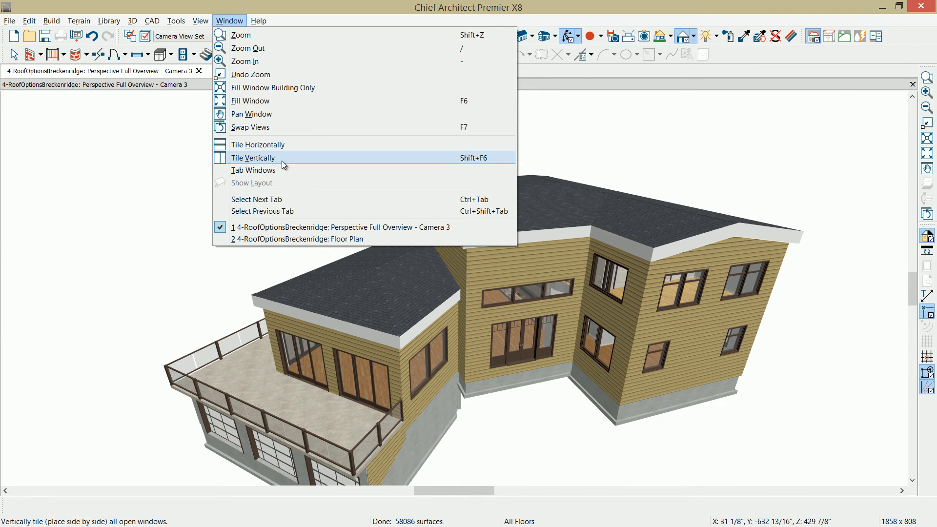
{"action": "left_click", "coordinate": [252, 158]}
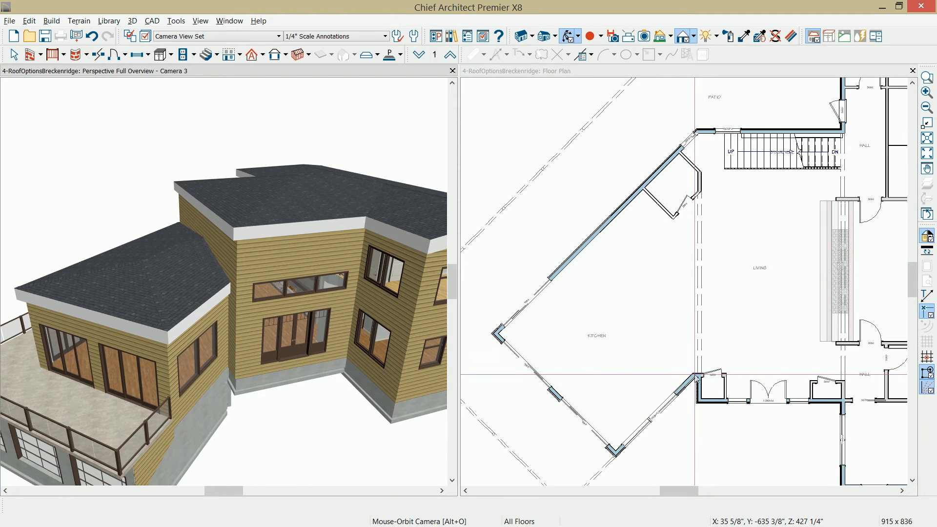
{"action": "left_click", "coordinate": [694, 388]}
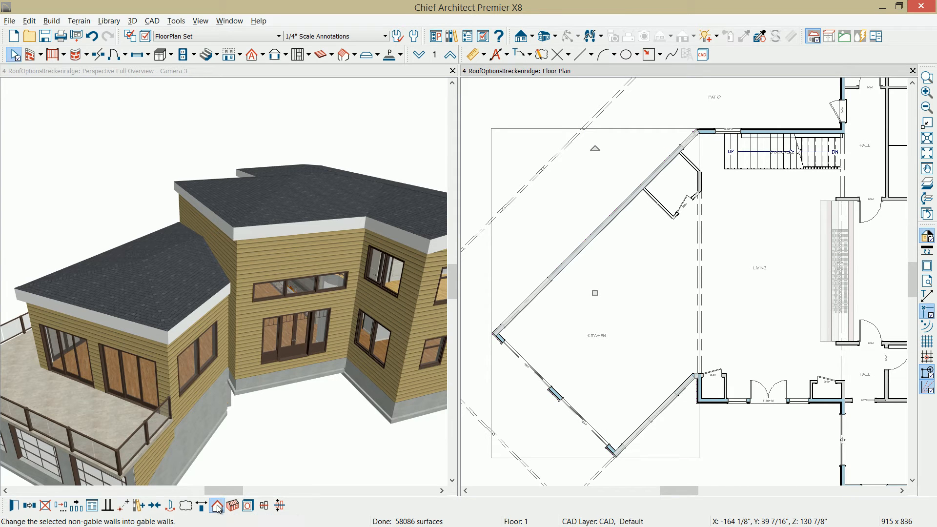
{"action": "left_click", "coordinate": [217, 506]}
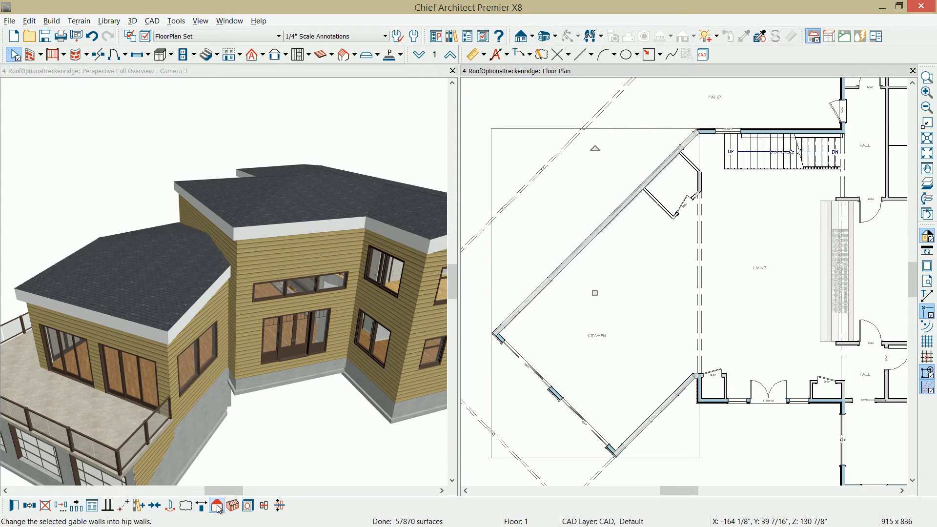
{"action": "mouse_move", "coordinate": [216, 506]}
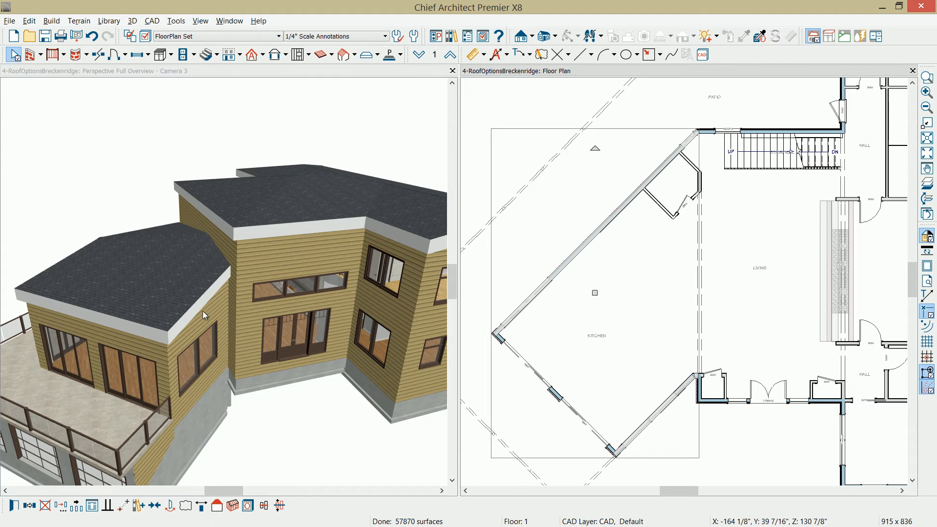
{"action": "mouse_move", "coordinate": [109, 342]}
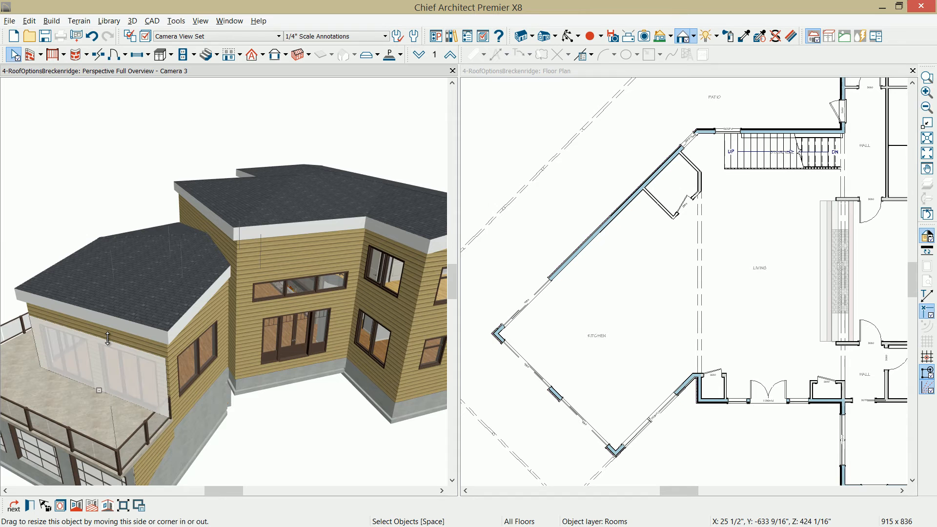
- Check High Shed/Gable Wall for the selected kitchen wing walls
{"action": "left_click", "coordinate": [96, 332]}
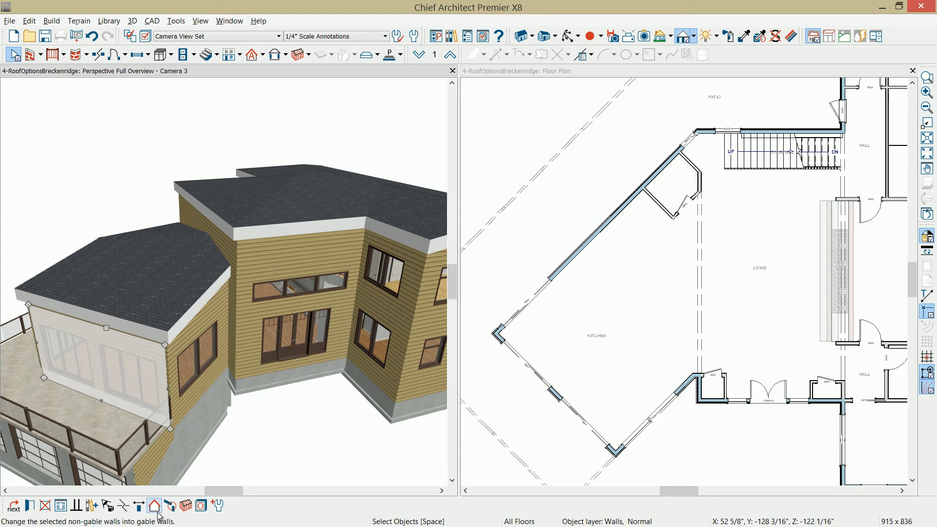
{"action": "mouse_move", "coordinate": [154, 505]}
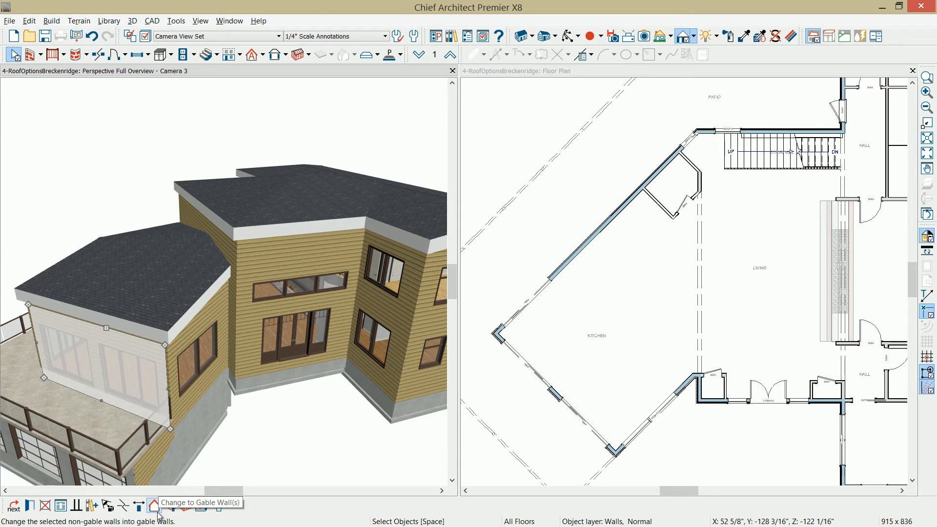
{"action": "left_click", "coordinate": [158, 505]}
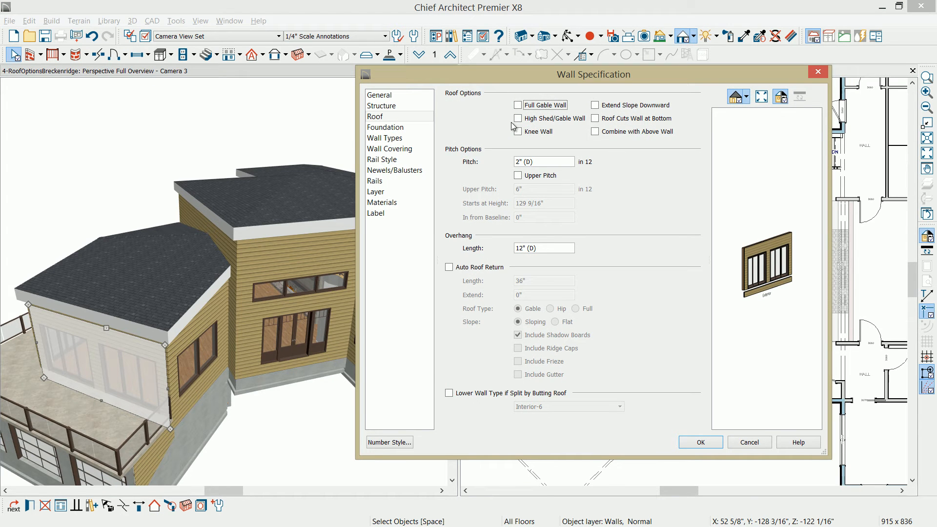
{"action": "left_click", "coordinate": [518, 118]}
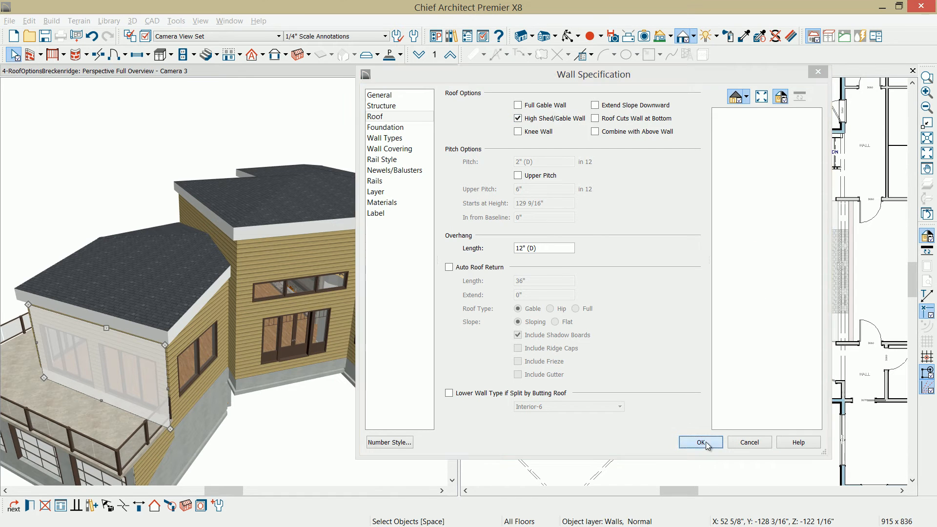
{"action": "left_click", "coordinate": [699, 442]}
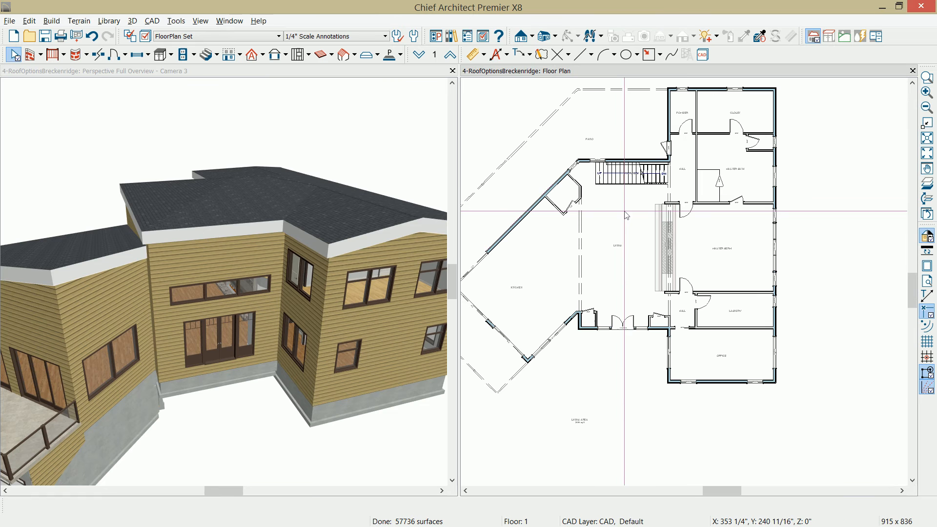
- On Floor 2, make the three selected walls Full Gable Walls
{"action": "left_click", "coordinate": [449, 55]}
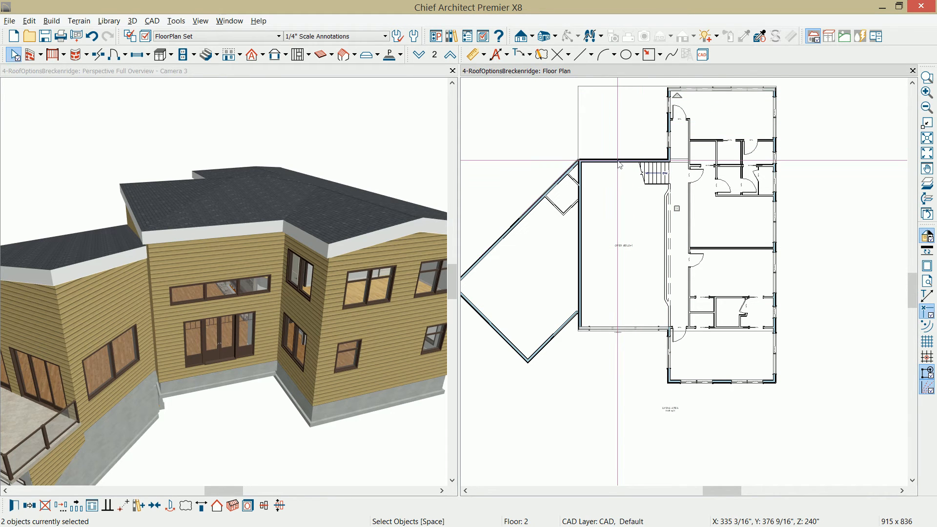
{"action": "left_click", "coordinate": [617, 160]}
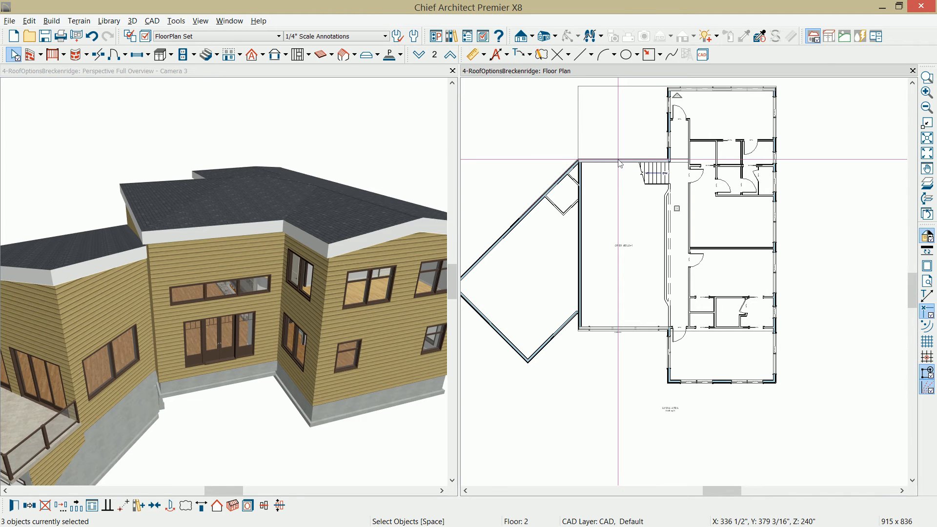
{"action": "double_click", "coordinate": [619, 163]}
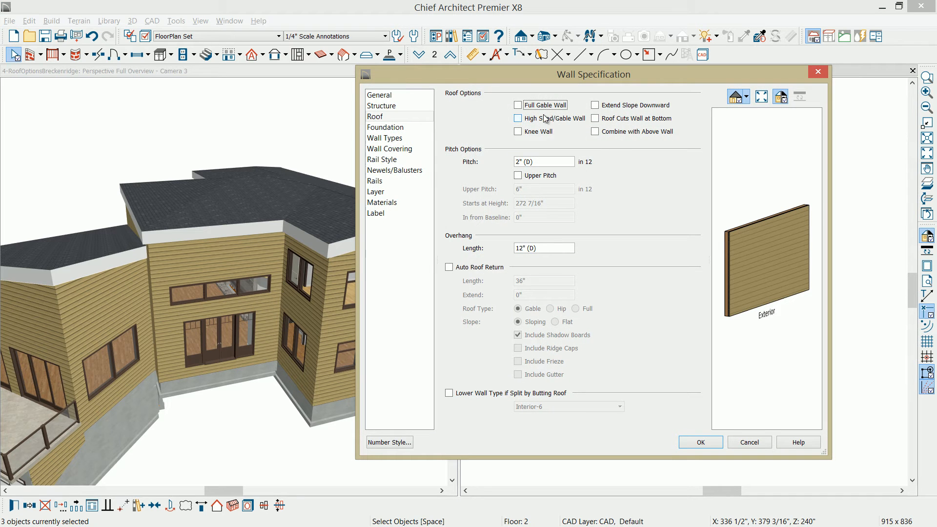
{"action": "left_click", "coordinate": [517, 105]}
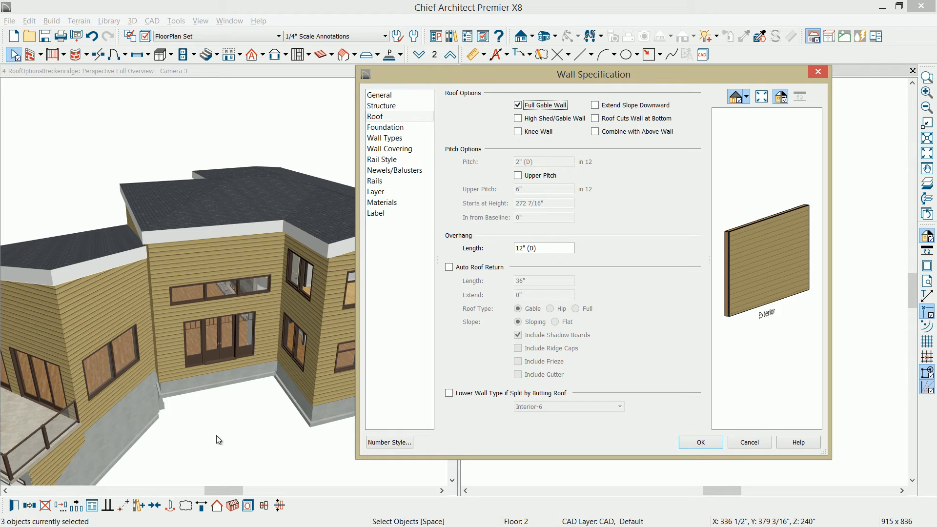
{"action": "mouse_move", "coordinate": [215, 516]}
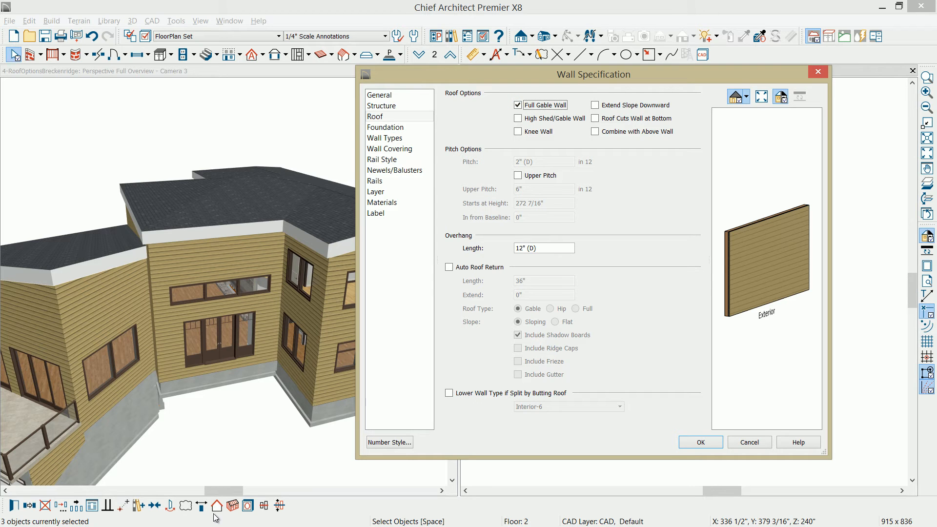
{"action": "mouse_move", "coordinate": [600, 423]}
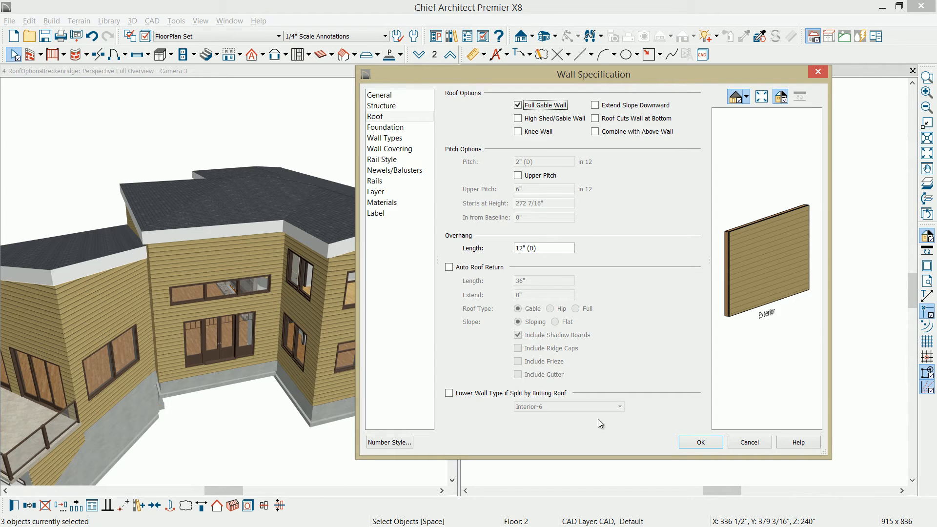
{"action": "left_click", "coordinate": [700, 442]}
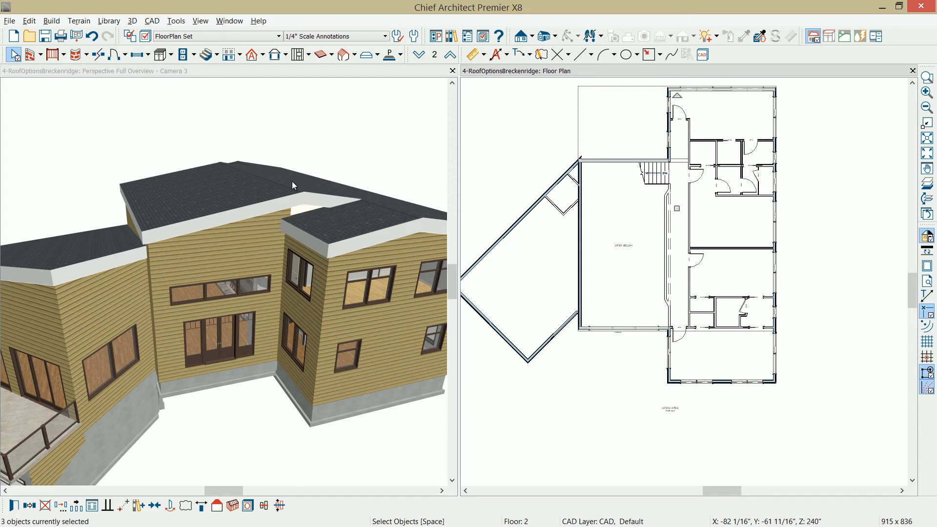
{"action": "mouse_move", "coordinate": [309, 210]}
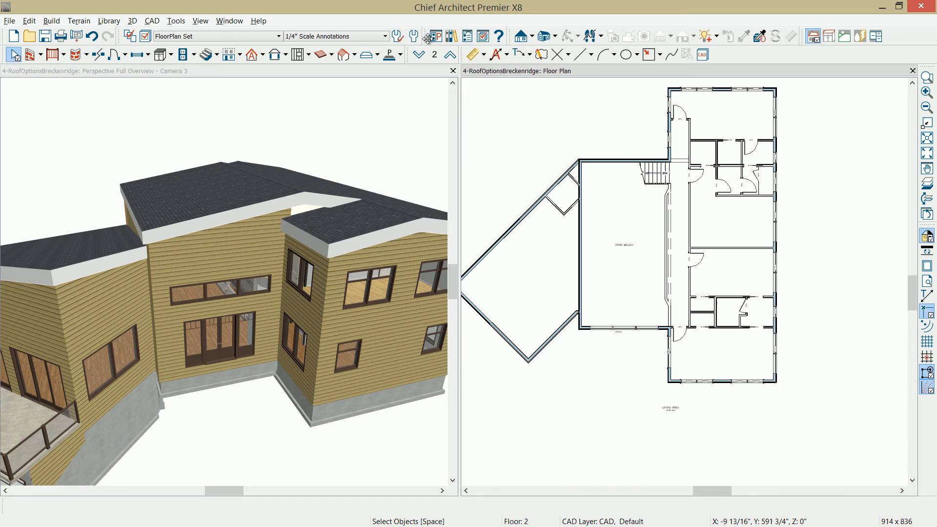
- Disable the cross hair in plan and cross section/elevation views under Edit preferences
{"action": "left_click", "coordinate": [434, 35]}
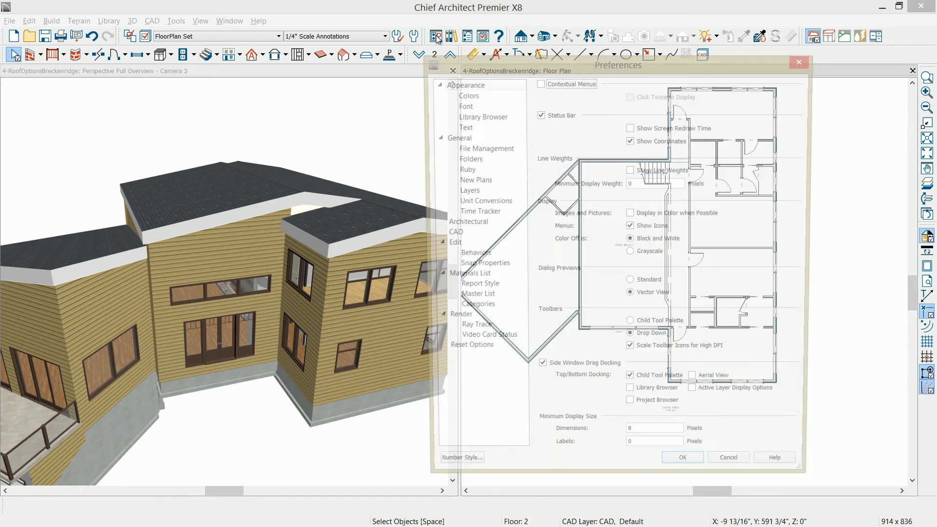
{"action": "left_click", "coordinate": [450, 233]}
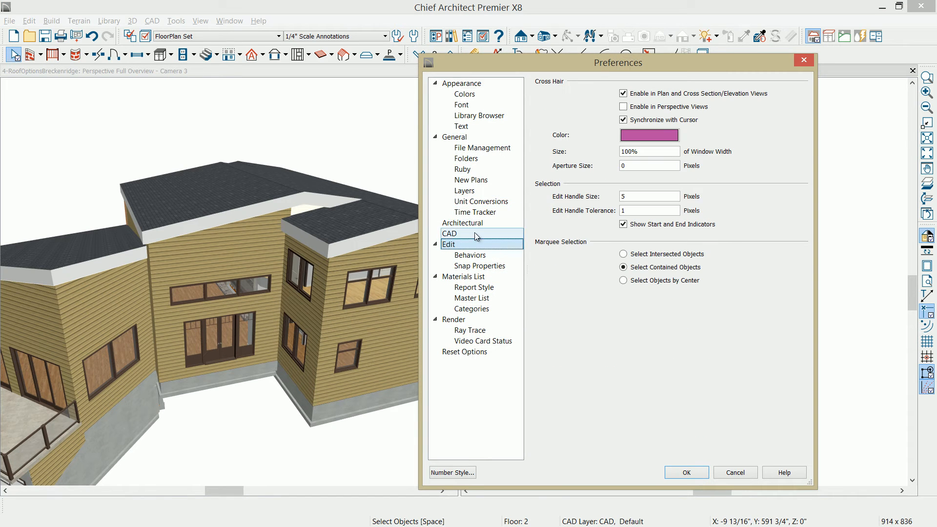
{"action": "left_click", "coordinate": [448, 244]}
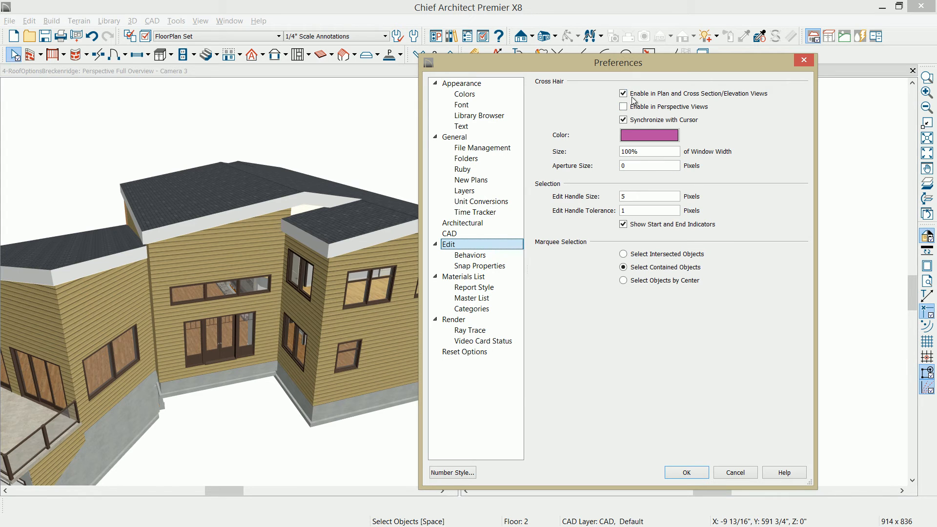
{"action": "left_click", "coordinate": [623, 93]}
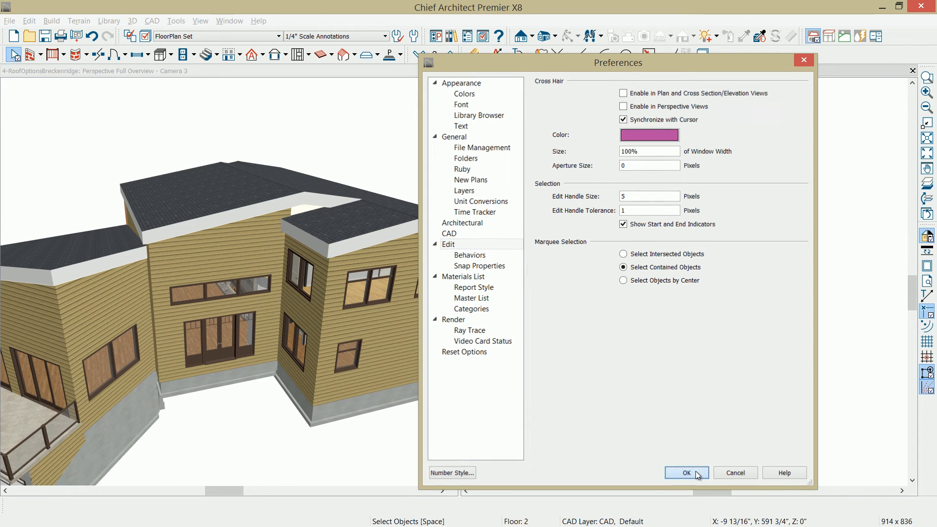
{"action": "left_click", "coordinate": [685, 472]}
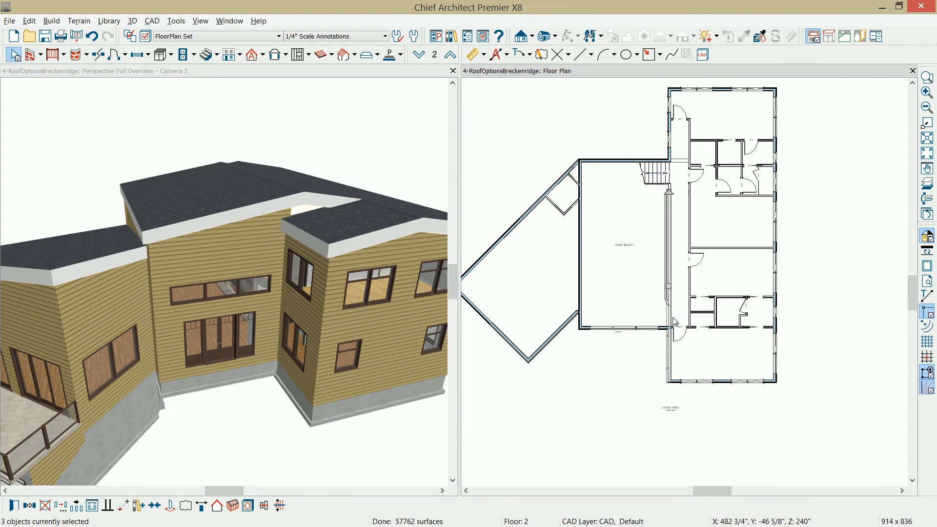
- Make the remaining upper walls and railing high shed walls, then orbit to view the shed roof
{"action": "left_click", "coordinate": [668, 269]}
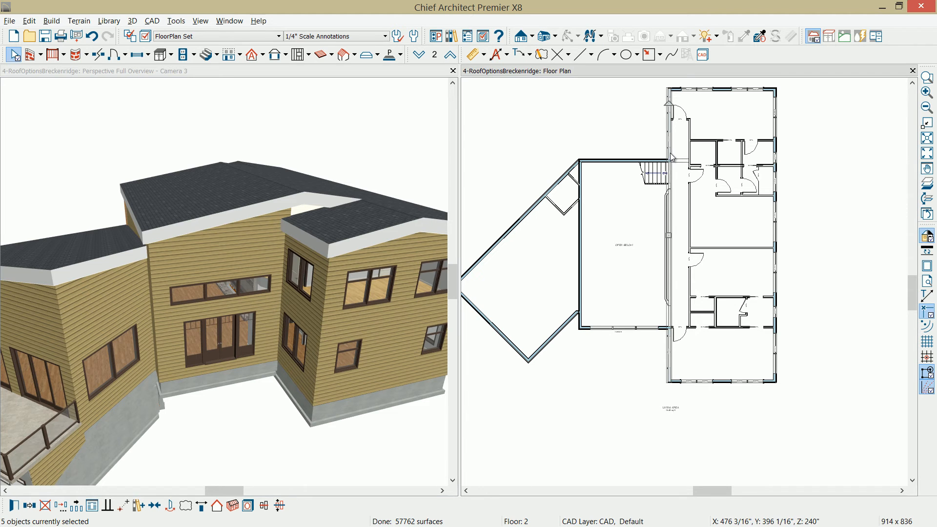
{"action": "mouse_move", "coordinate": [671, 311]}
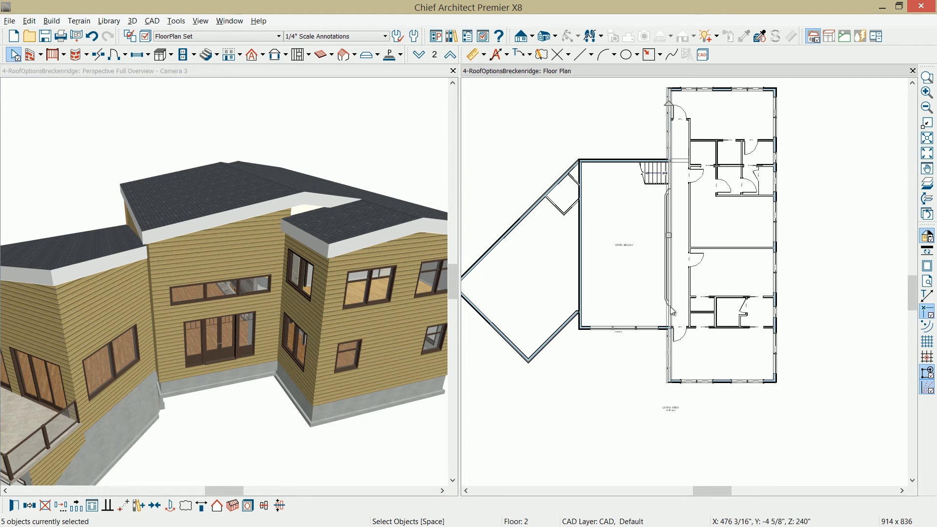
{"action": "mouse_move", "coordinate": [670, 313]}
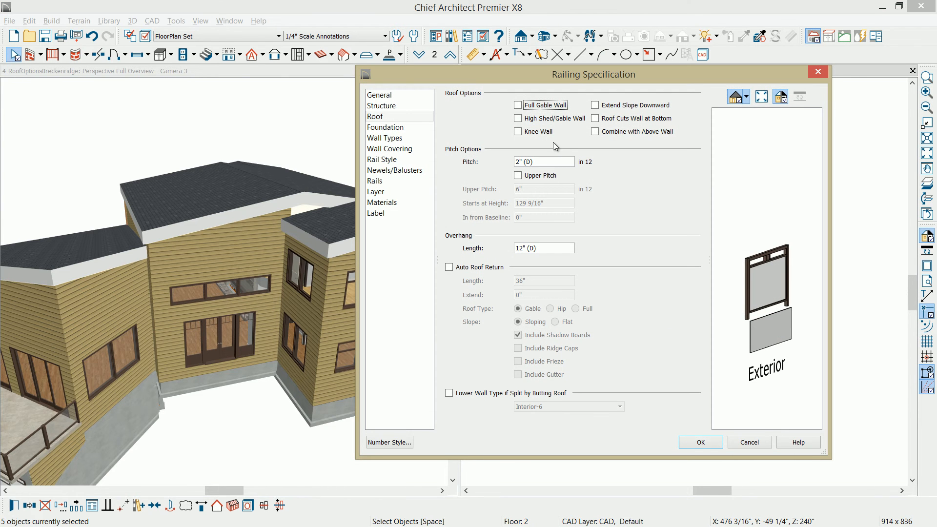
{"action": "left_click", "coordinate": [518, 118]}
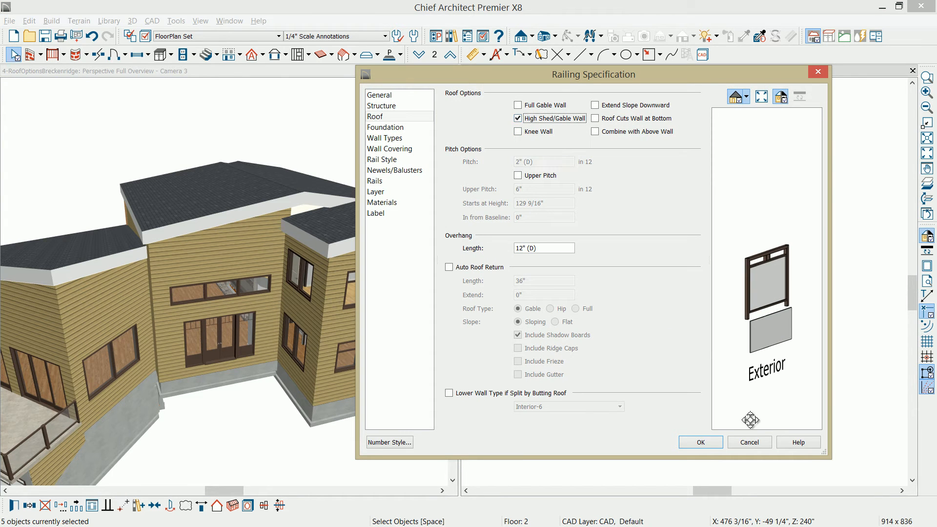
{"action": "left_click", "coordinate": [700, 442]}
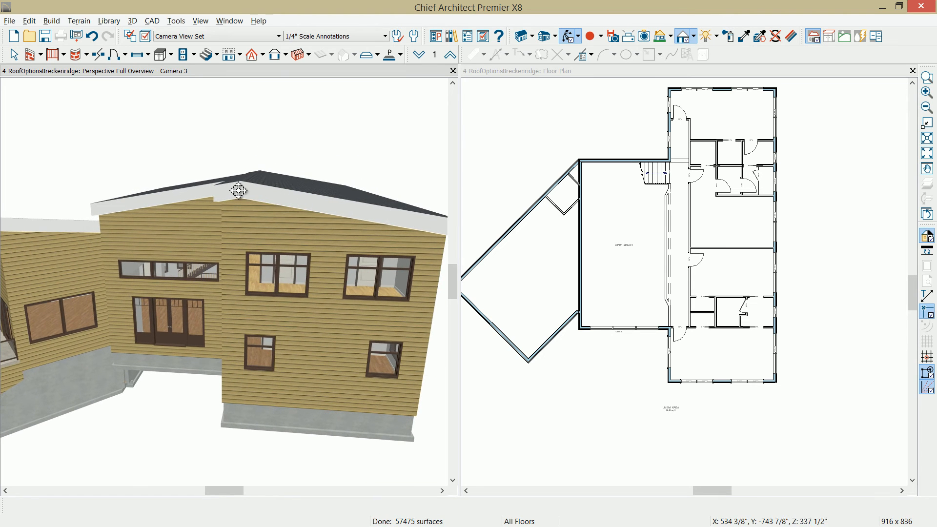
{"action": "left_click_drag", "start_coordinate": [238, 191], "coordinate": [311, 223]}
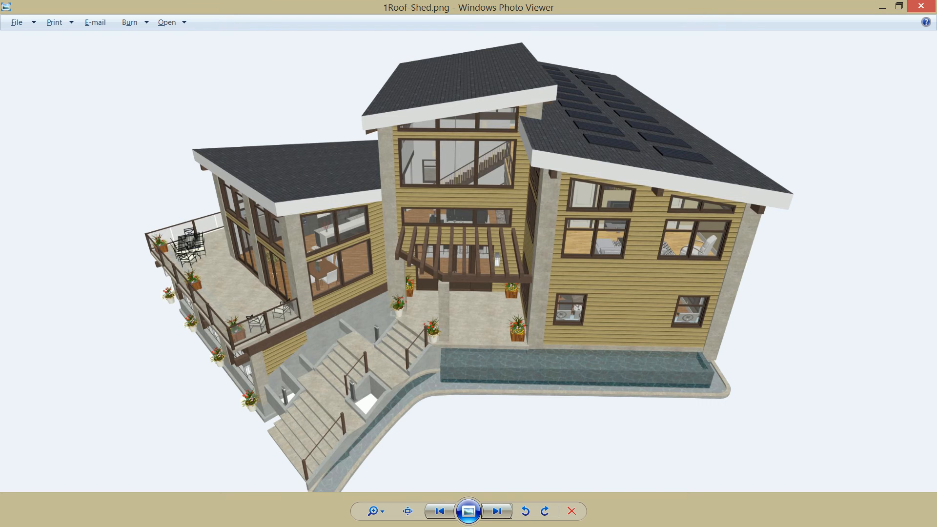
{"action": "mouse_move", "coordinate": [140, 8]}
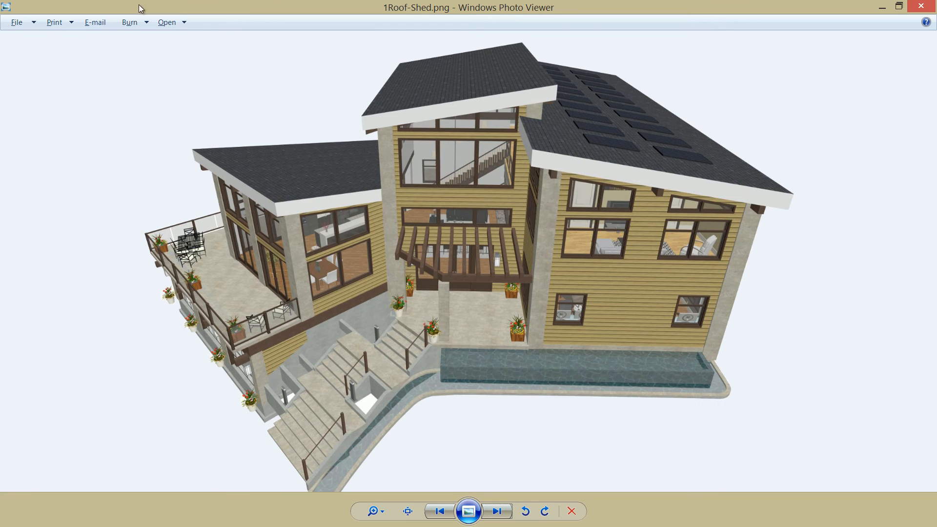
{"action": "mouse_move", "coordinate": [428, 111]}
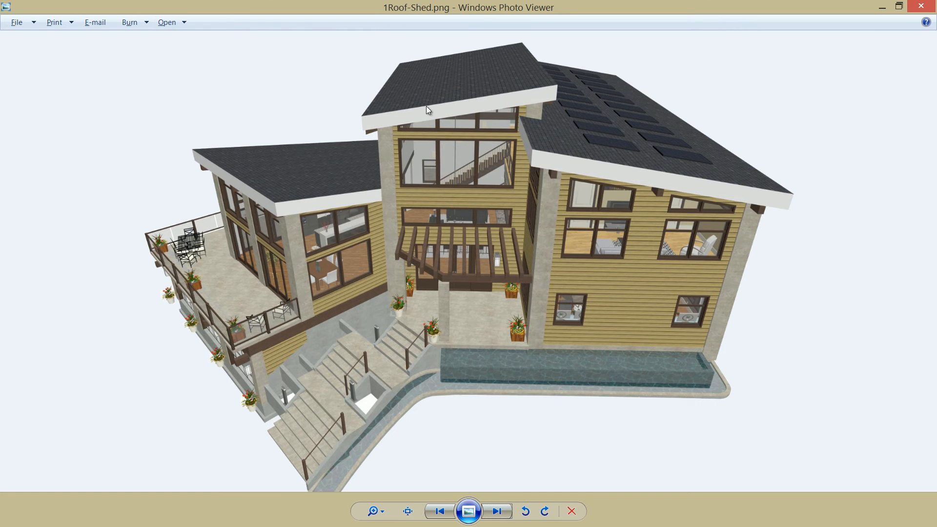
{"action": "mouse_move", "coordinate": [540, 103]}
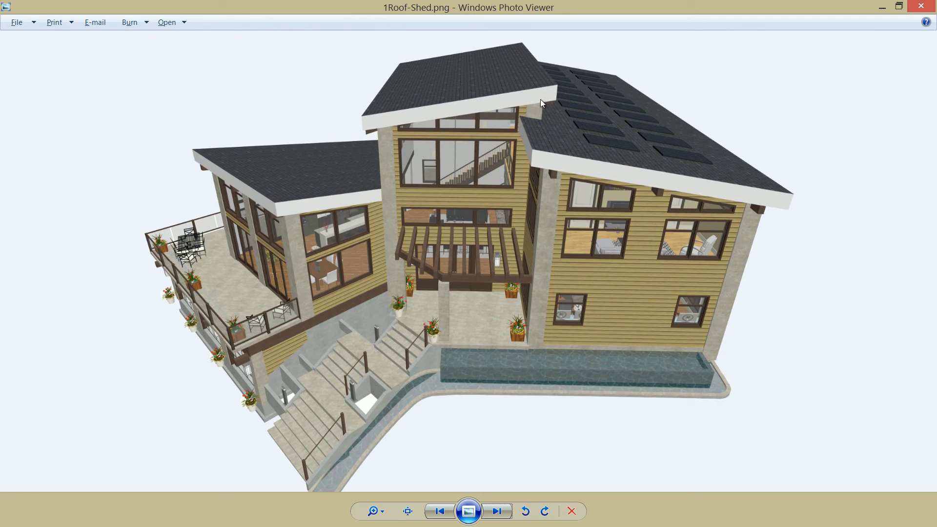
{"action": "mouse_move", "coordinate": [537, 121]}
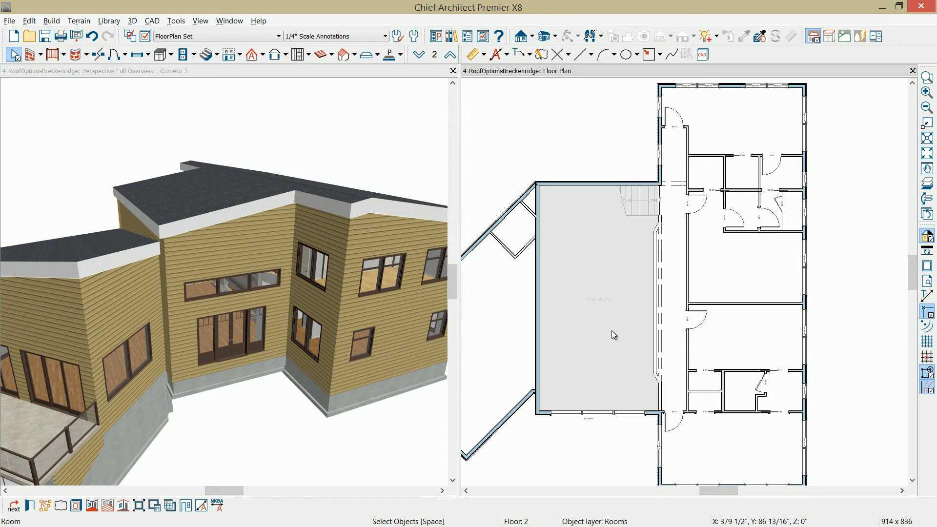
{"action": "mouse_move", "coordinate": [607, 298]}
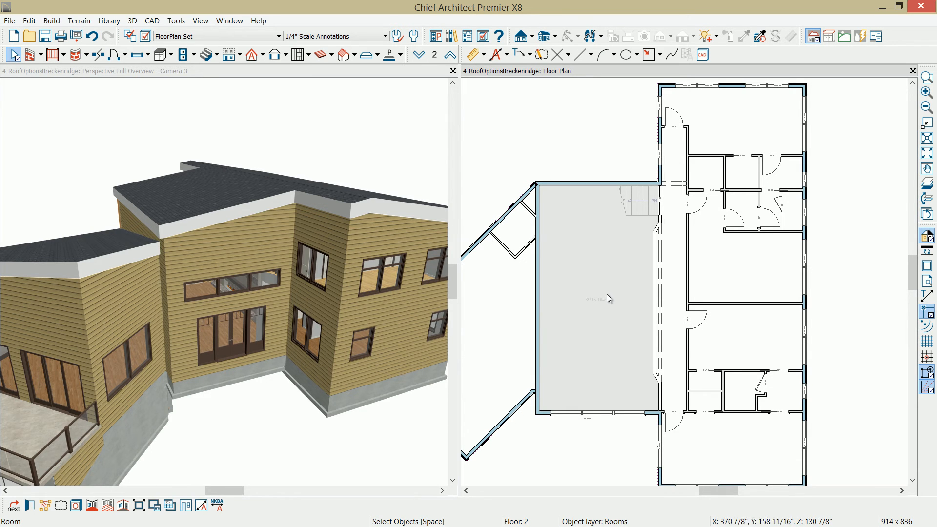
- Give the Open Below room a 300-inch ceiling and a floor under it
{"action": "double_click", "coordinate": [606, 298]}
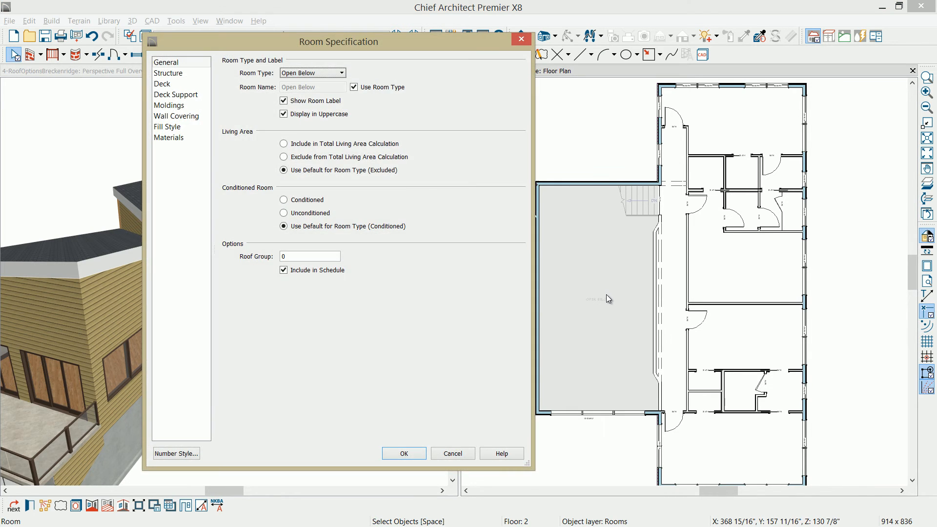
{"action": "left_click", "coordinate": [168, 73]}
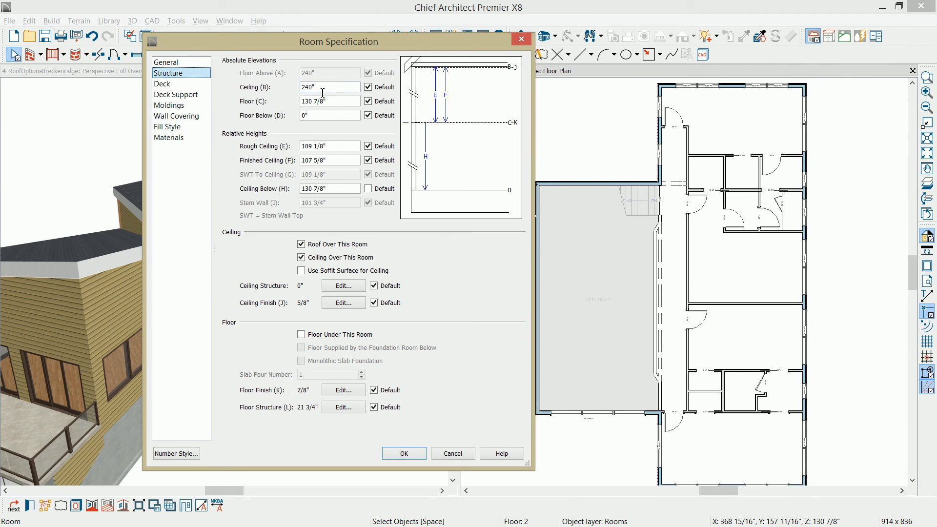
{"action": "left_click", "coordinate": [329, 88]}
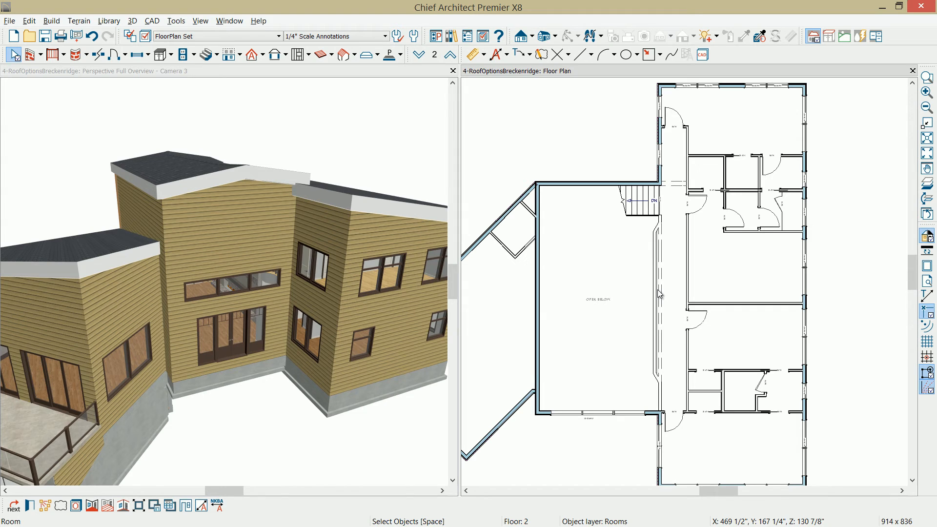
{"action": "mouse_move", "coordinate": [654, 245]}
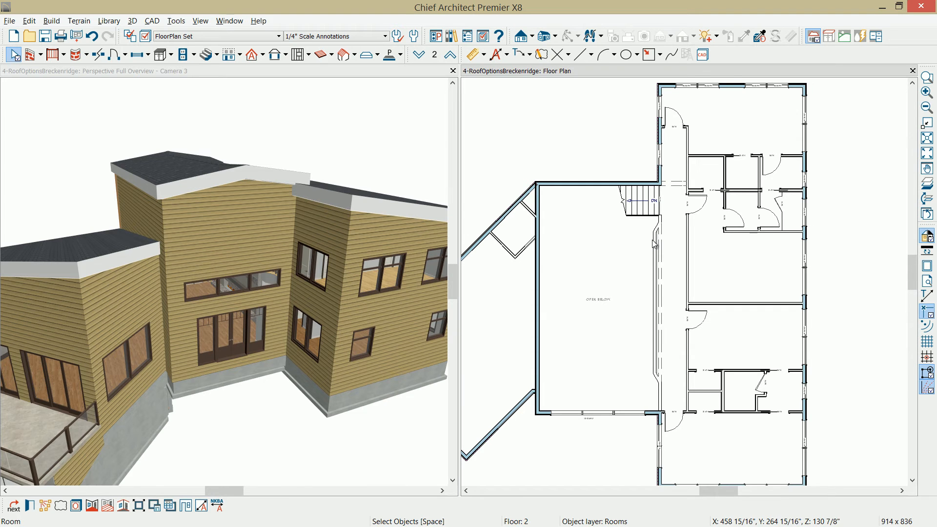
{"action": "mouse_move", "coordinate": [656, 247]}
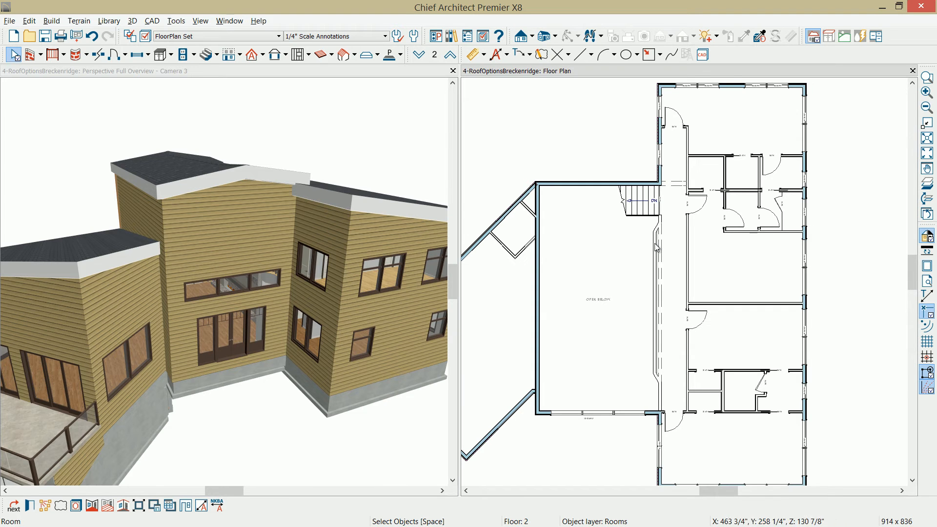
{"action": "mouse_move", "coordinate": [660, 341]}
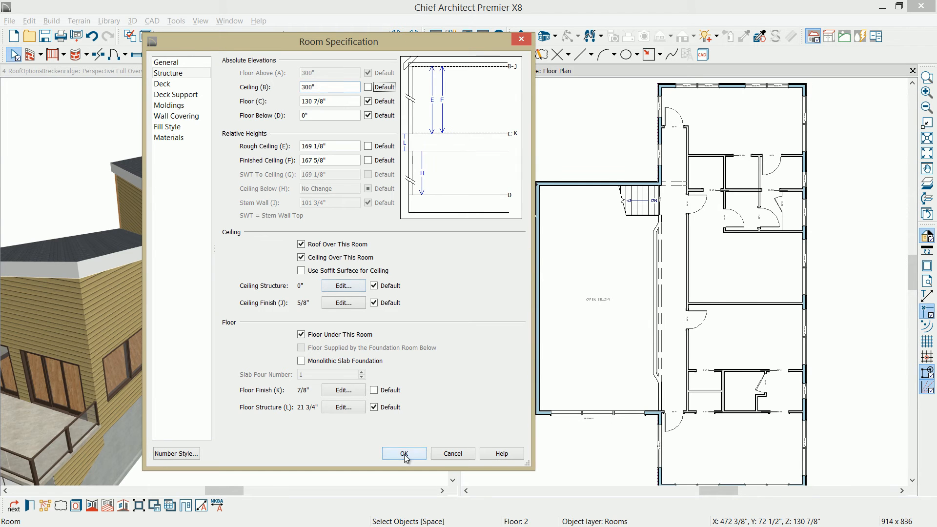
{"action": "left_click", "coordinate": [403, 453]}
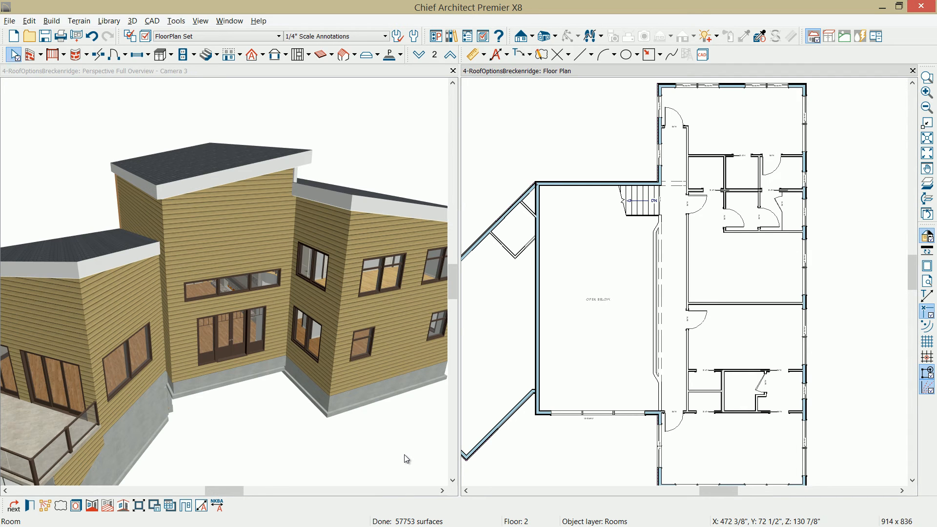
{"action": "mouse_move", "coordinate": [417, 54]}
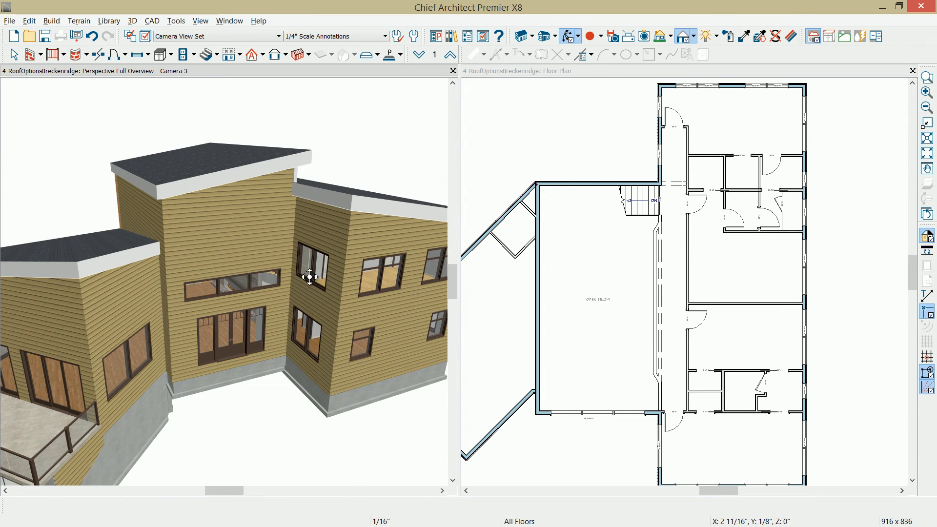
- Orbit the 3D view down onto where the tall center roof meets the lower roof
{"action": "left_click_drag", "start_coordinate": [309, 276], "coordinate": [189, 285]}
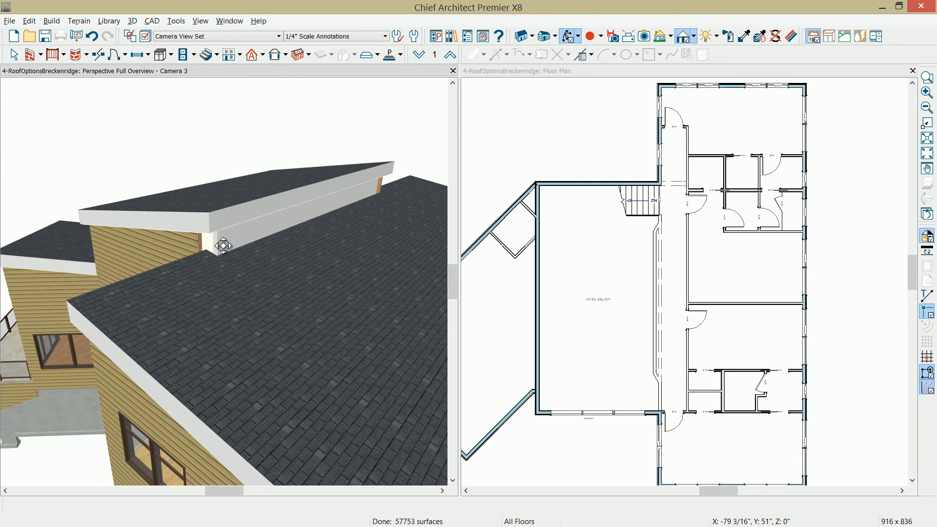
{"action": "mouse_move", "coordinate": [212, 246]}
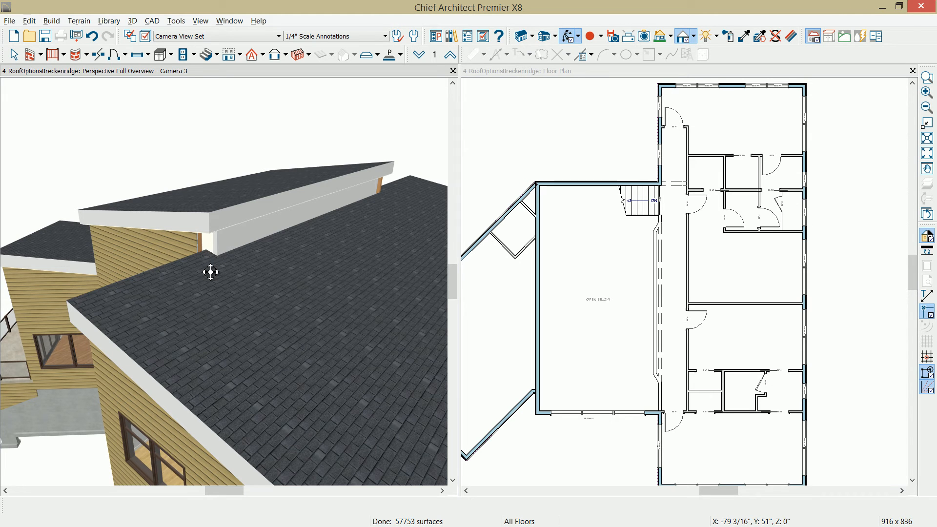
{"action": "mouse_move", "coordinate": [221, 266]}
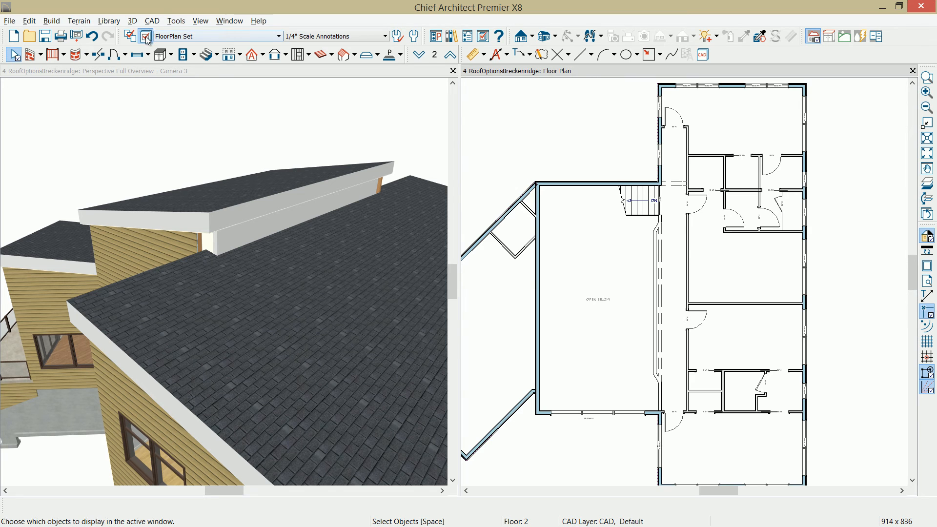
- Turn on display of the Roof Planes layer in the floor plan
{"action": "left_click", "coordinate": [146, 35]}
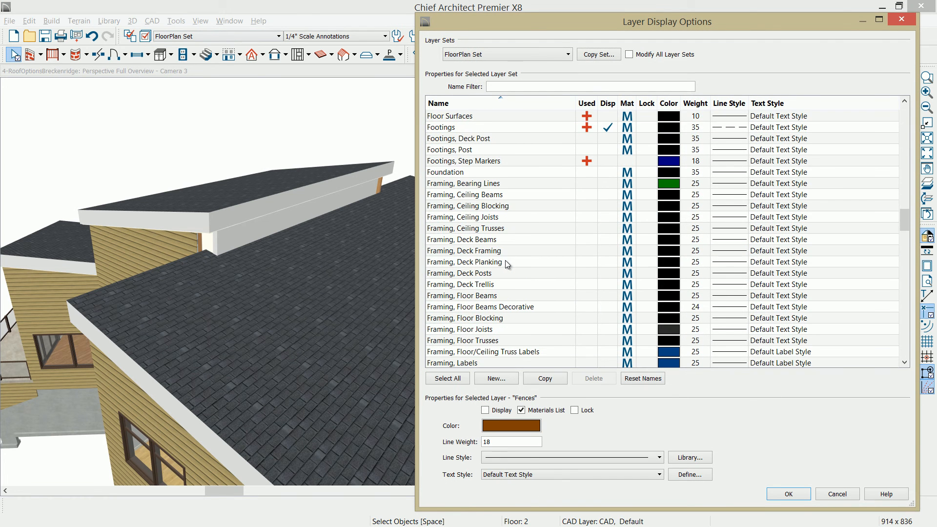
{"action": "scroll", "scroll_direction": "down", "scroll_amount": 3}
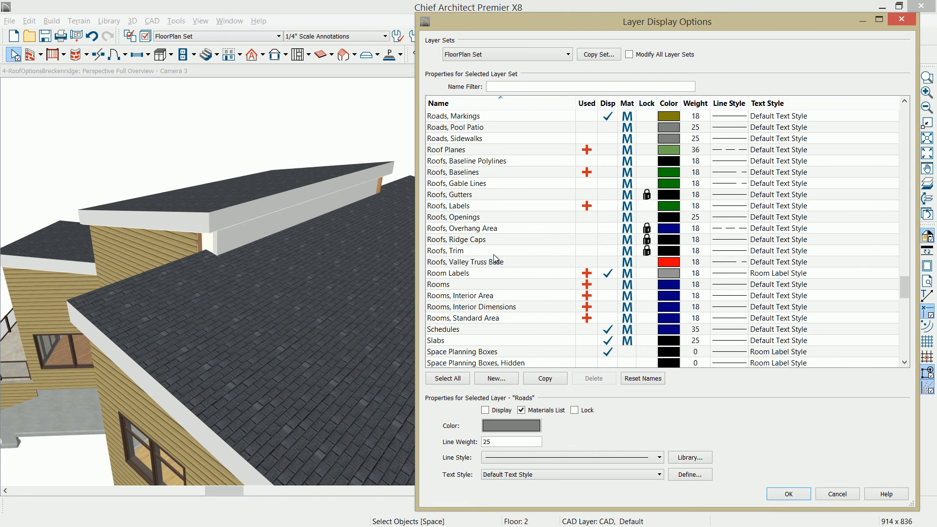
{"action": "left_click", "coordinate": [787, 493]}
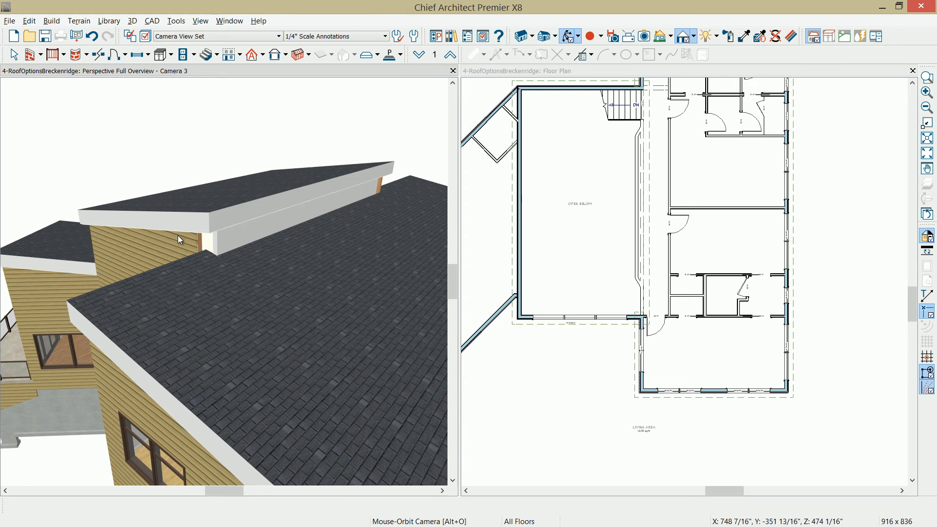
{"action": "mouse_move", "coordinate": [206, 248]}
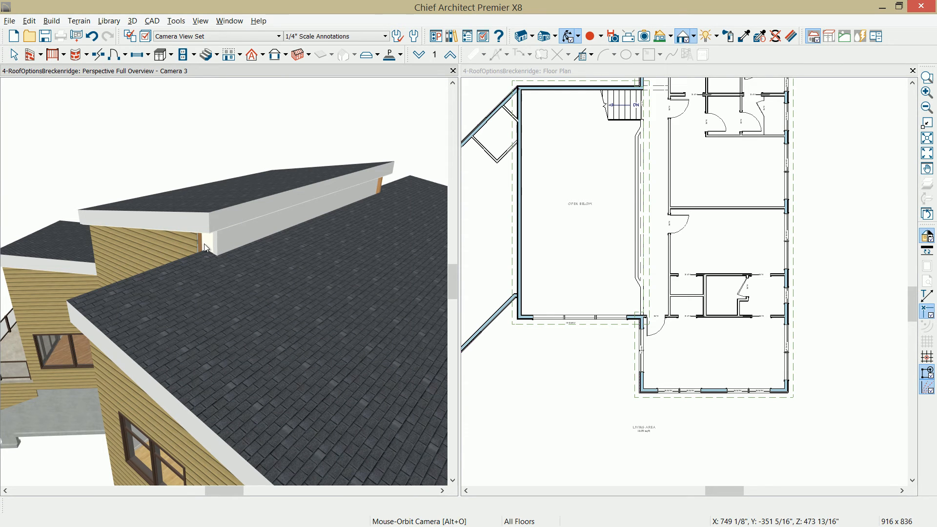
- Drag the selected roof plane's edge to the wall corner
{"action": "left_click", "coordinate": [926, 78]}
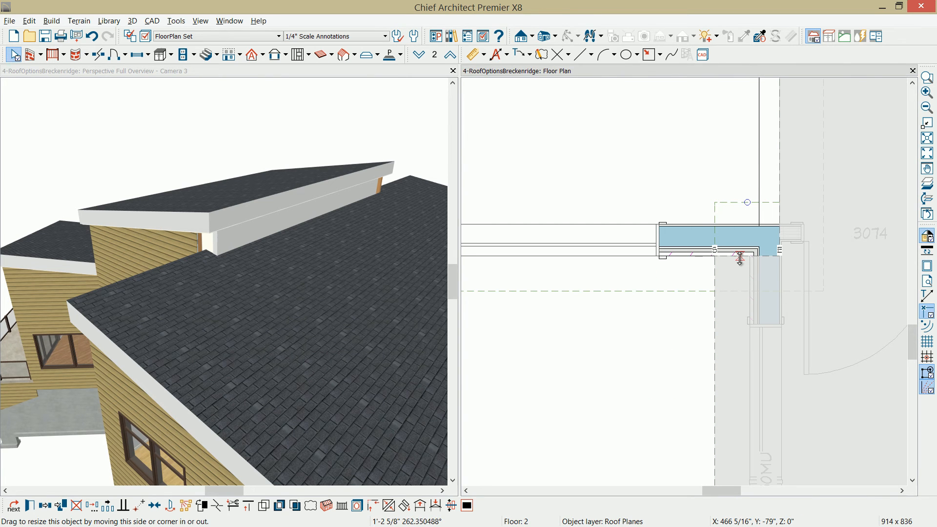
{"action": "left_click_drag", "start_coordinate": [759, 258], "coordinate": [739, 258]}
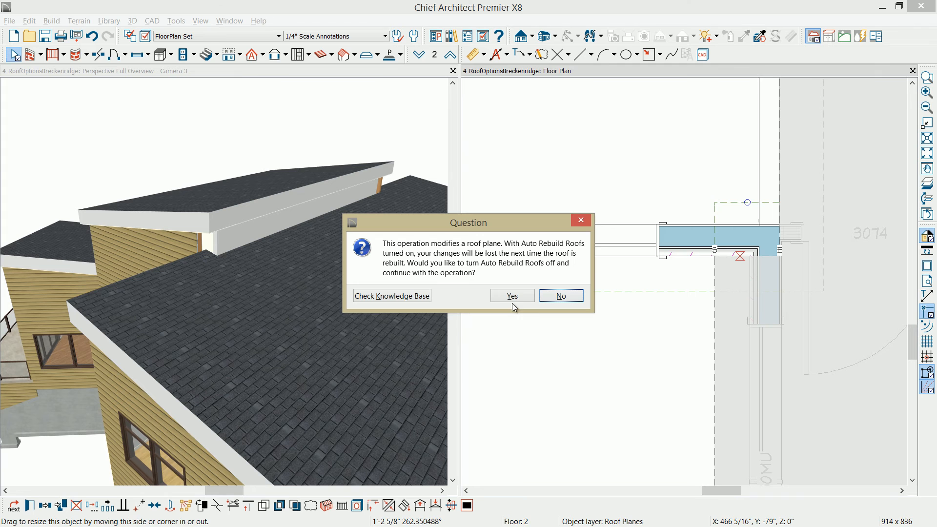
{"action": "mouse_move", "coordinate": [460, 253]}
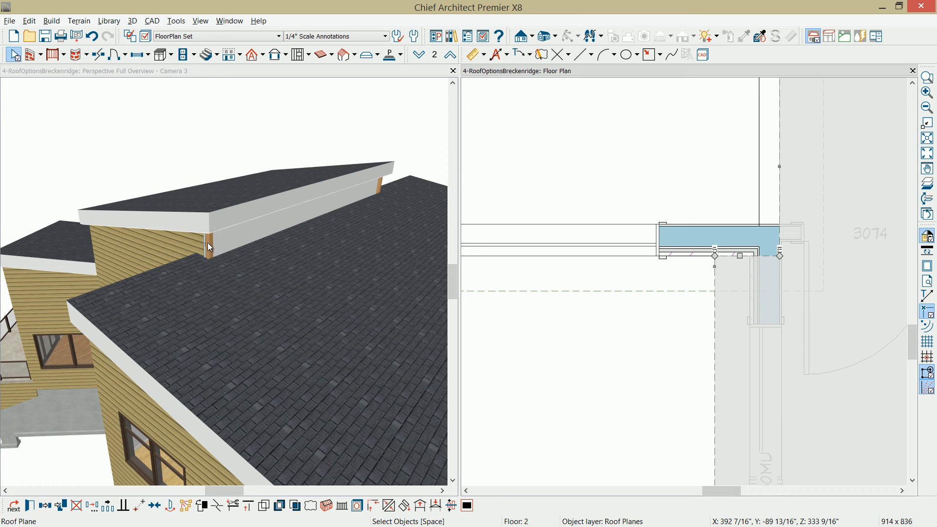
{"action": "mouse_move", "coordinate": [824, 282]}
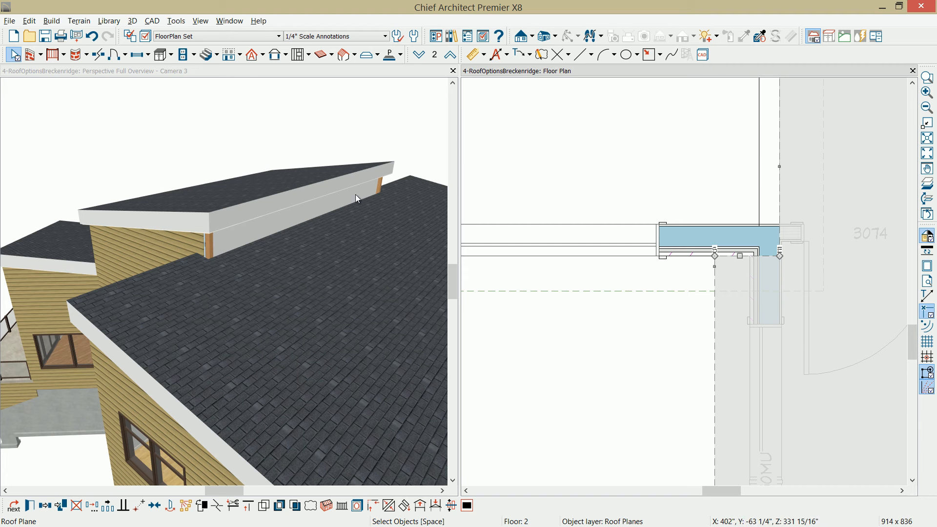
{"action": "mouse_move", "coordinate": [272, 217]}
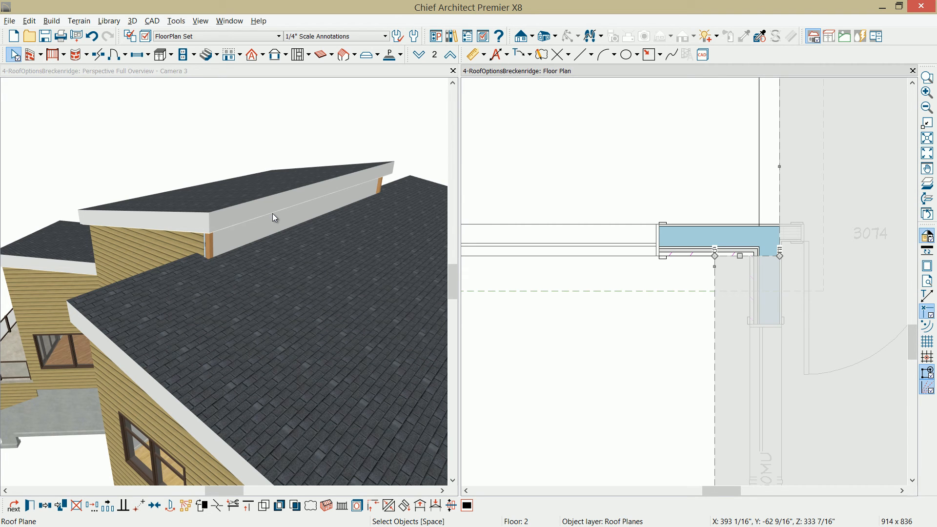
{"action": "mouse_move", "coordinate": [261, 230]}
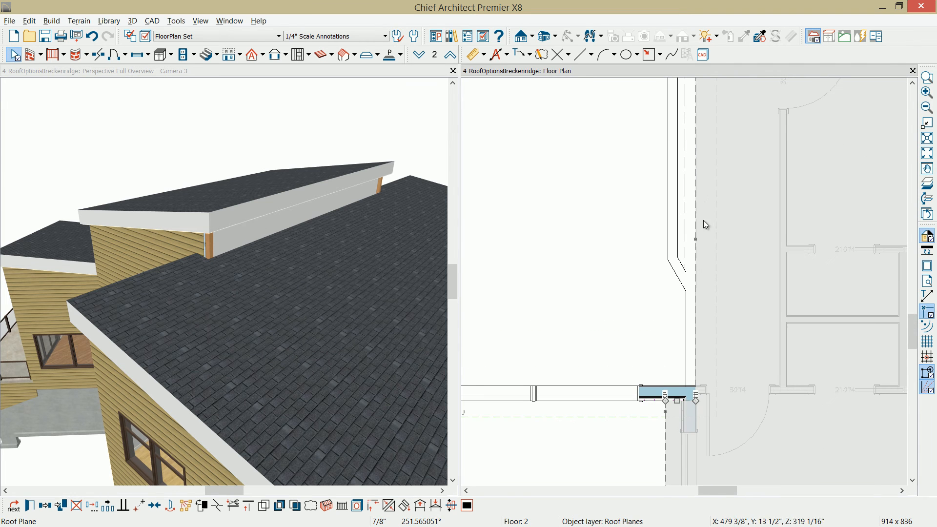
{"action": "mouse_move", "coordinate": [692, 319]}
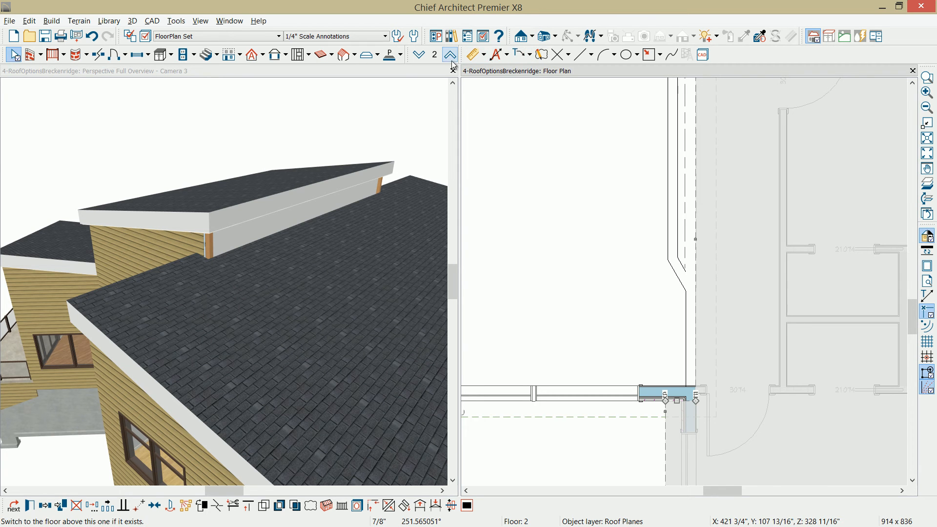
- On floor 3, change the attic wall to Exterior, Siding-6 Brown and keep it
{"action": "left_click", "coordinate": [449, 54]}
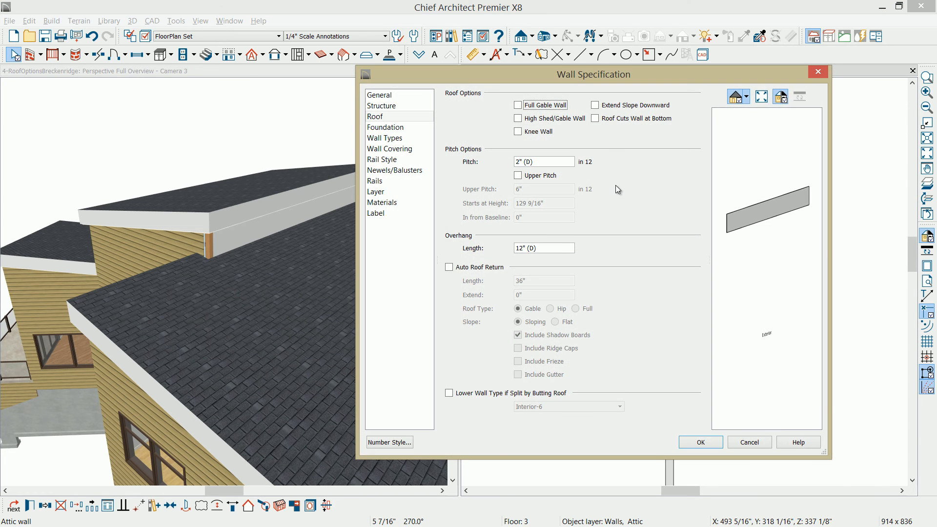
{"action": "left_click", "coordinate": [385, 138]}
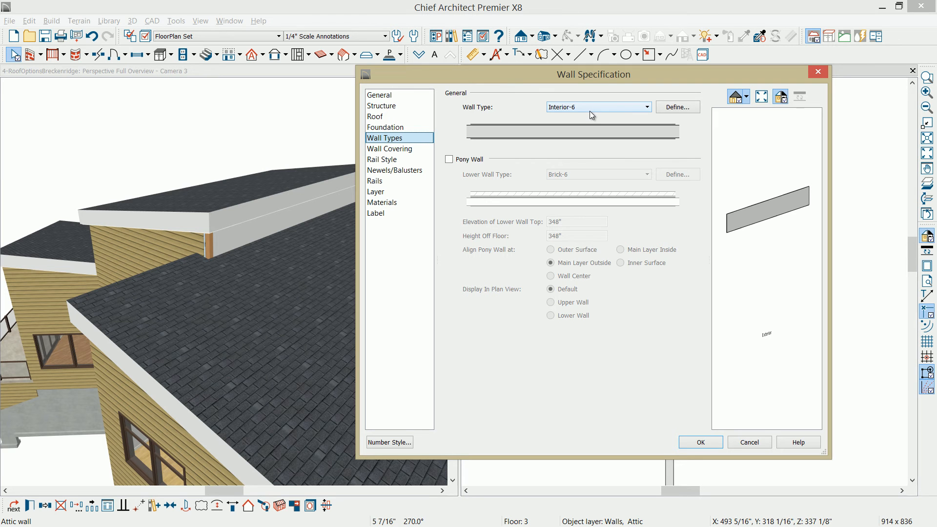
{"action": "left_click", "coordinate": [597, 107]}
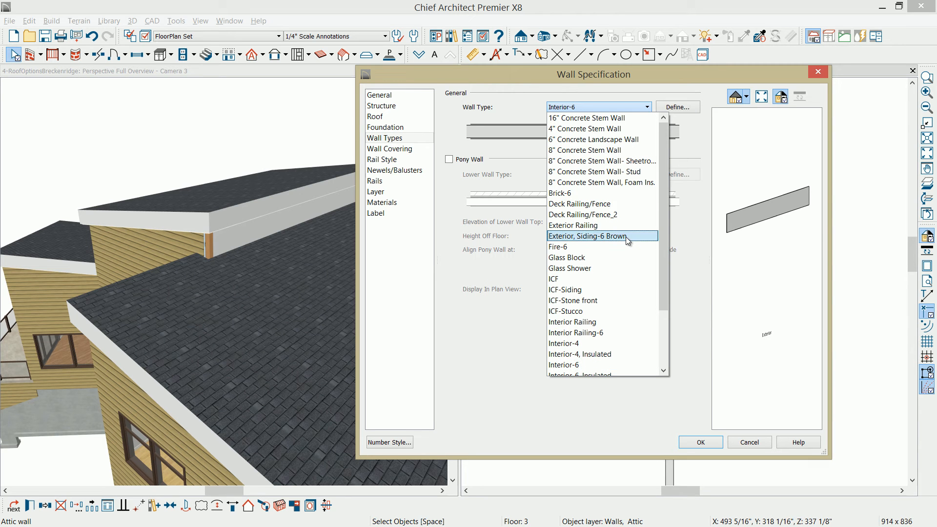
{"action": "left_click", "coordinate": [600, 236]}
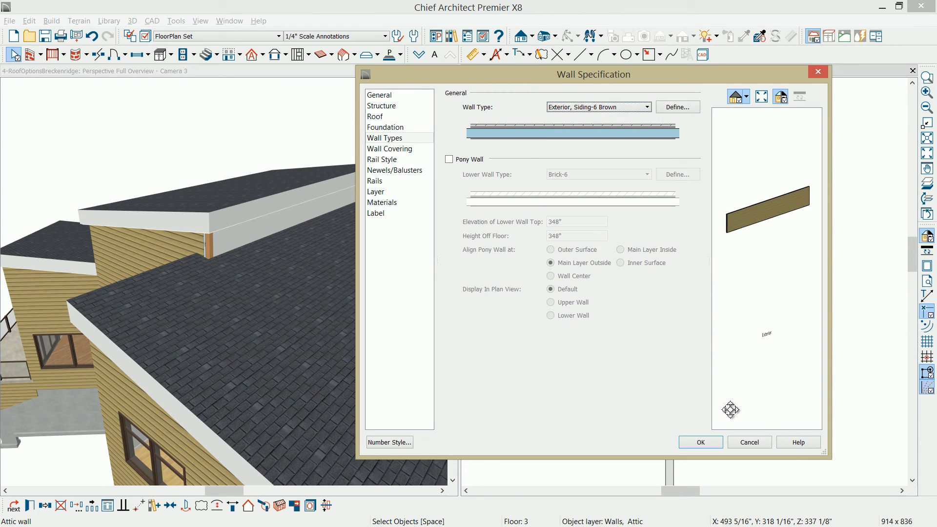
{"action": "left_click", "coordinate": [699, 442]}
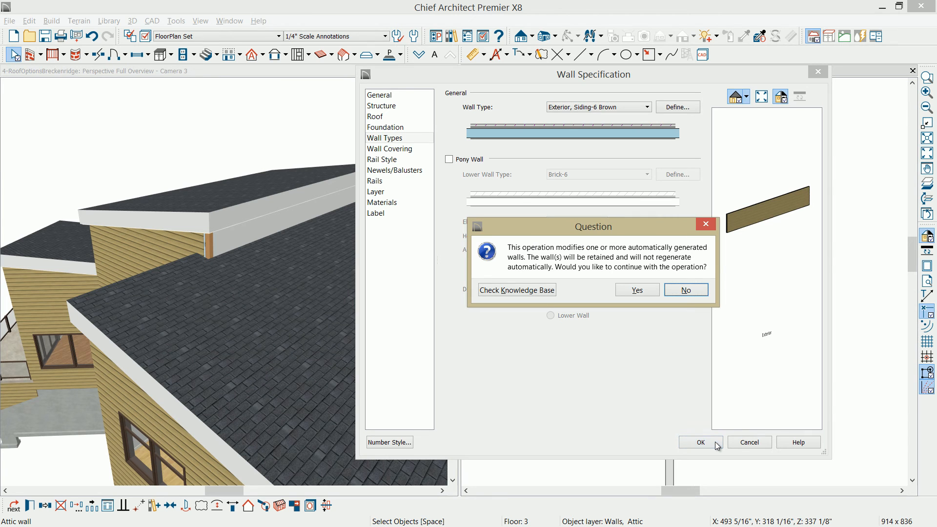
{"action": "mouse_move", "coordinate": [636, 224]}
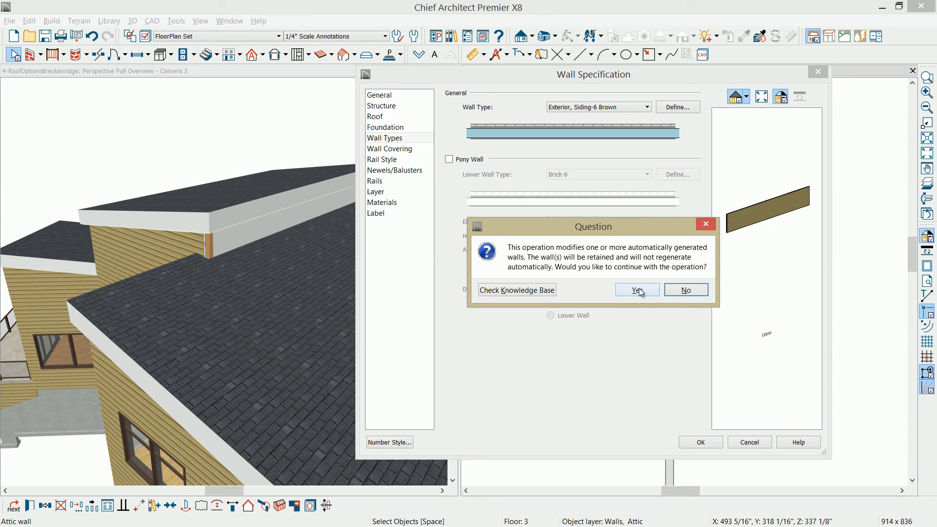
{"action": "left_click", "coordinate": [635, 289]}
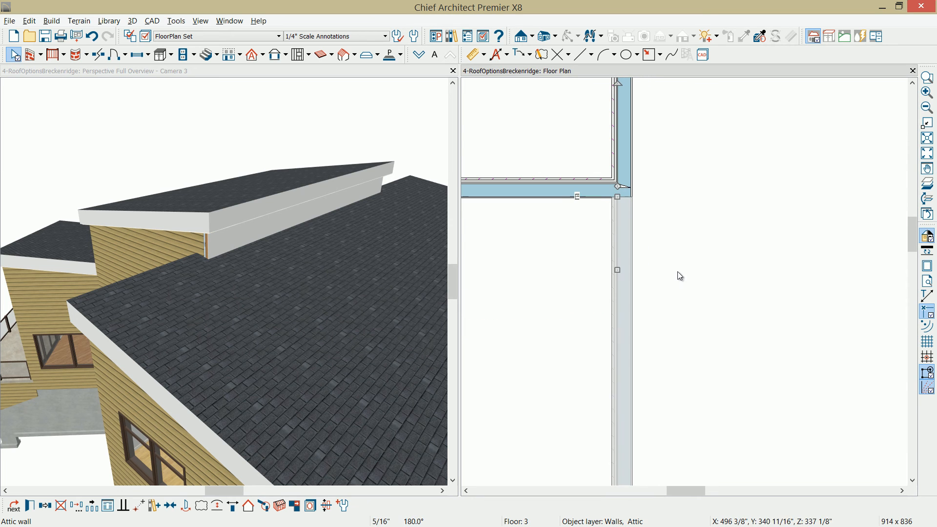
{"action": "mouse_move", "coordinate": [623, 272]}
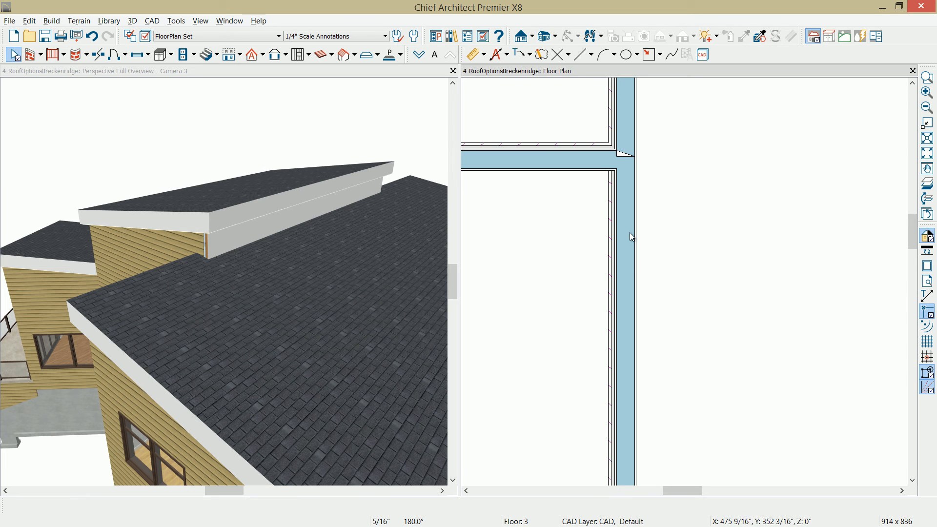
{"action": "mouse_move", "coordinate": [621, 228]}
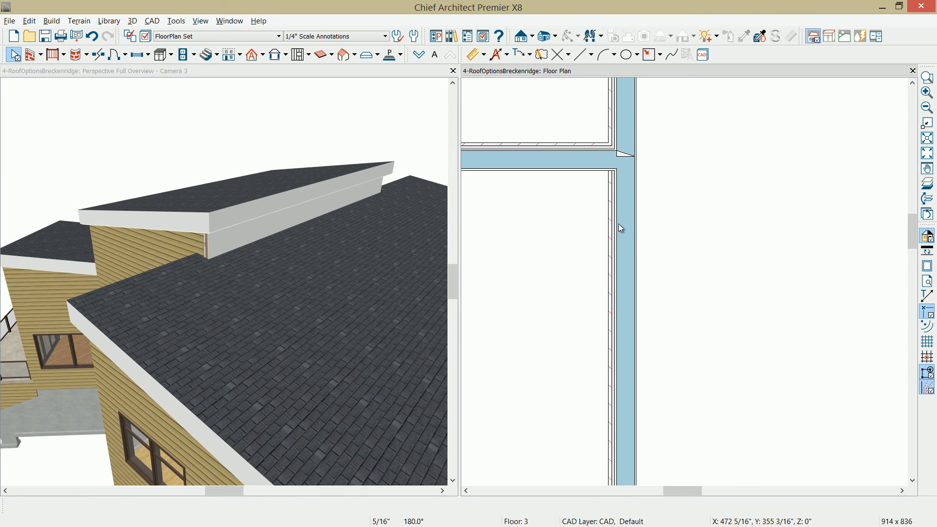
{"action": "mouse_move", "coordinate": [623, 228]}
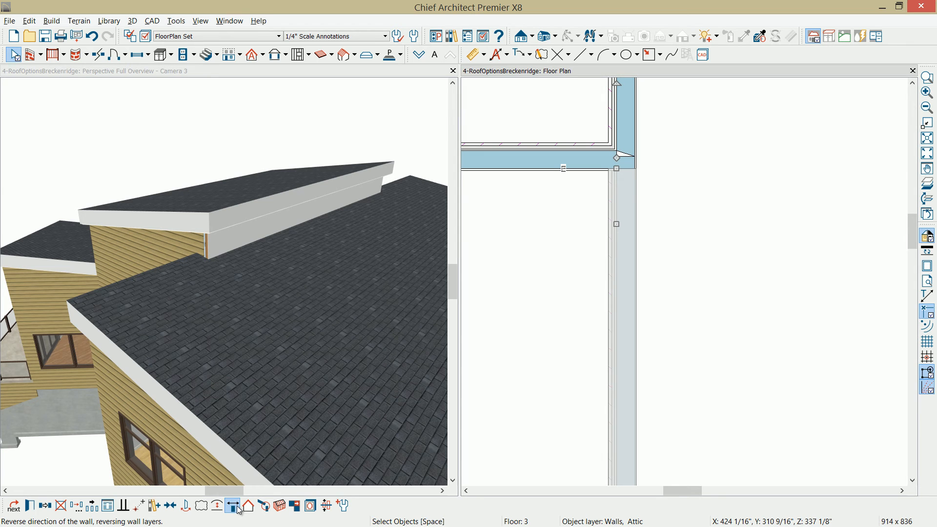
- Reverse the attic wall's layers so siding faces outward, then deselect it
{"action": "left_click", "coordinate": [232, 506]}
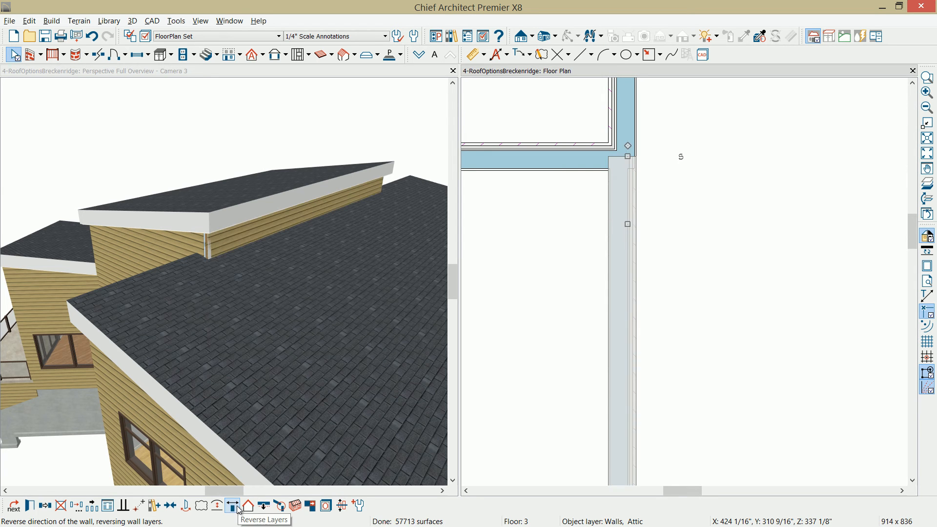
{"action": "left_click", "coordinate": [231, 506]}
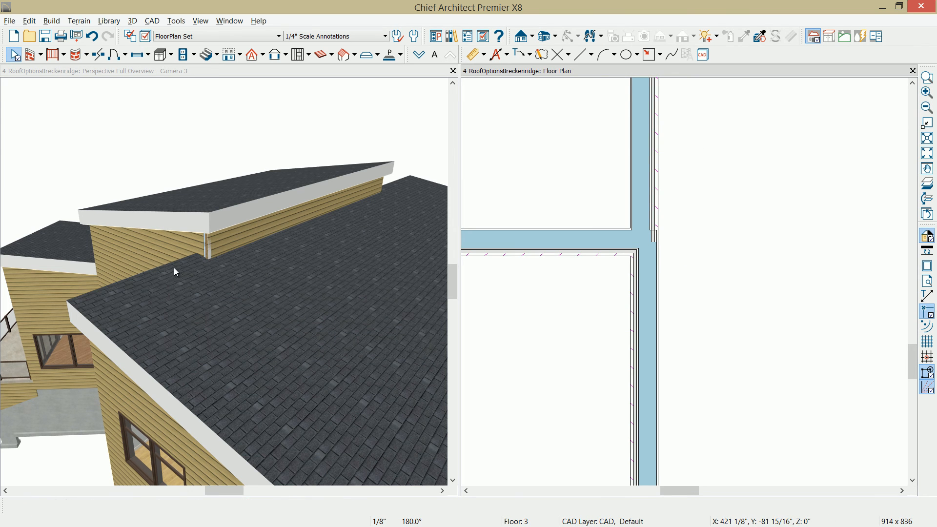
{"action": "mouse_move", "coordinate": [218, 230]}
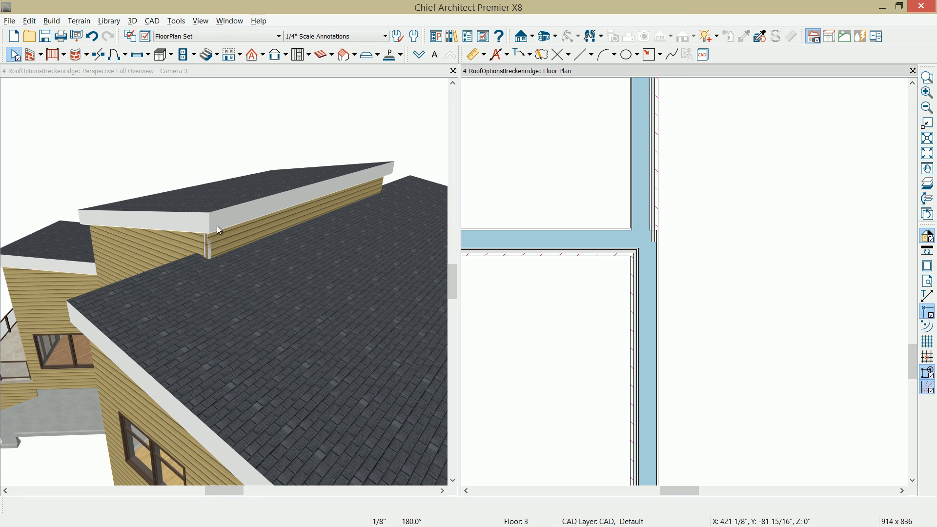
{"action": "mouse_move", "coordinate": [202, 266]}
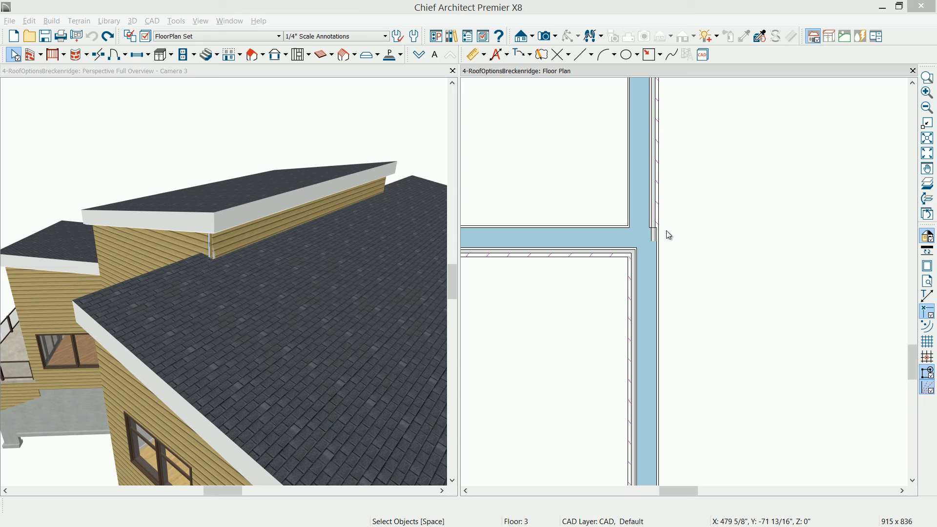
{"action": "mouse_move", "coordinate": [673, 234]}
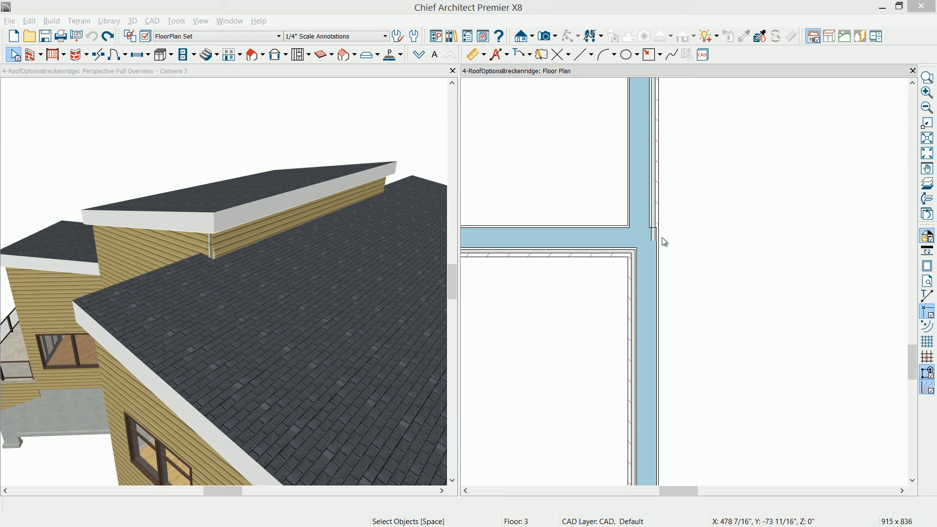
{"action": "mouse_move", "coordinate": [588, 243]}
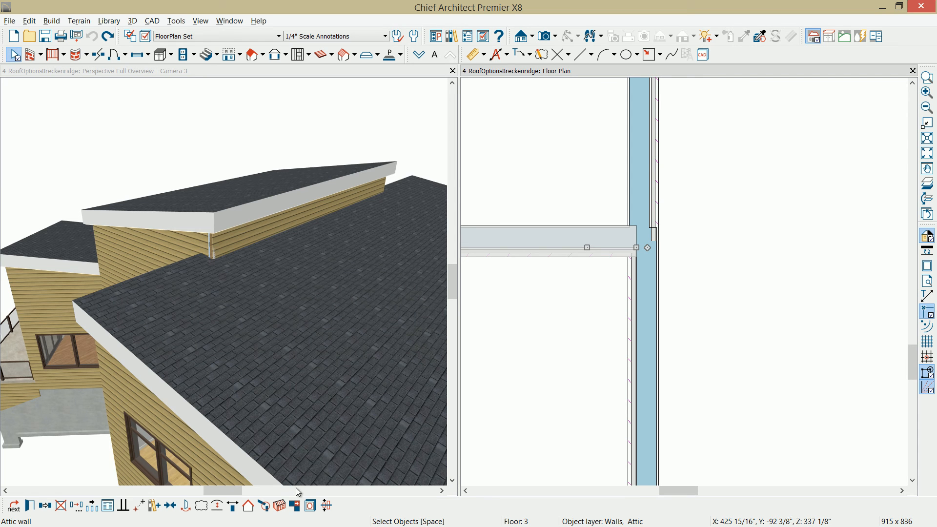
{"action": "mouse_move", "coordinate": [294, 505]}
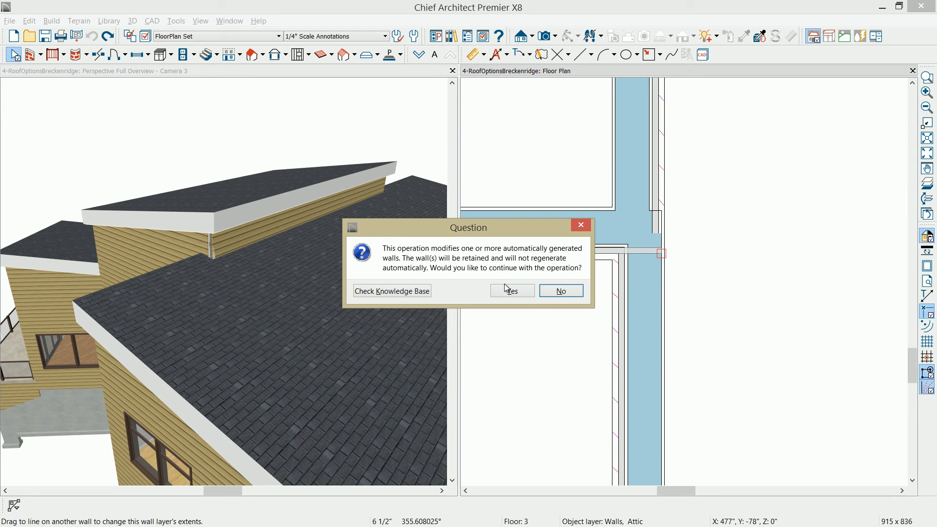
- Confirm keeping the edited auto-generated attic wall
{"action": "left_click", "coordinate": [510, 291]}
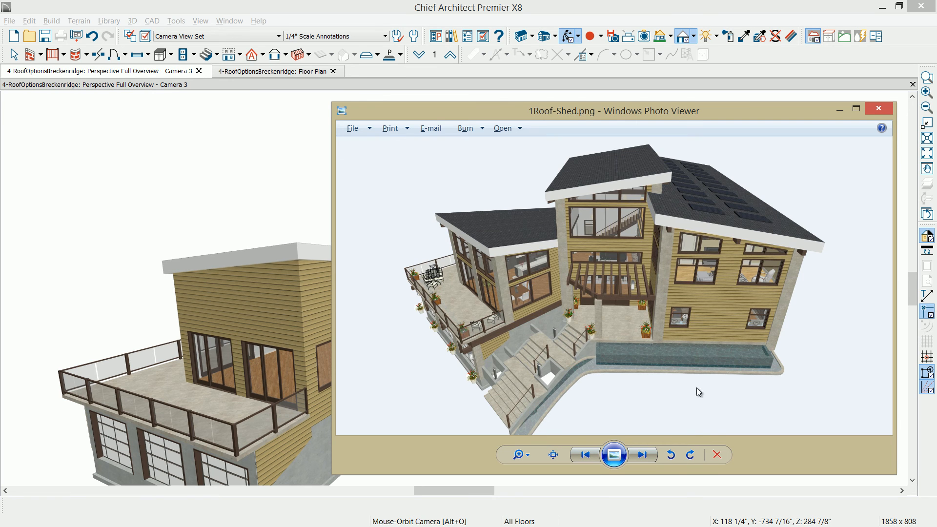
- View 2Roof-Curved-All.png and 3Roof-Curved-Center.png, then close the photo viewer
{"action": "left_click", "coordinate": [642, 455]}
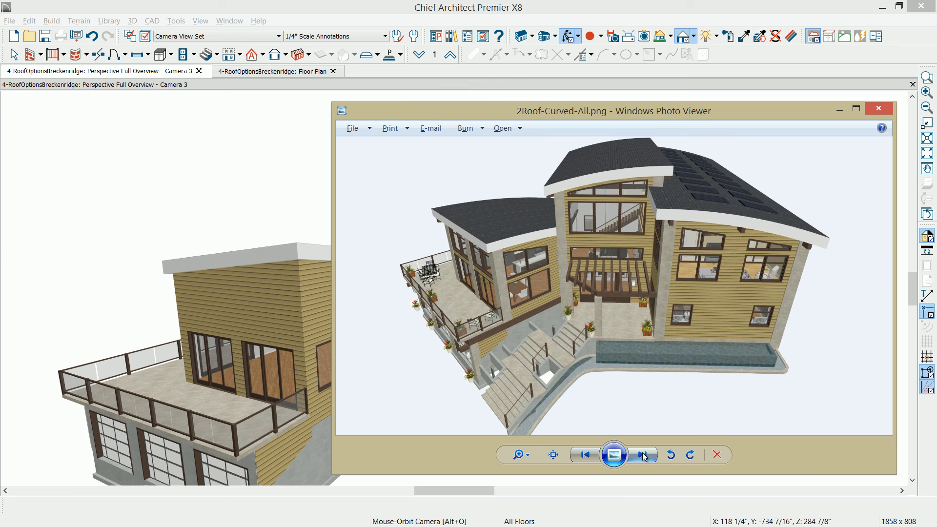
{"action": "left_click", "coordinate": [642, 454]}
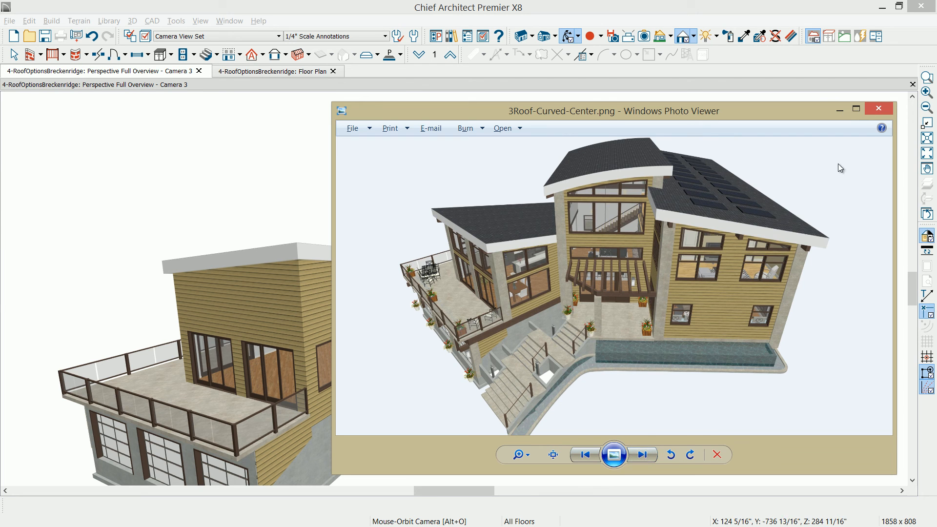
{"action": "left_click", "coordinate": [877, 109]}
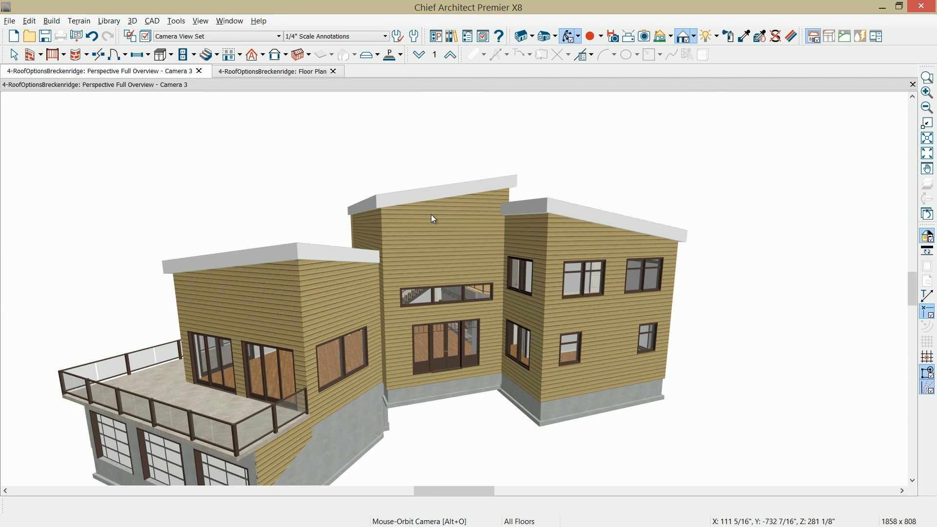
{"action": "mouse_move", "coordinate": [537, 142]}
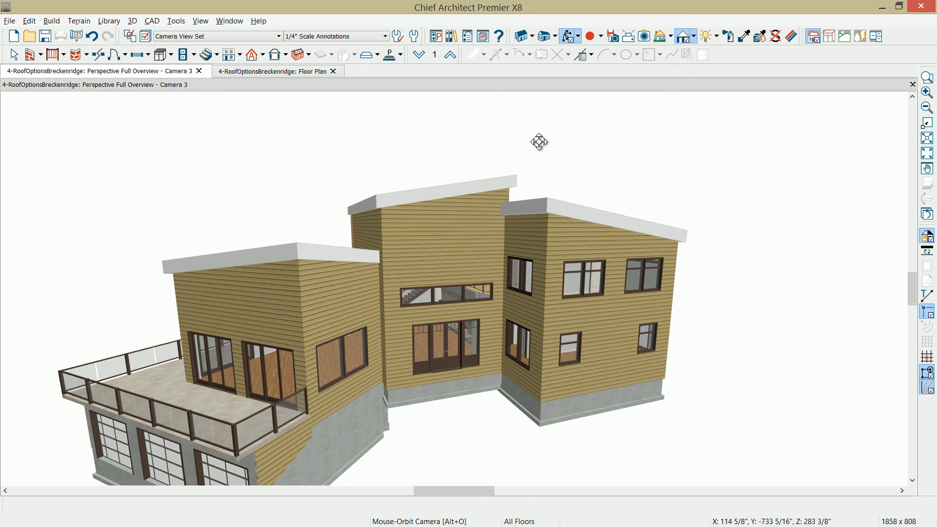
- Make the center roof plane curved with a 0 angle at ridge
{"action": "left_click_drag", "start_coordinate": [538, 142], "coordinate": [462, 210]}
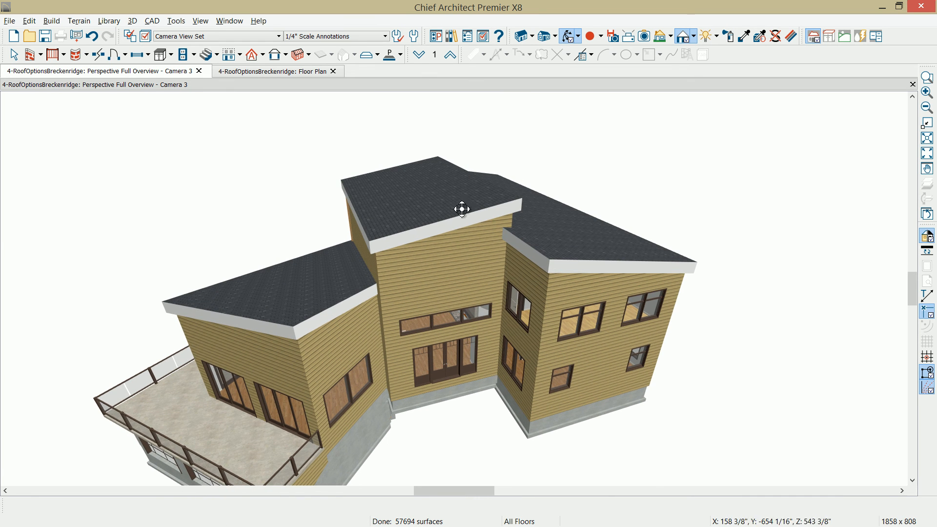
{"action": "left_click", "coordinate": [462, 209]}
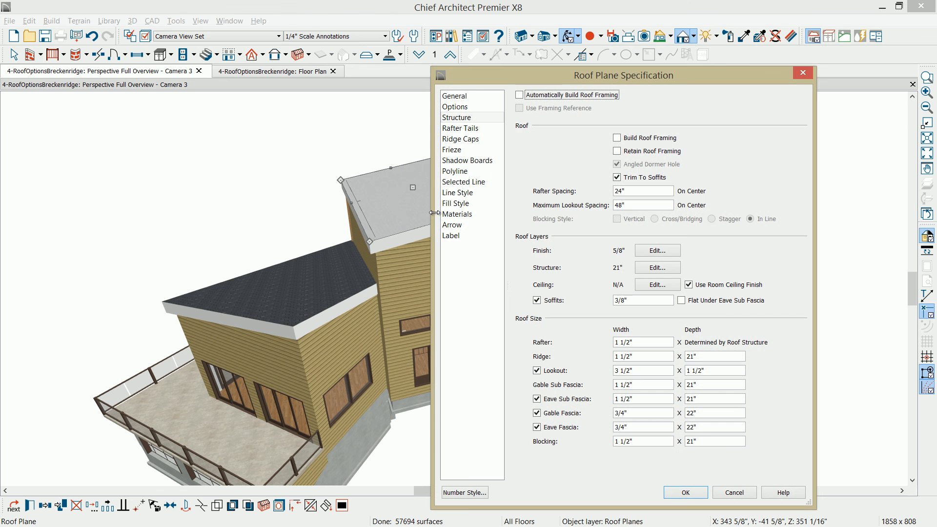
{"action": "left_click", "coordinate": [471, 117]}
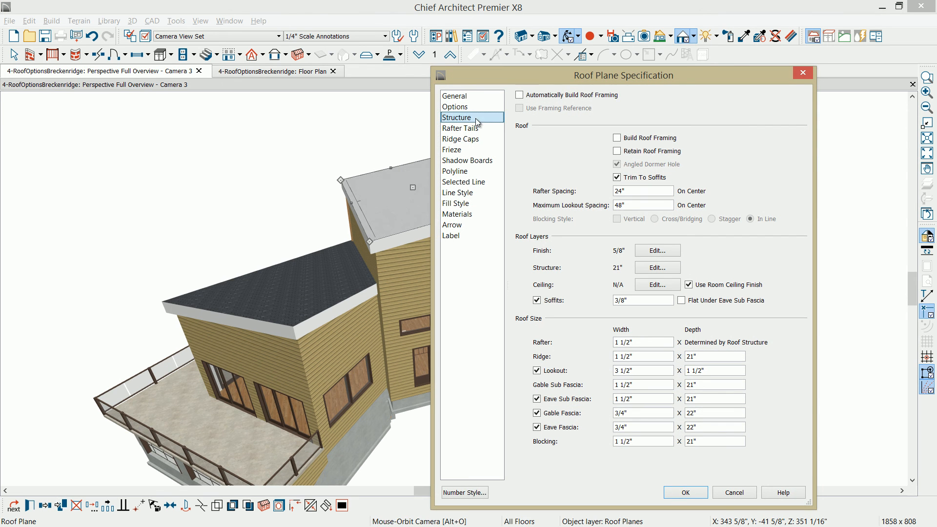
{"action": "left_click", "coordinate": [454, 96]}
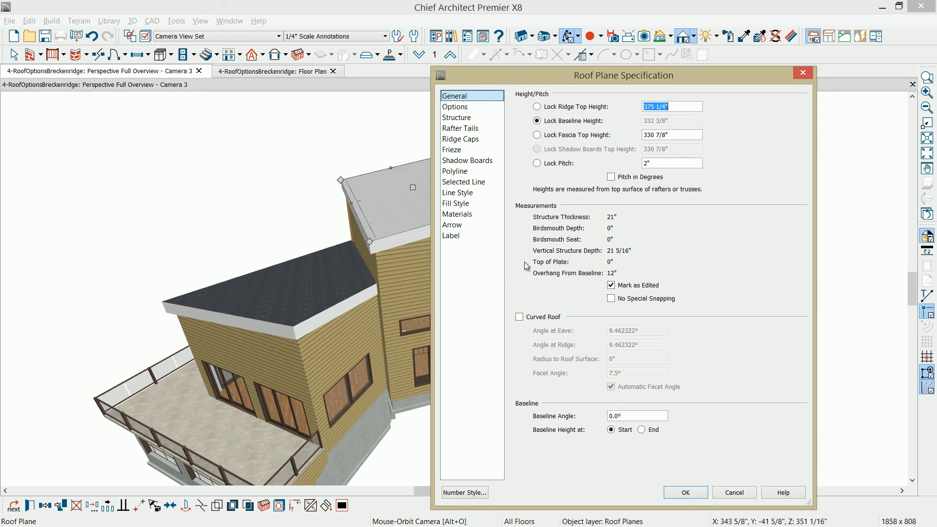
{"action": "mouse_move", "coordinate": [567, 322]}
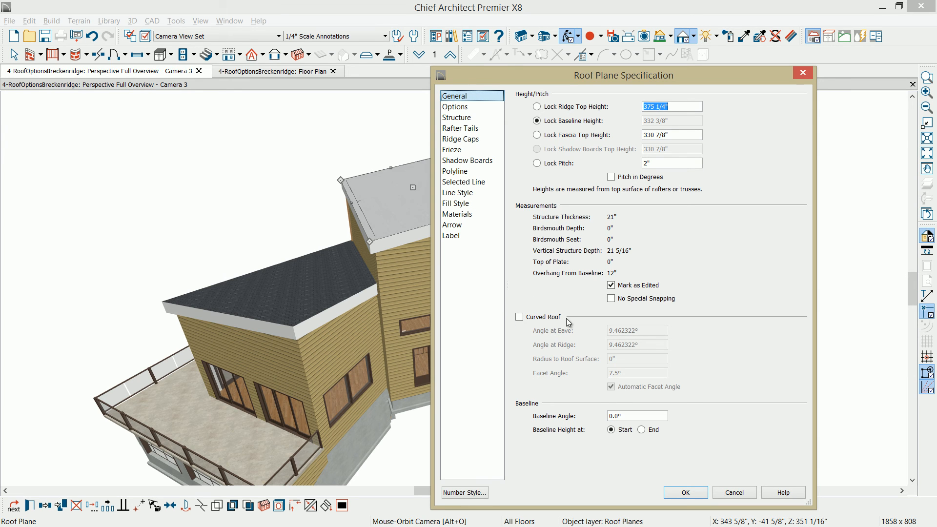
{"action": "left_click", "coordinate": [518, 317]}
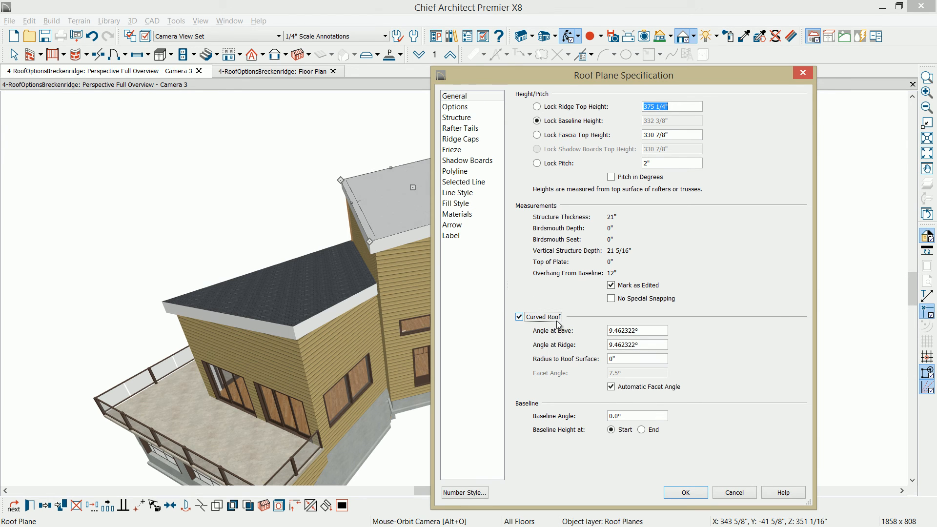
{"action": "left_click", "coordinate": [636, 344]}
{"action": "type", "text": "0"}
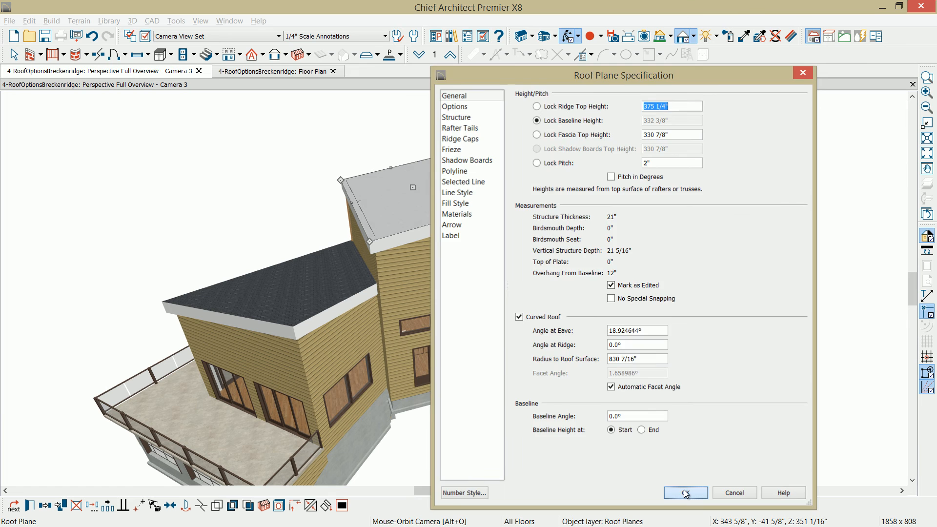
{"action": "left_click", "coordinate": [685, 492]}
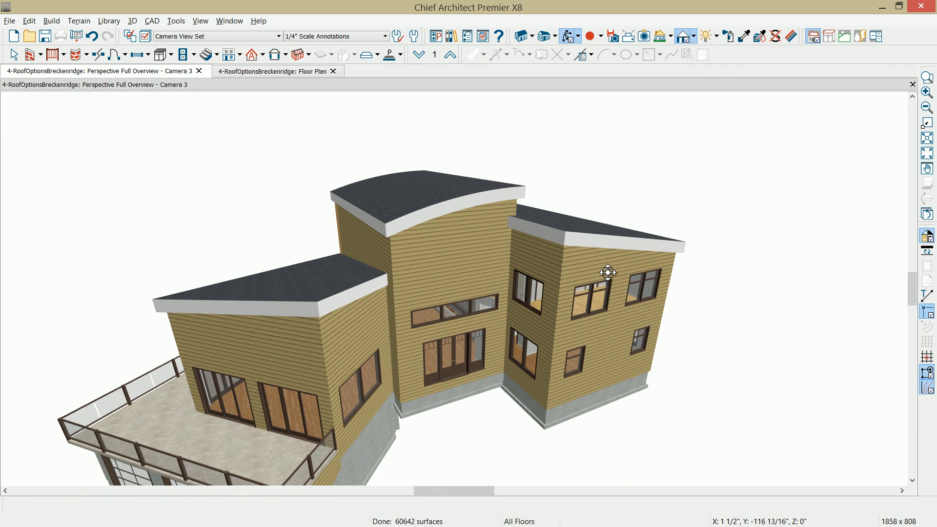
{"action": "mouse_move", "coordinate": [599, 240]}
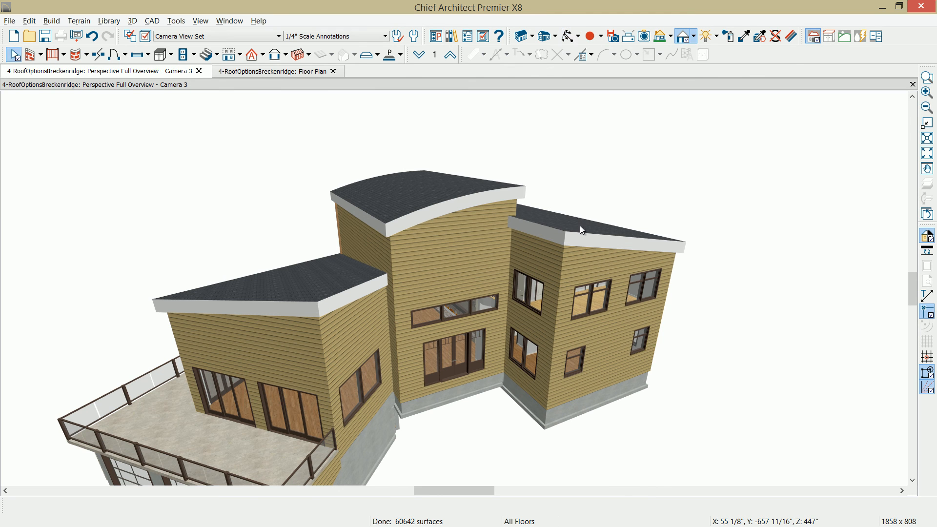
{"action": "left_click", "coordinate": [580, 230]}
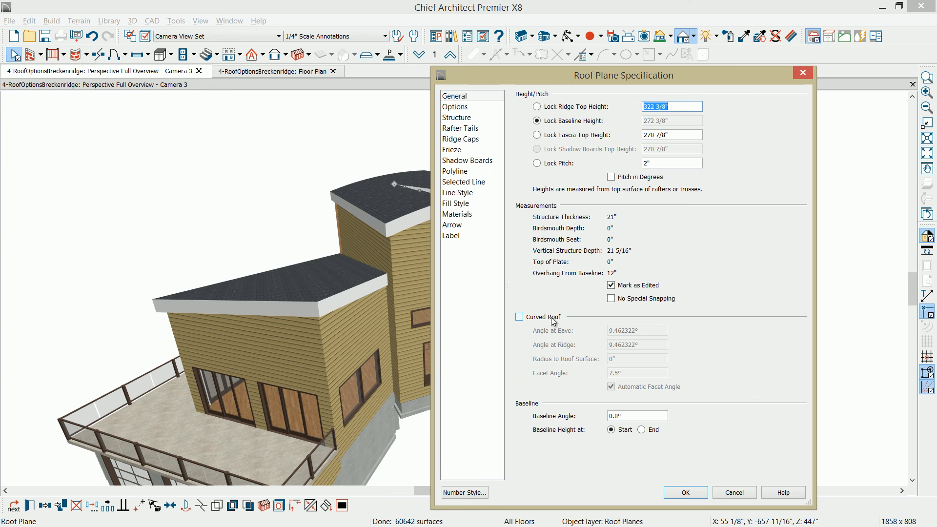
- Curve the right and left shed roofs with 0 ridge angle, then undo the last curve
{"action": "left_click", "coordinate": [519, 316]}
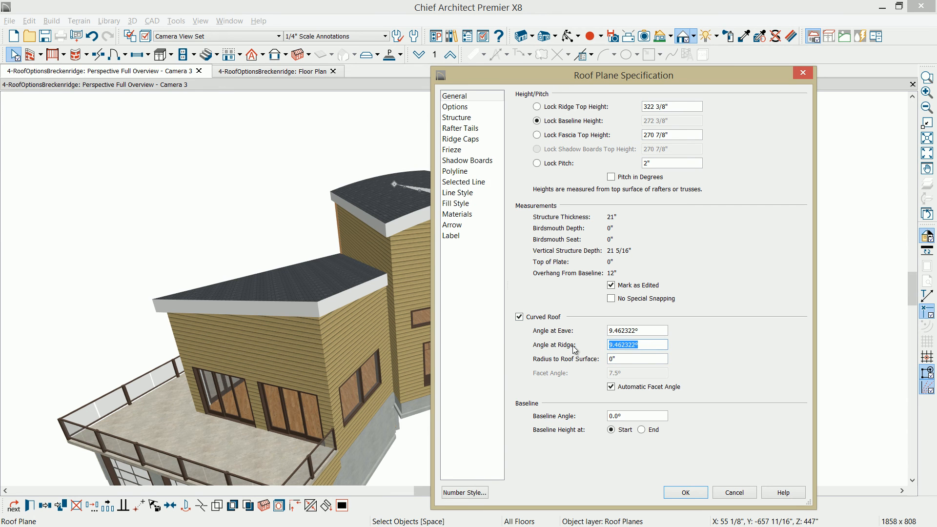
{"action": "type", "text": "0"}
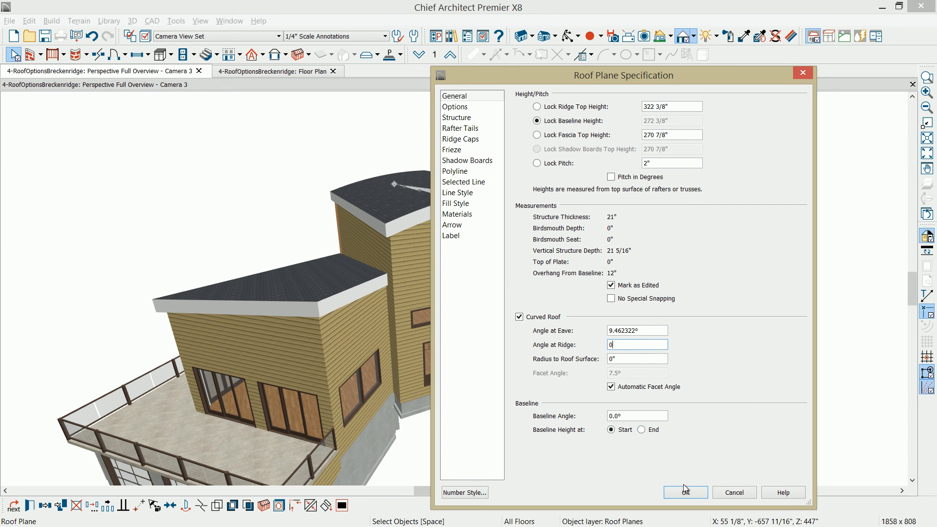
{"action": "left_click", "coordinate": [684, 492]}
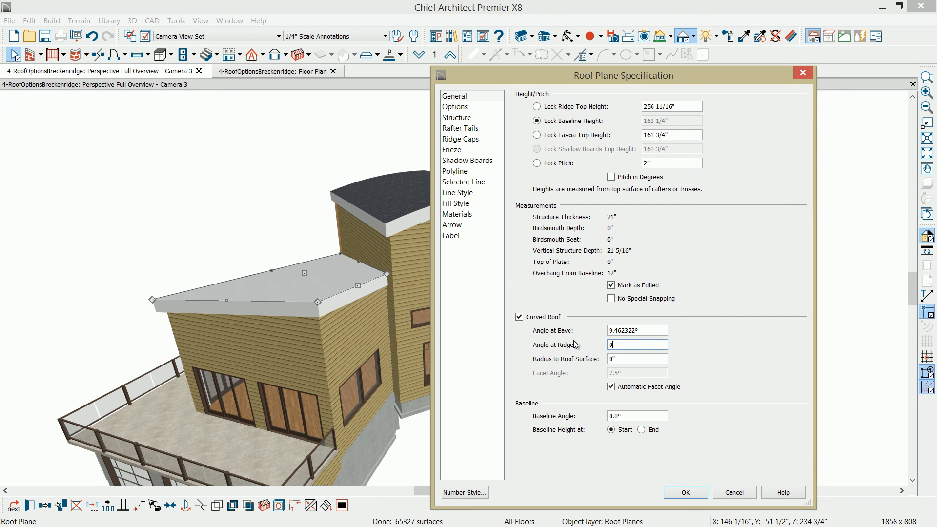
{"action": "left_click", "coordinate": [684, 492]}
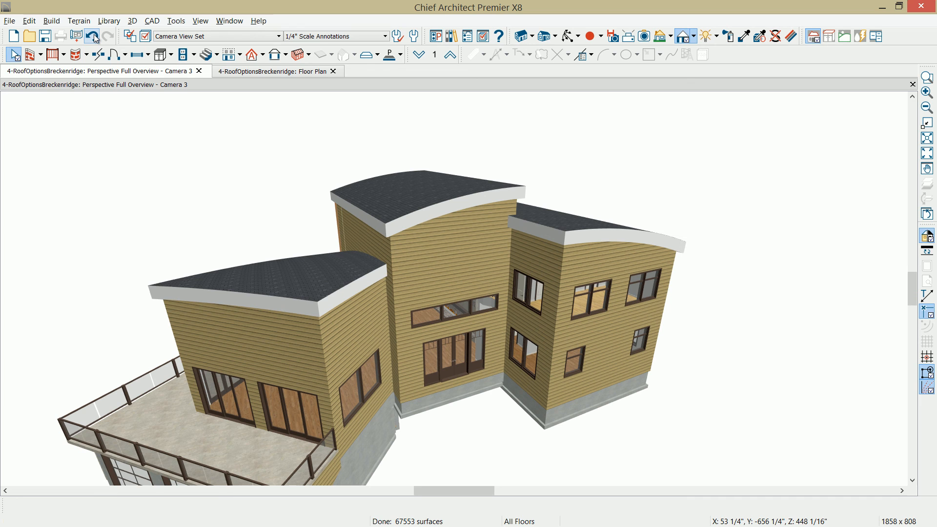
{"action": "left_click", "coordinate": [94, 35]}
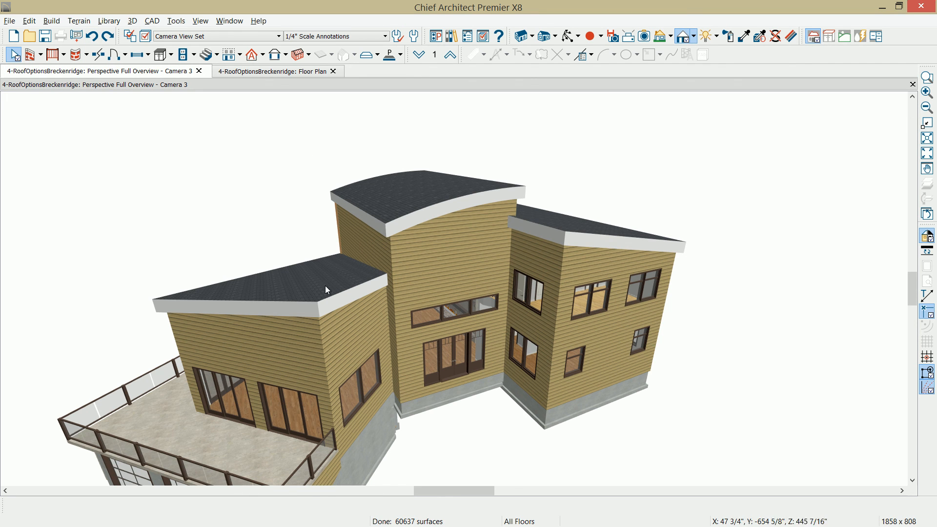
- Select the left wing's roof plane in 3D and switch to the floor plan
{"action": "left_click", "coordinate": [326, 290]}
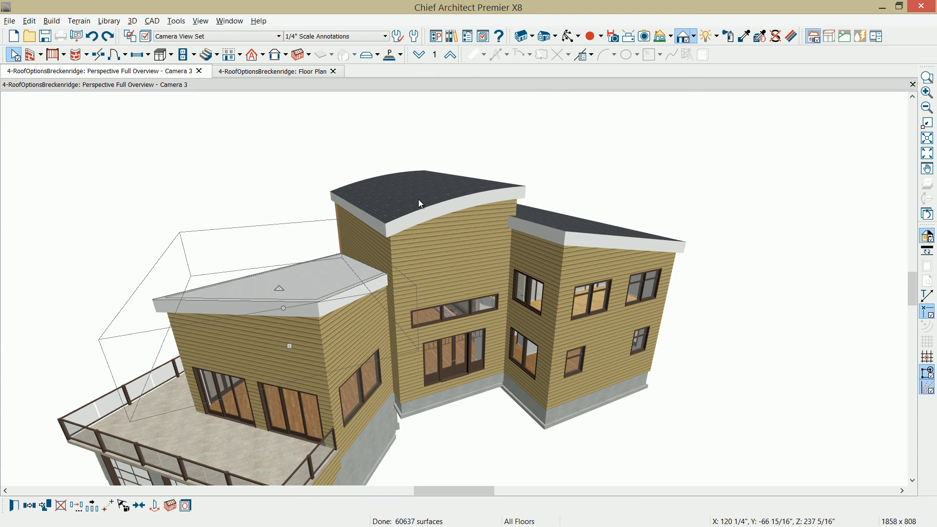
{"action": "left_click", "coordinate": [275, 287]}
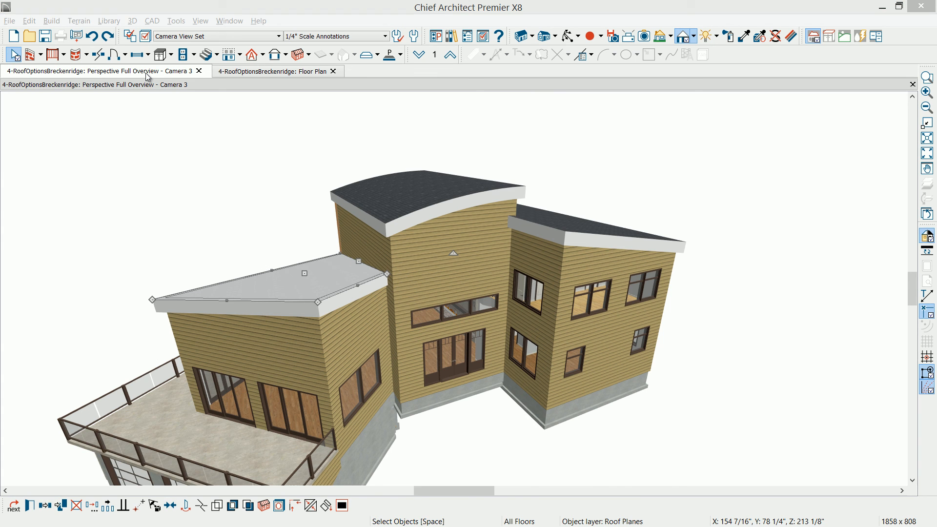
{"action": "mouse_move", "coordinate": [186, 66]}
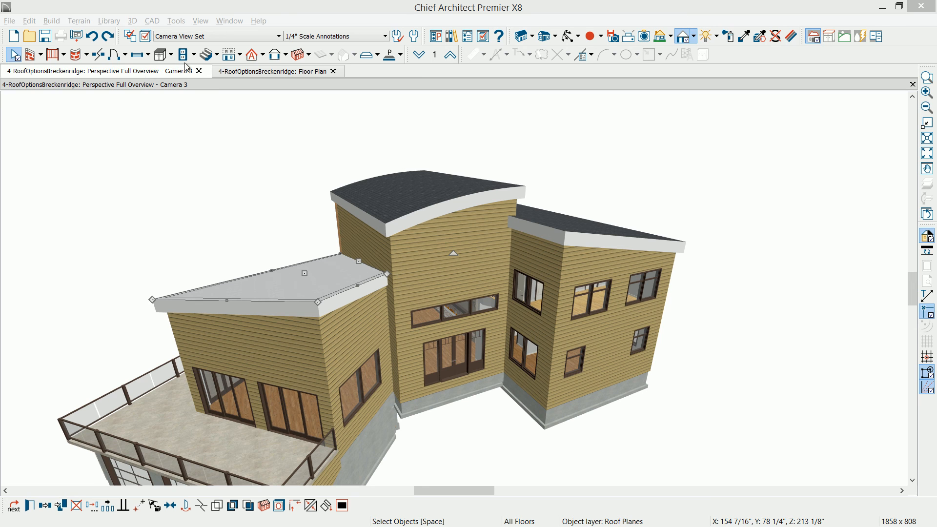
{"action": "left_click", "coordinate": [275, 71]}
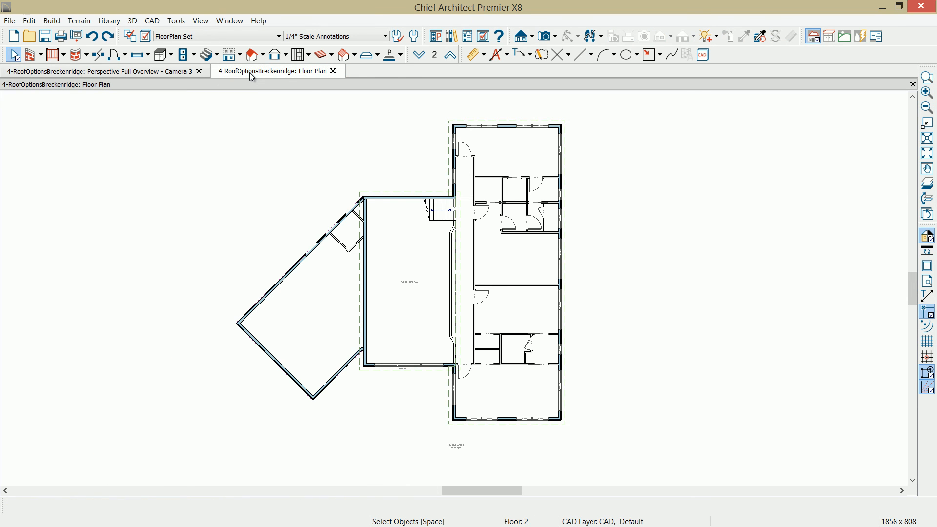
{"action": "mouse_move", "coordinate": [454, 66]}
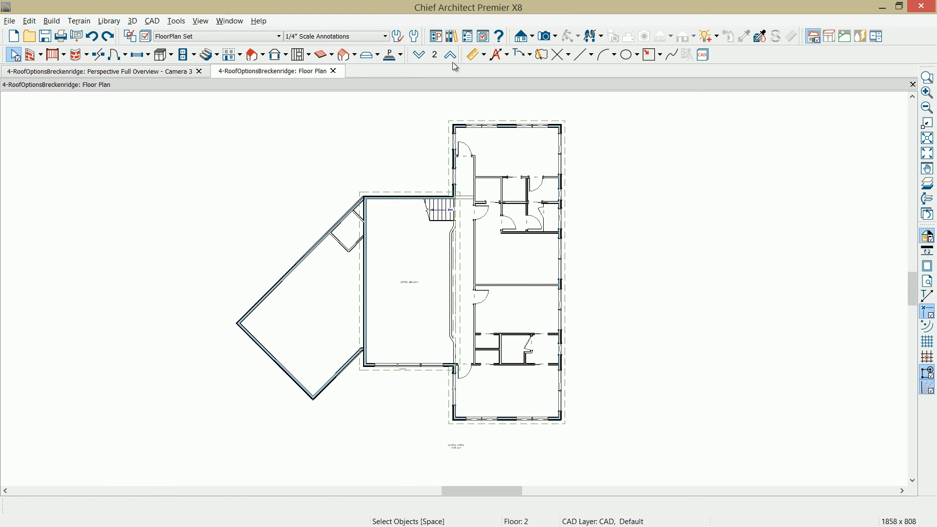
- Display the left wing roof plane on the floor above and return to the 3D overview
{"action": "left_click", "coordinate": [506, 125]}
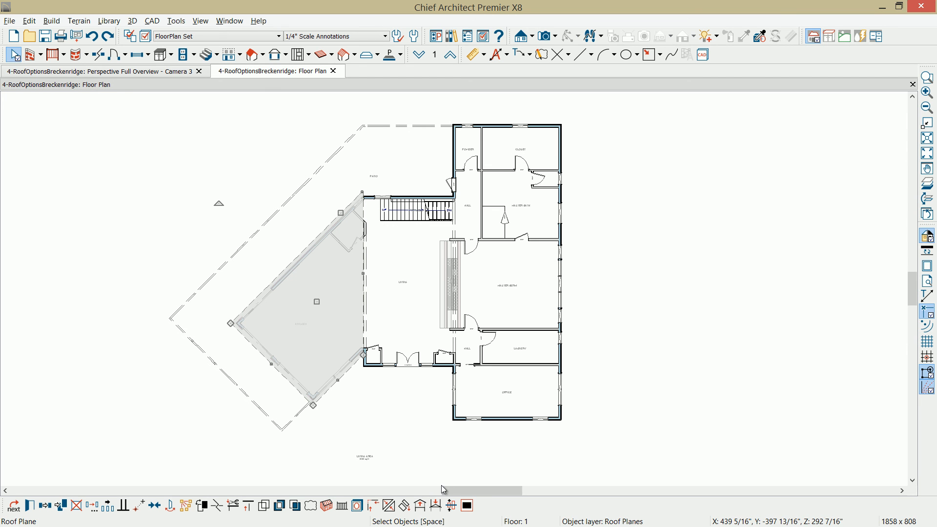
{"action": "mouse_move", "coordinate": [420, 505]}
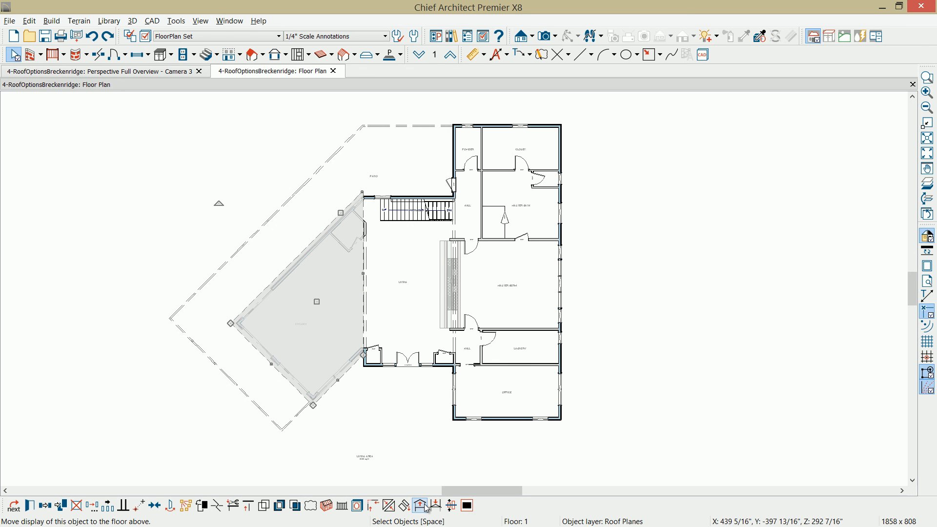
{"action": "left_click", "coordinate": [449, 54]}
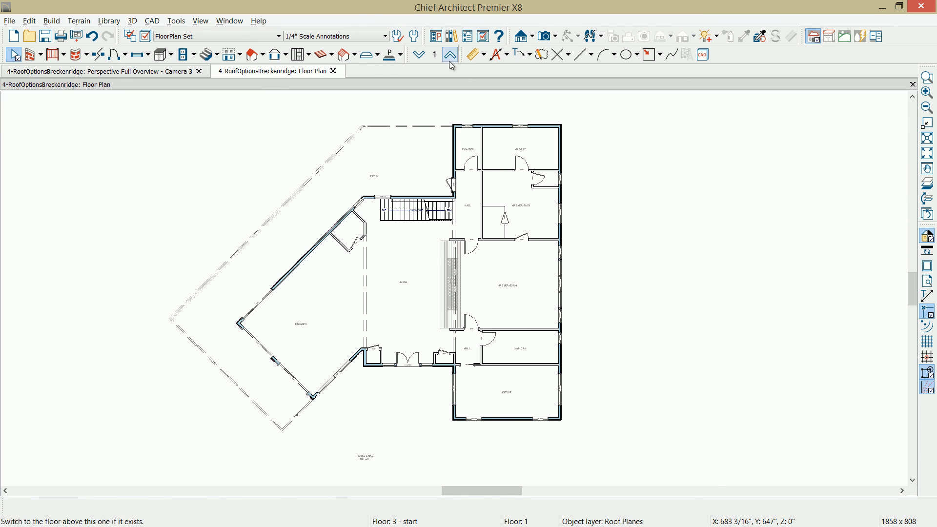
{"action": "left_click", "coordinate": [449, 54]}
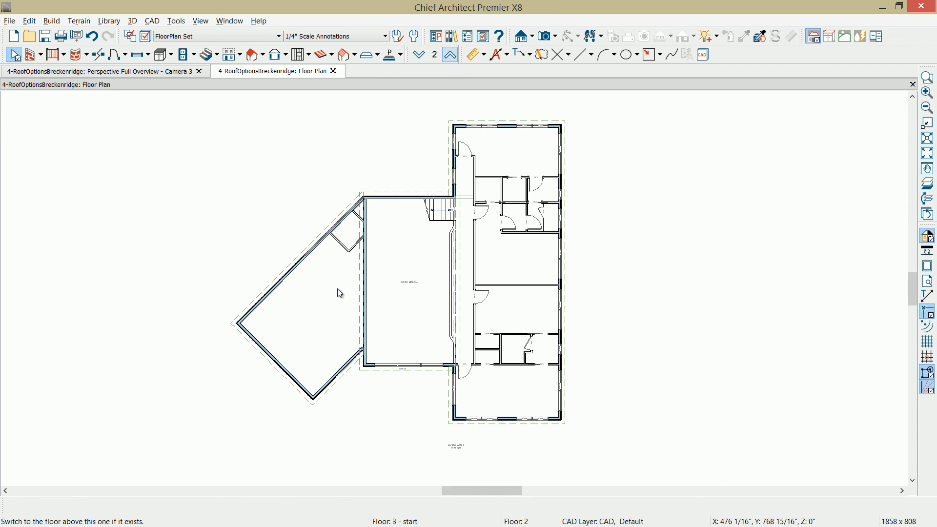
{"action": "mouse_move", "coordinate": [201, 92]}
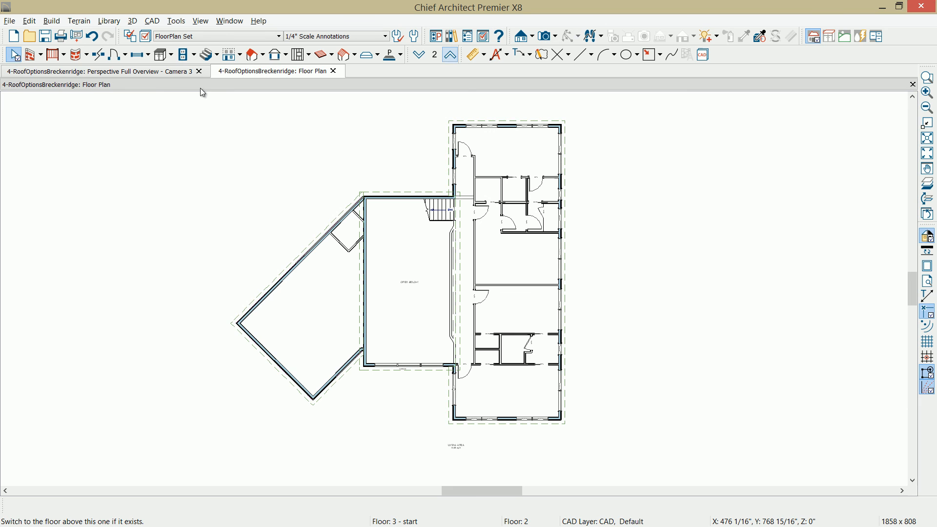
{"action": "mouse_move", "coordinate": [267, 77]}
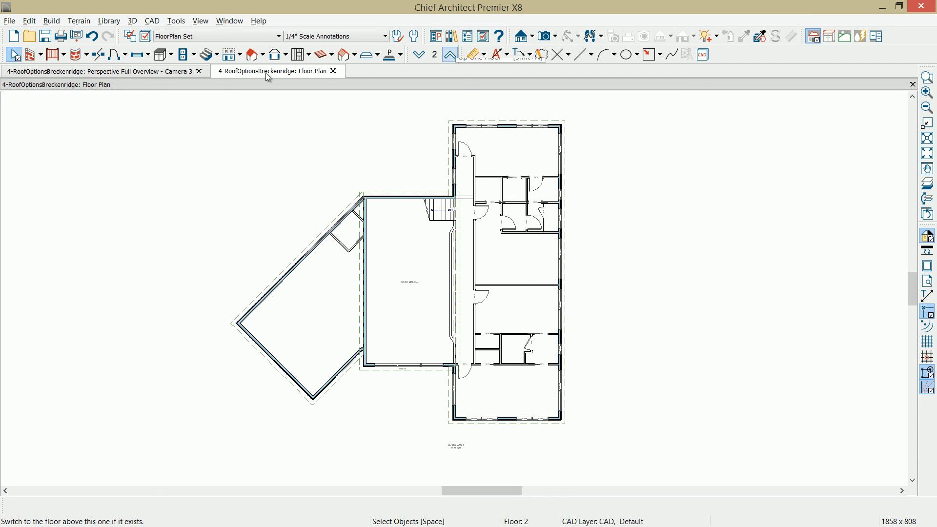
{"action": "left_click", "coordinate": [102, 70]}
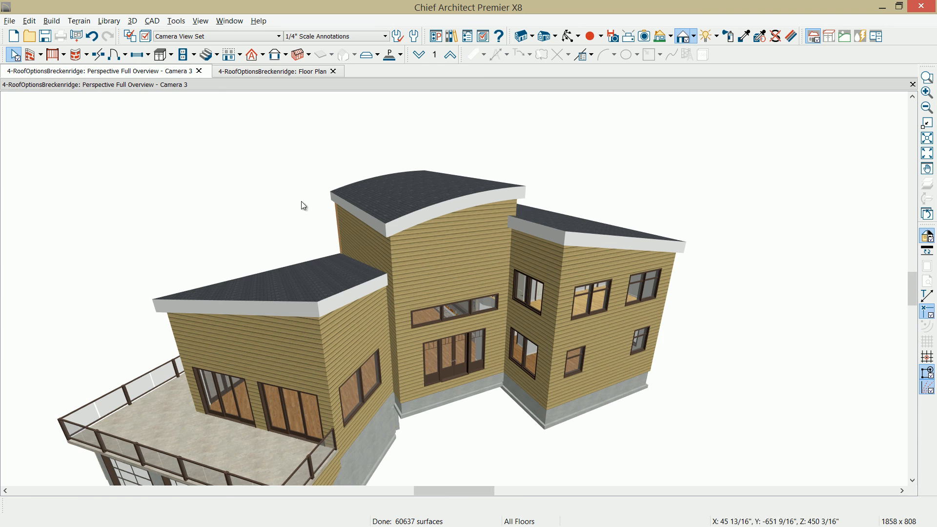
{"action": "mouse_move", "coordinate": [442, 193]}
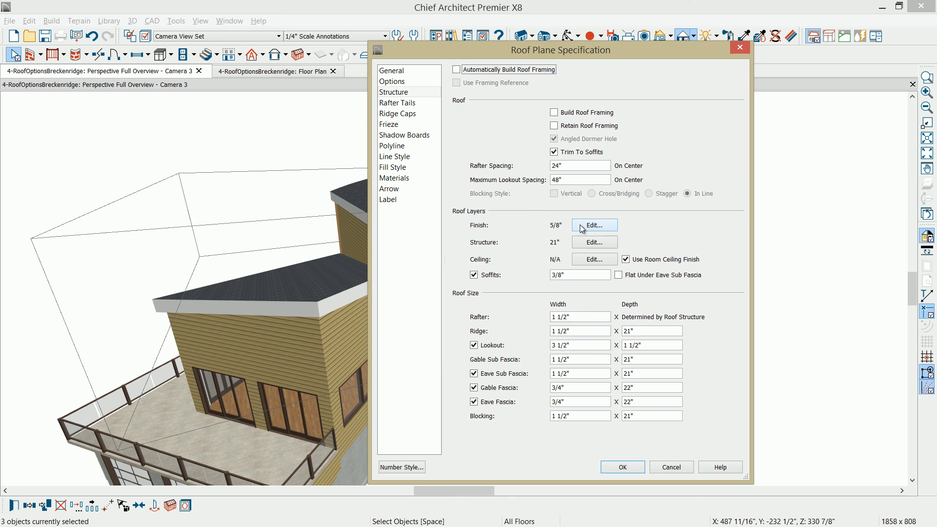
{"action": "left_click", "coordinate": [391, 70]}
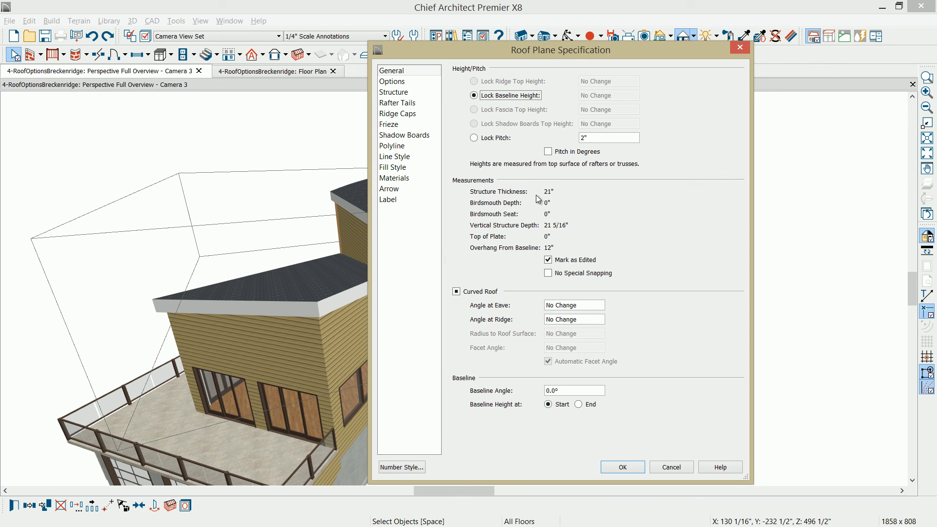
{"action": "mouse_move", "coordinate": [523, 257]}
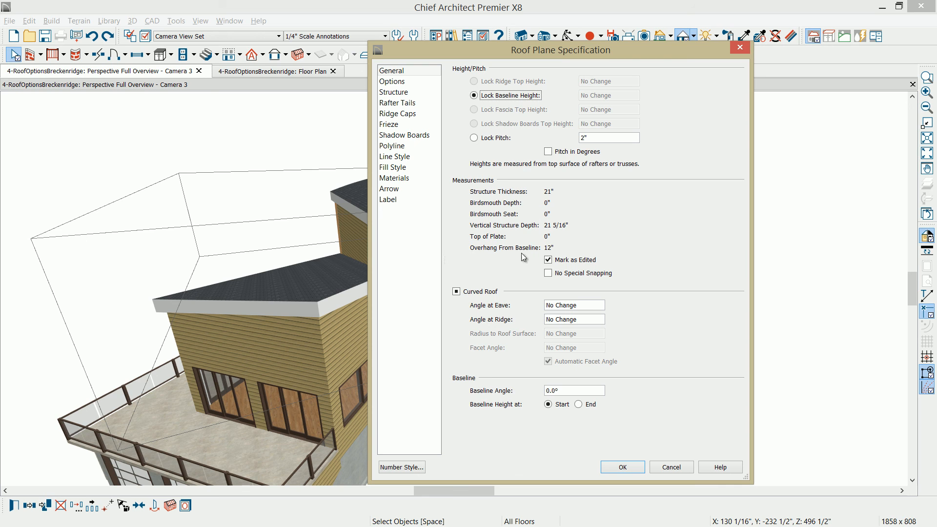
{"action": "mouse_move", "coordinate": [602, 234]}
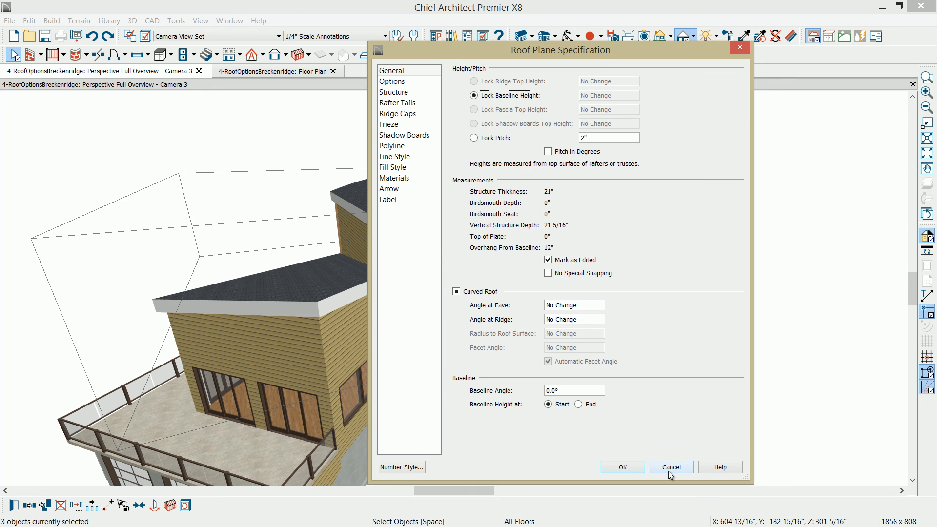
{"action": "left_click", "coordinate": [670, 466]}
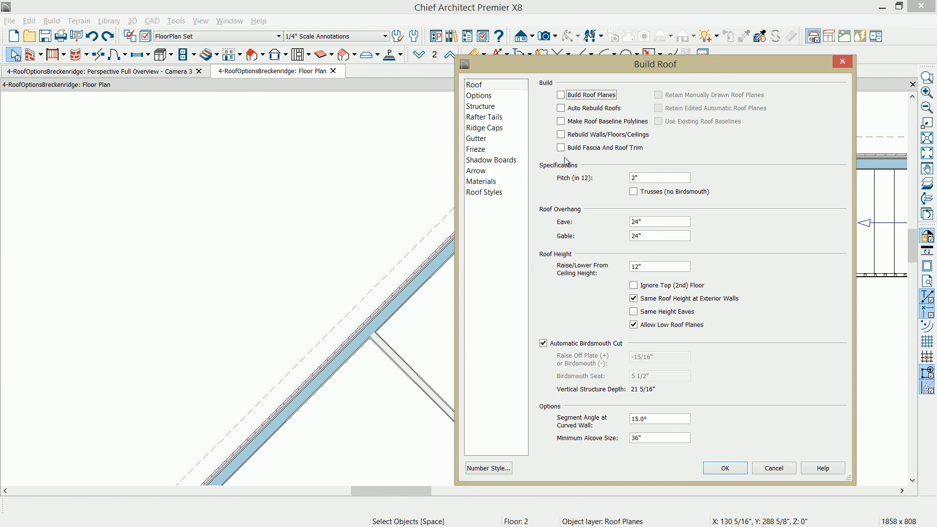
- Enable Build Roof Planes and accept deleting the edited roof surfaces
{"action": "left_click", "coordinate": [561, 94]}
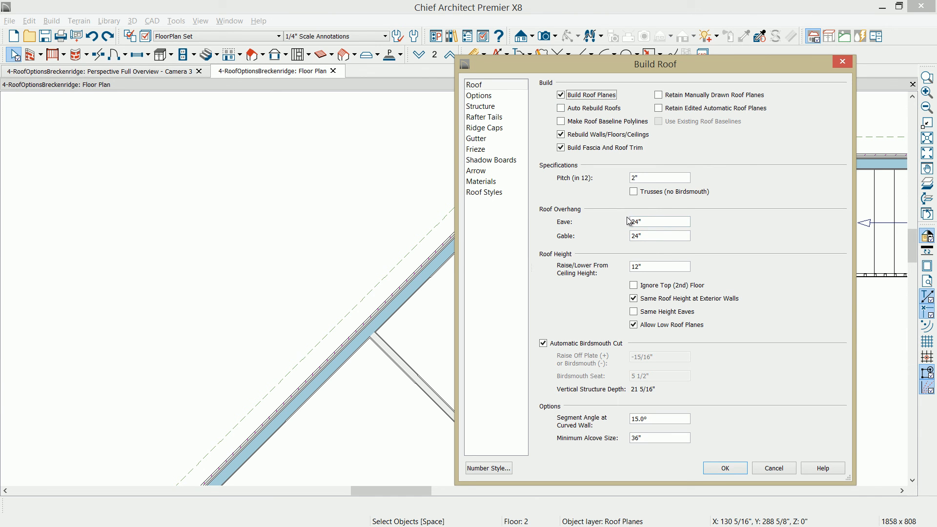
{"action": "left_click", "coordinate": [723, 468]}
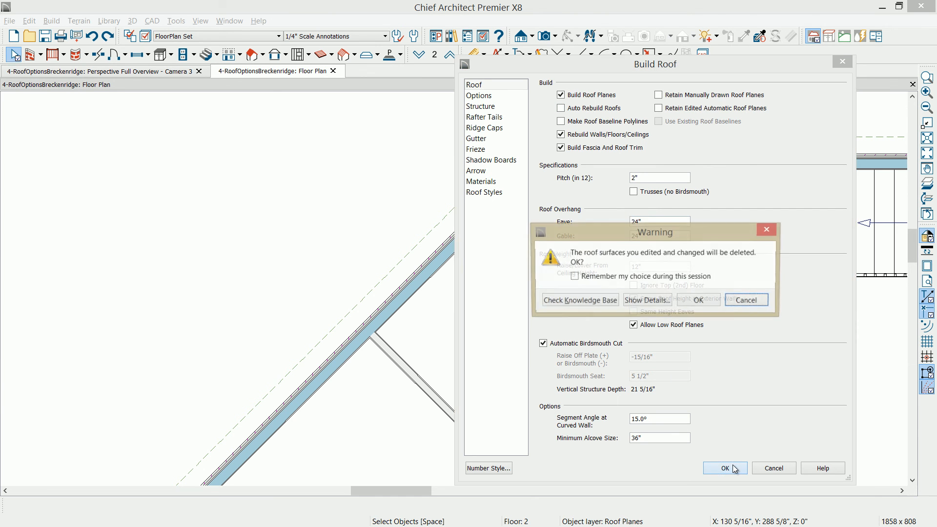
{"action": "left_click", "coordinate": [695, 299]}
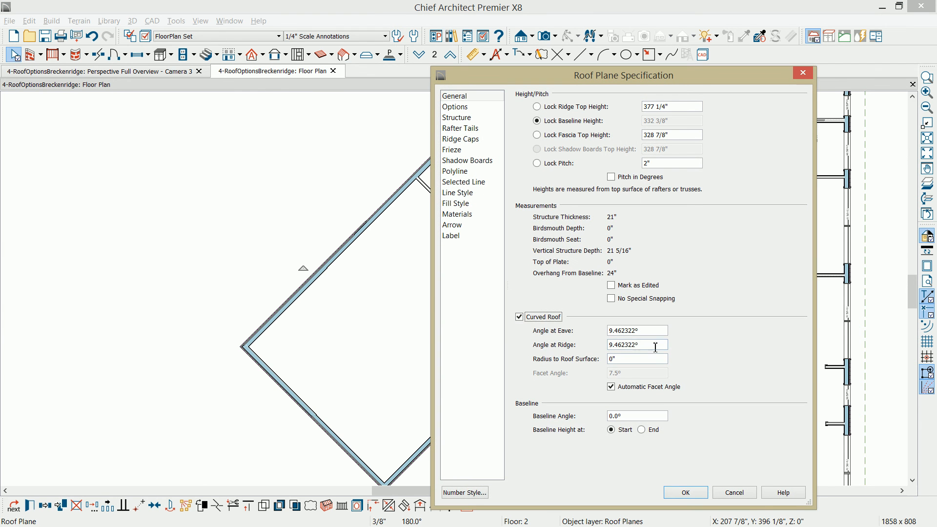
- Set the curved roof plane's Angle at Ridge to 0 and apply it
{"action": "type", "text": "0"}
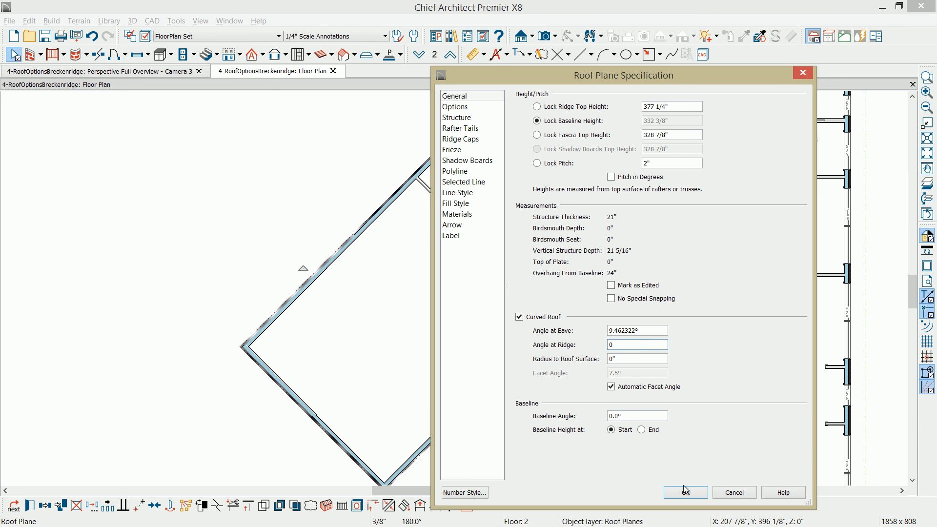
{"action": "left_click", "coordinate": [684, 492]}
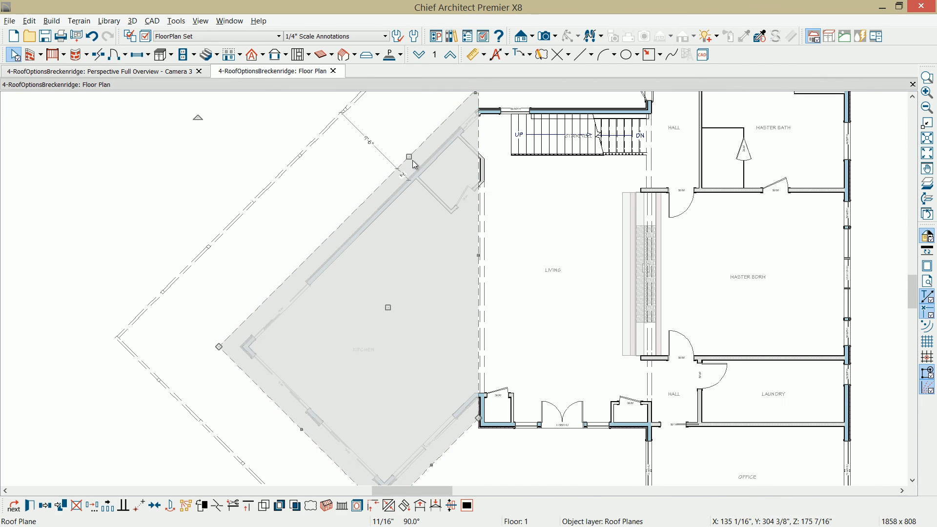
{"action": "mouse_move", "coordinate": [419, 505]}
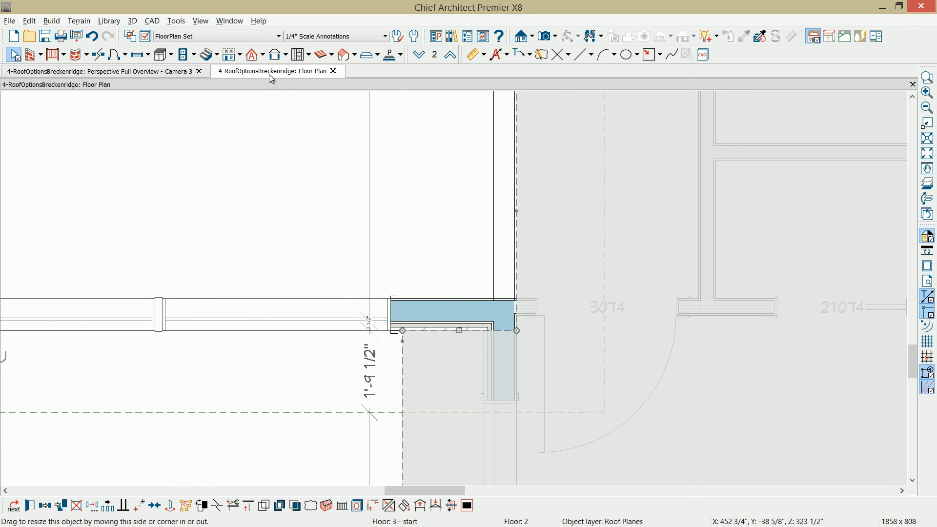
- Return to the Perspective Full Overview showing the curved center roof between shed roofs
{"action": "left_click", "coordinate": [102, 70]}
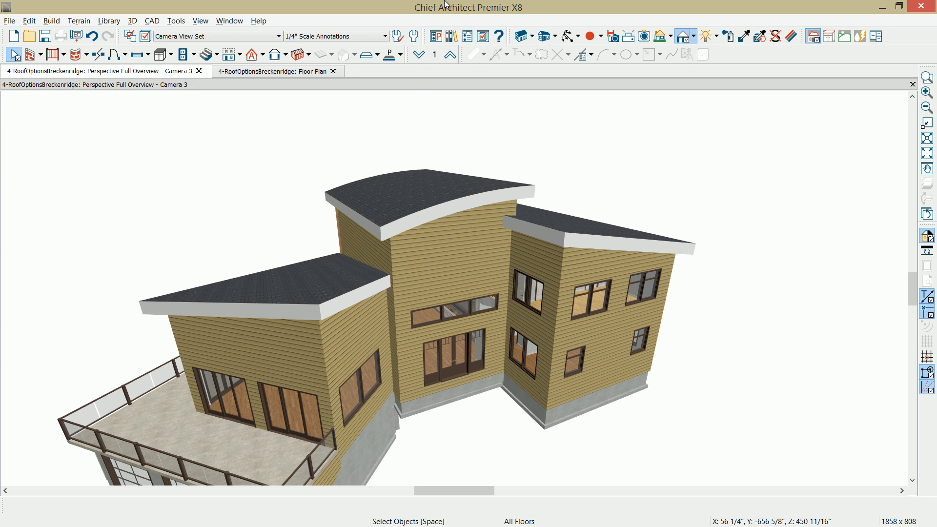
{"action": "mouse_move", "coordinate": [151, 99]}
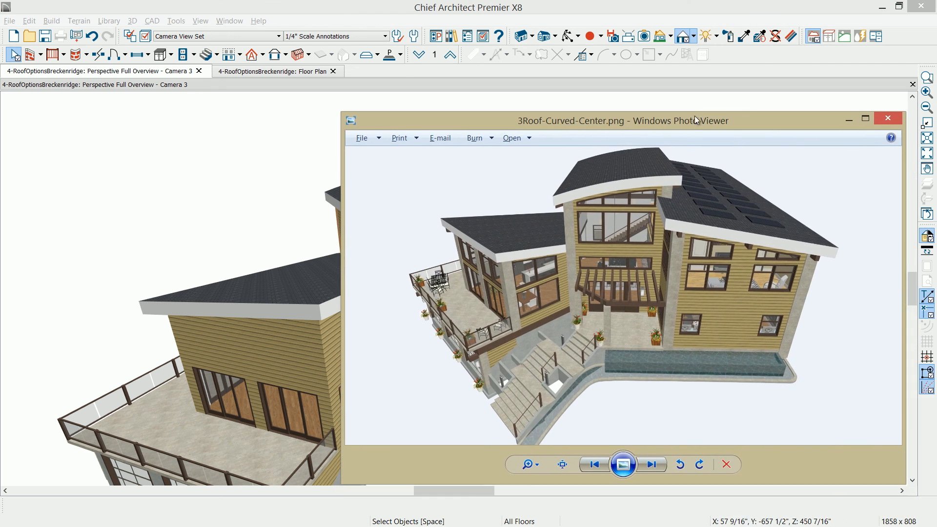
- Maximize the 3Roof-Curved-Center.png rendering in Windows Photo Viewer
{"action": "left_click", "coordinate": [864, 118]}
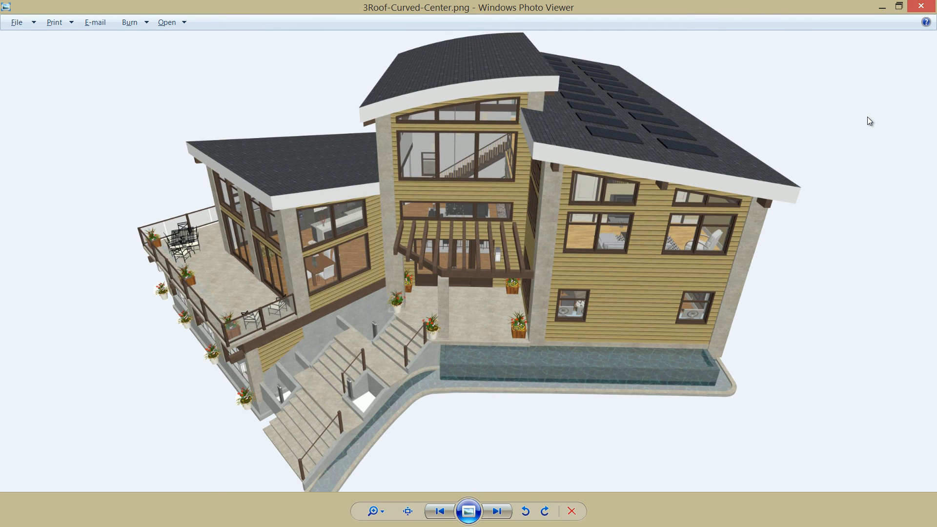